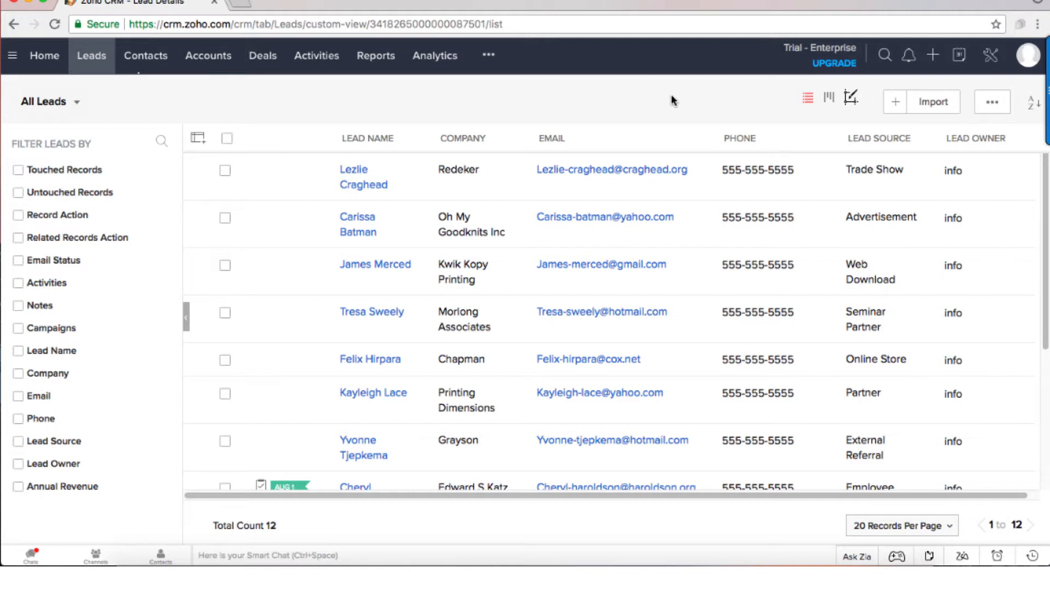
pyautogui.moveTo(648, 244)
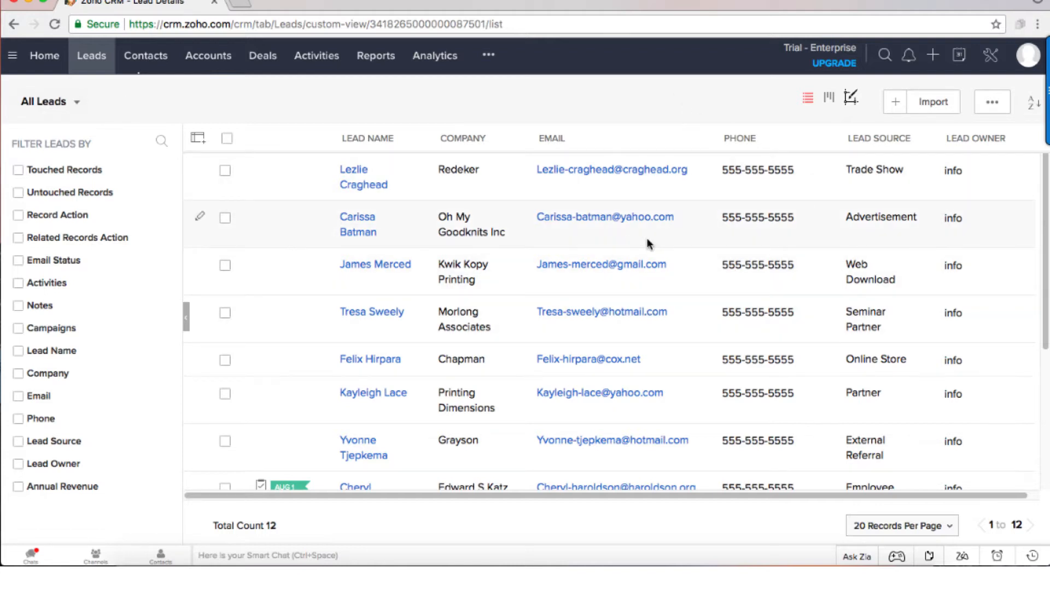
pyautogui.moveTo(408, 182)
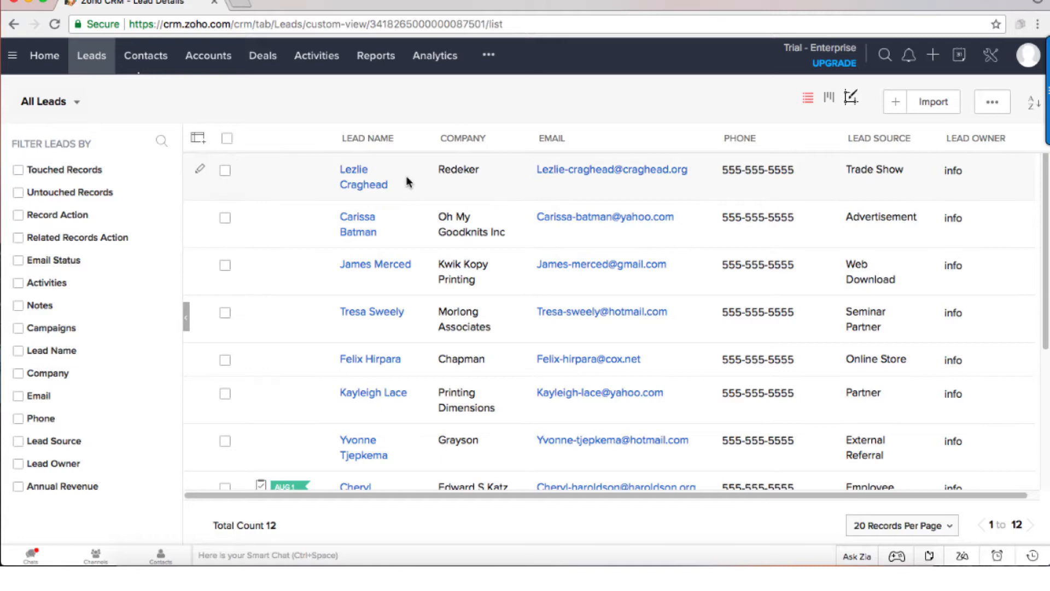
pyautogui.moveTo(385, 152)
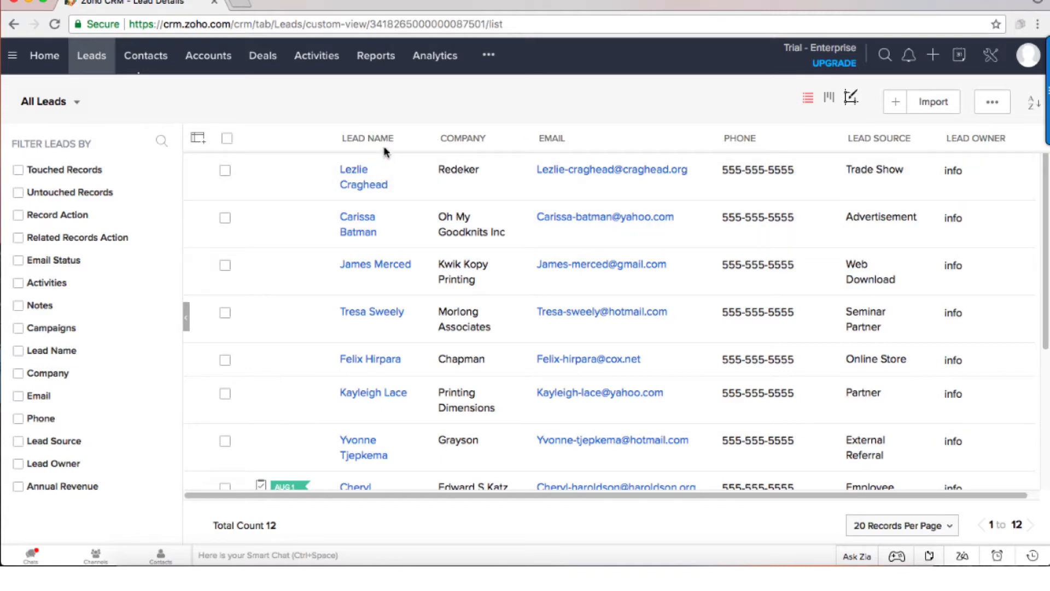
pyautogui.moveTo(611, 169)
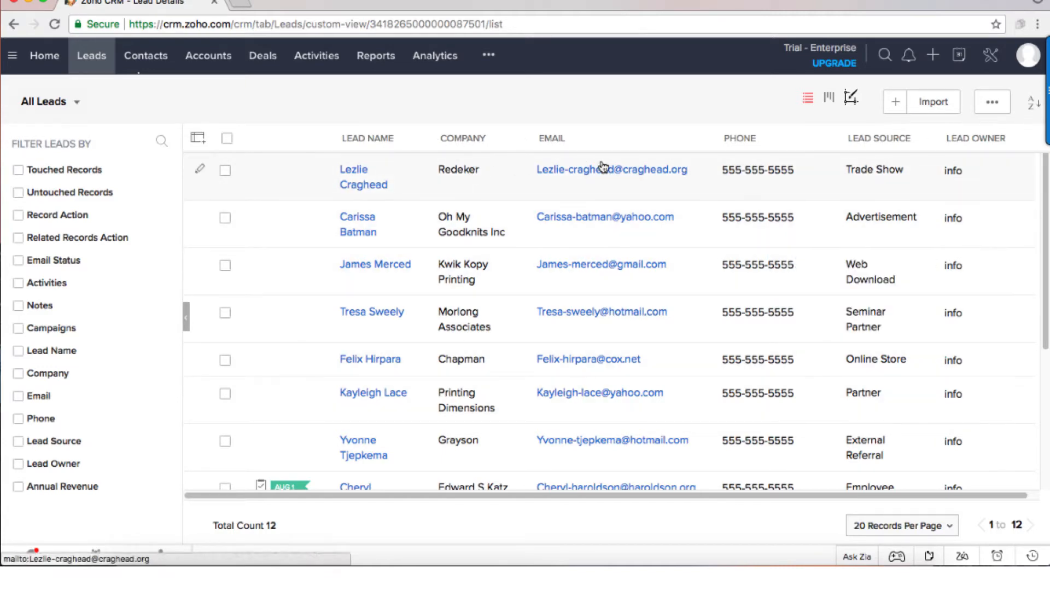
pyautogui.moveTo(547, 173)
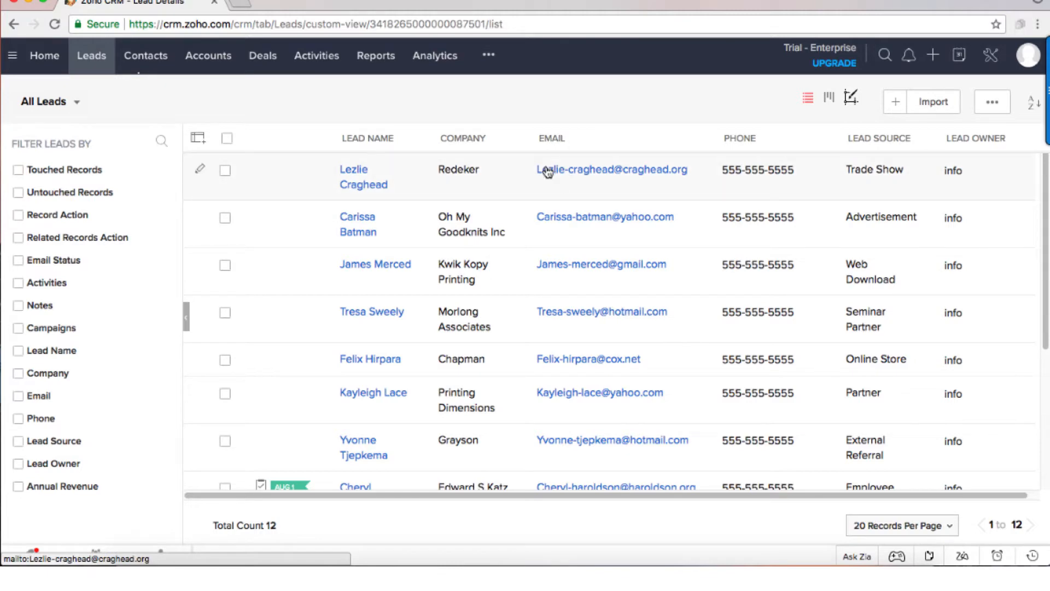
pyautogui.moveTo(197, 138)
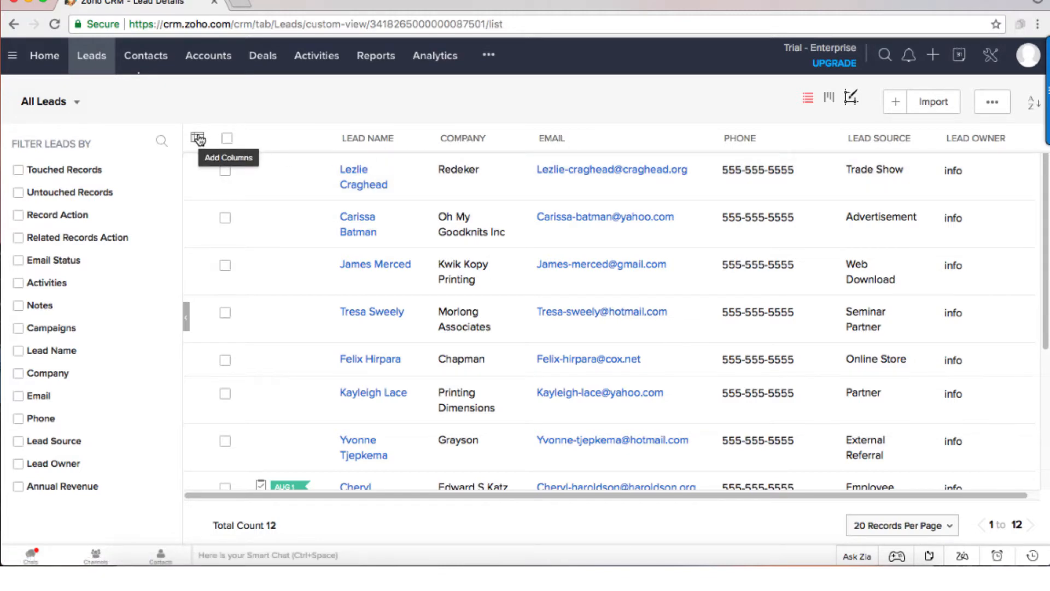
# Swap the Email list column for Lead Status, Website and No. of Employees, and save
pyautogui.click(198, 139)
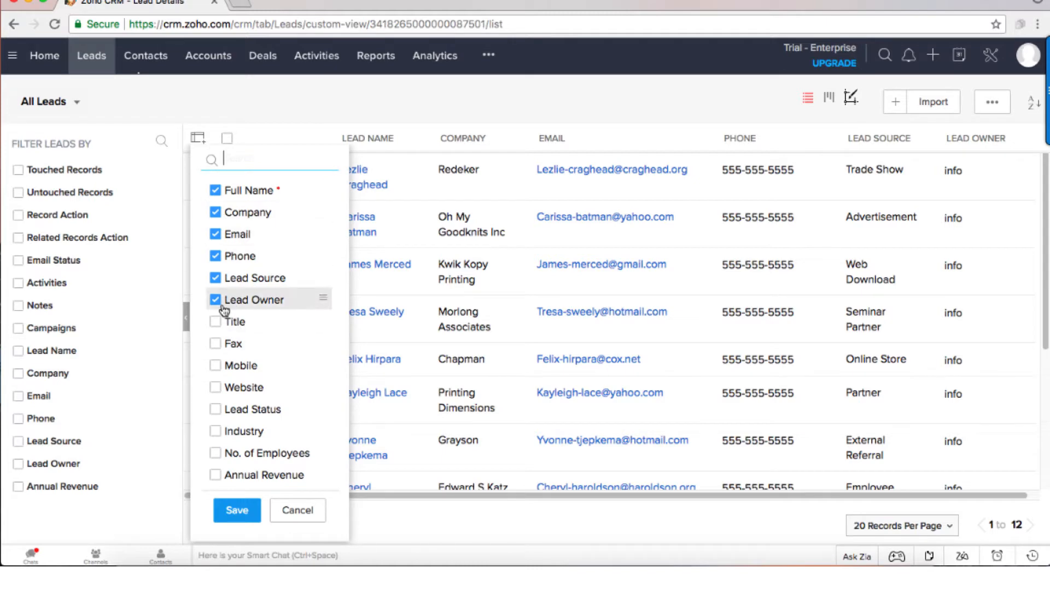
pyautogui.moveTo(236, 430)
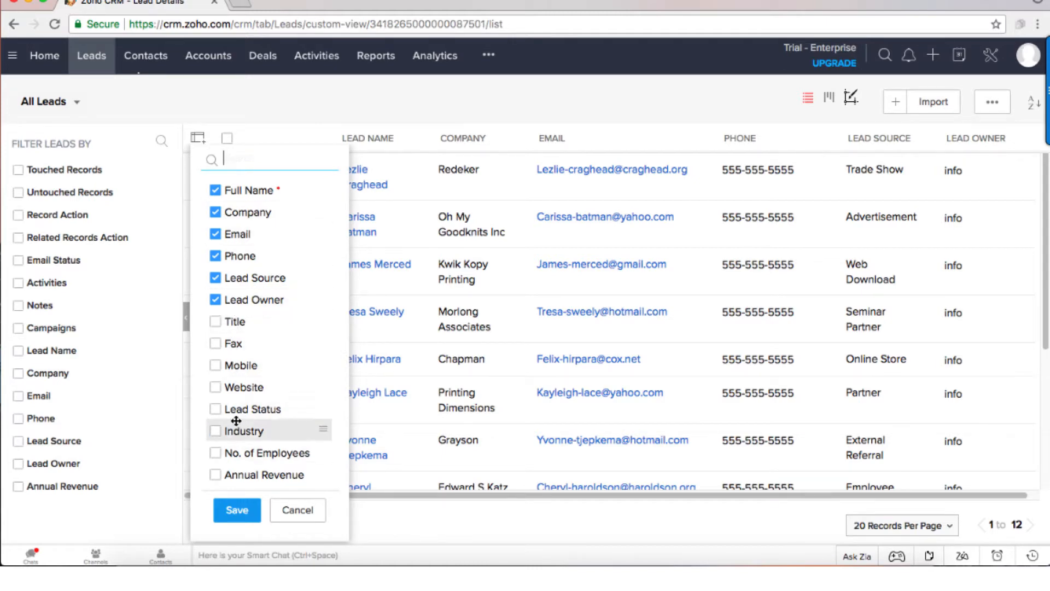
pyautogui.click(215, 408)
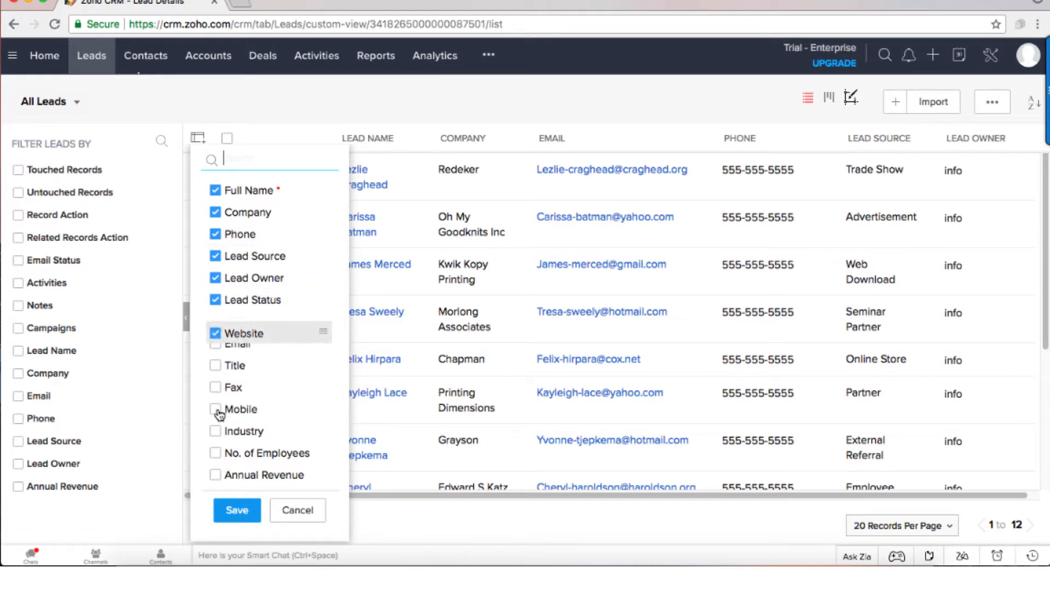
pyautogui.scroll(-3)
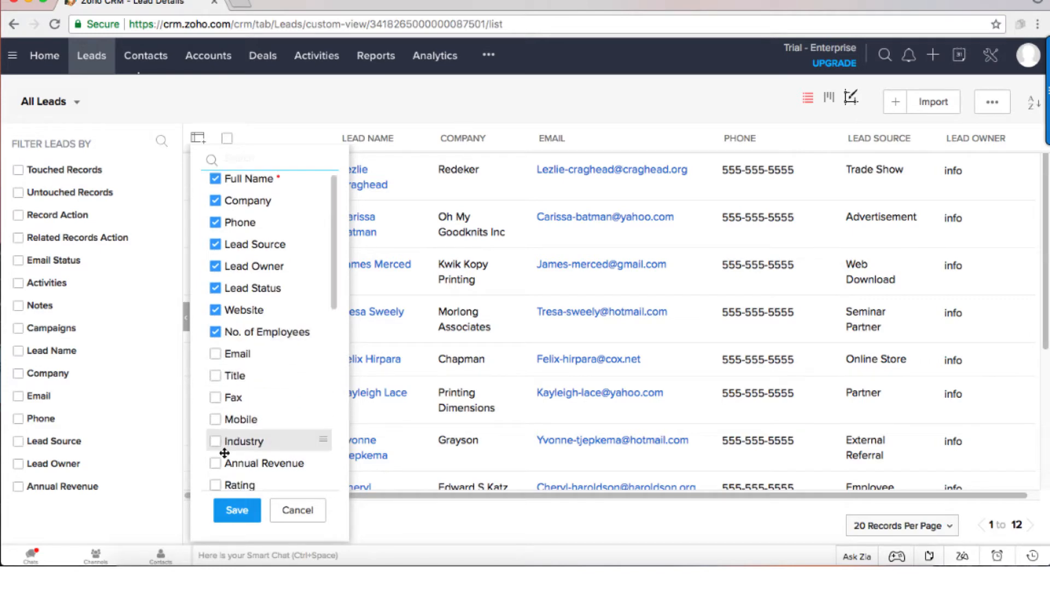
pyautogui.click(236, 510)
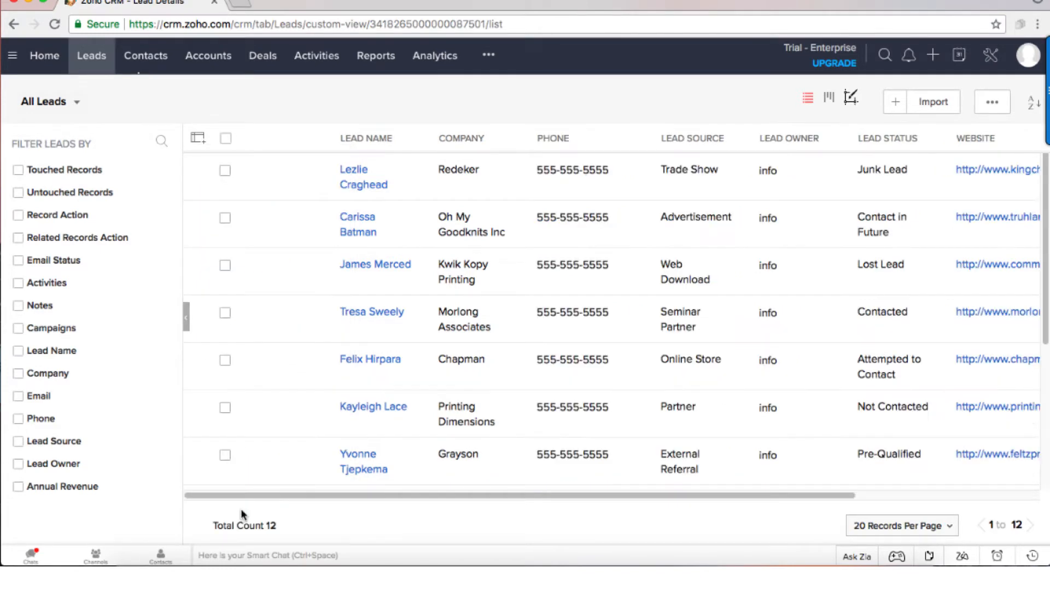
pyautogui.moveTo(821, 518)
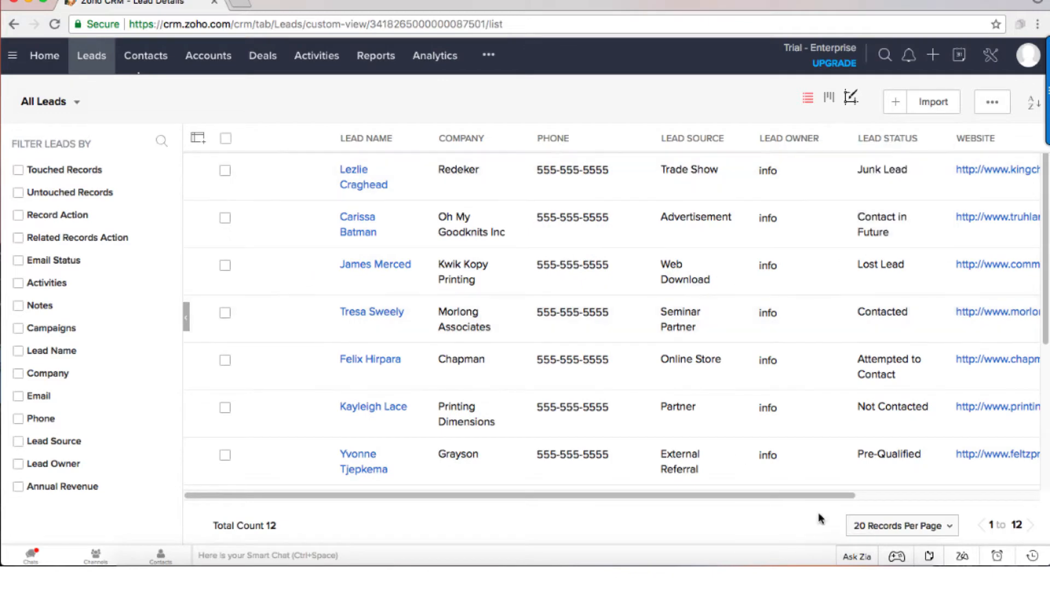
pyautogui.hscroll(3)
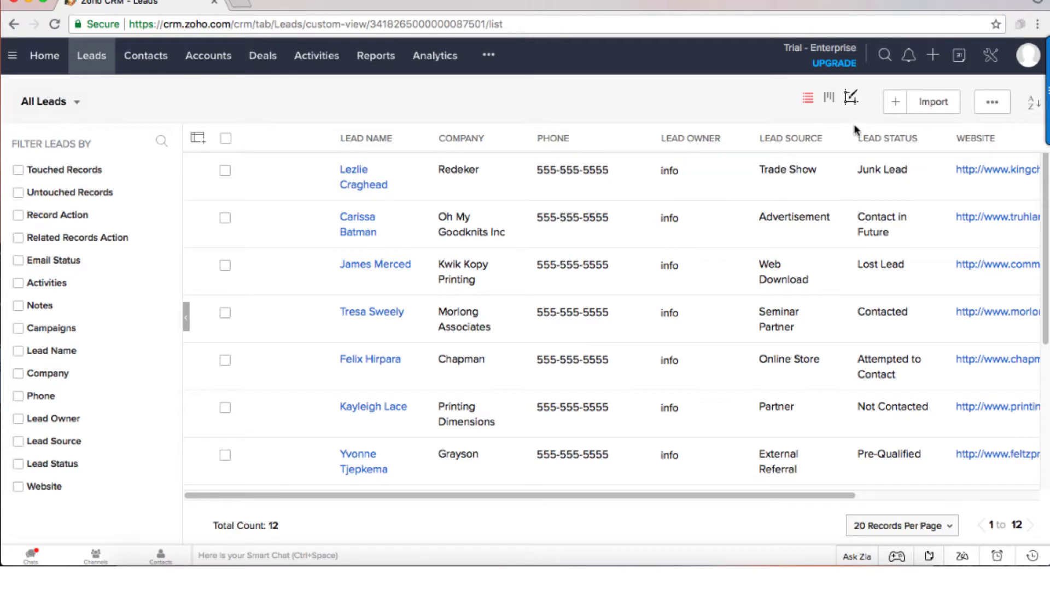
pyautogui.moveTo(297, 137)
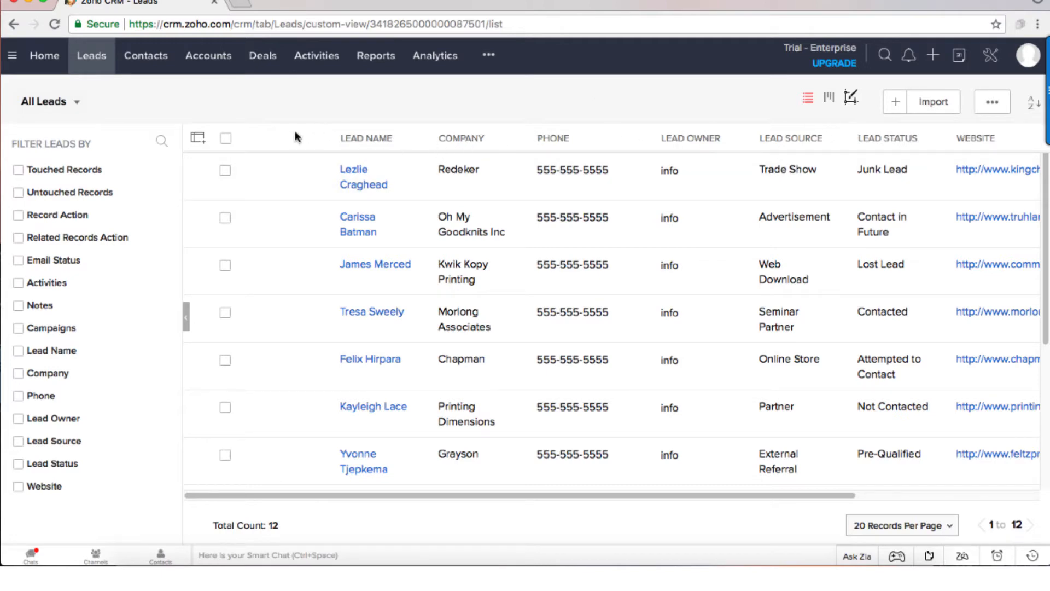
# Reorder the list columns so Company comes before Full Name, and save
pyautogui.click(197, 138)
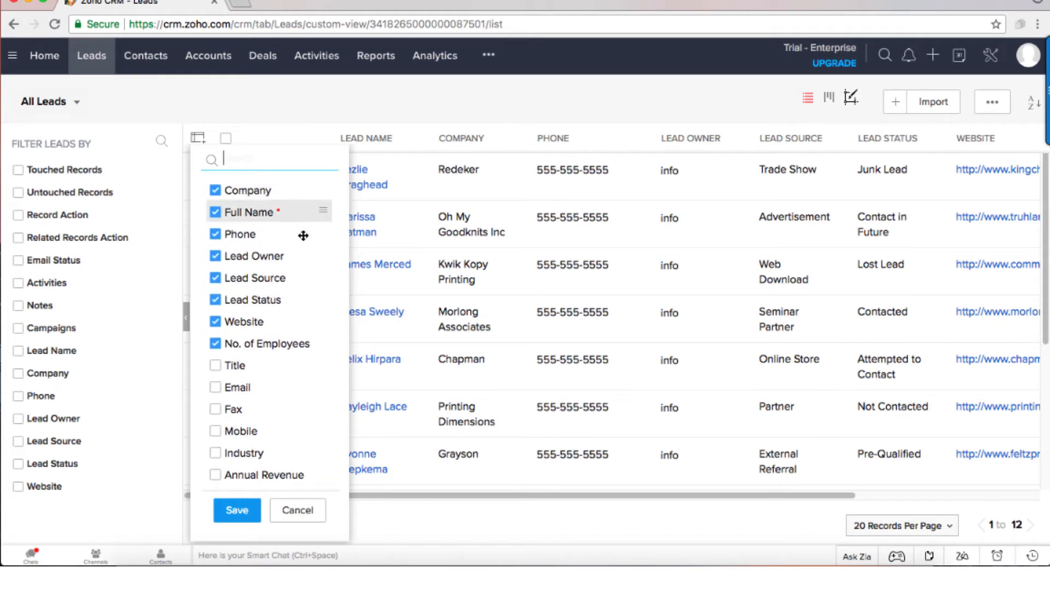
pyautogui.click(237, 510)
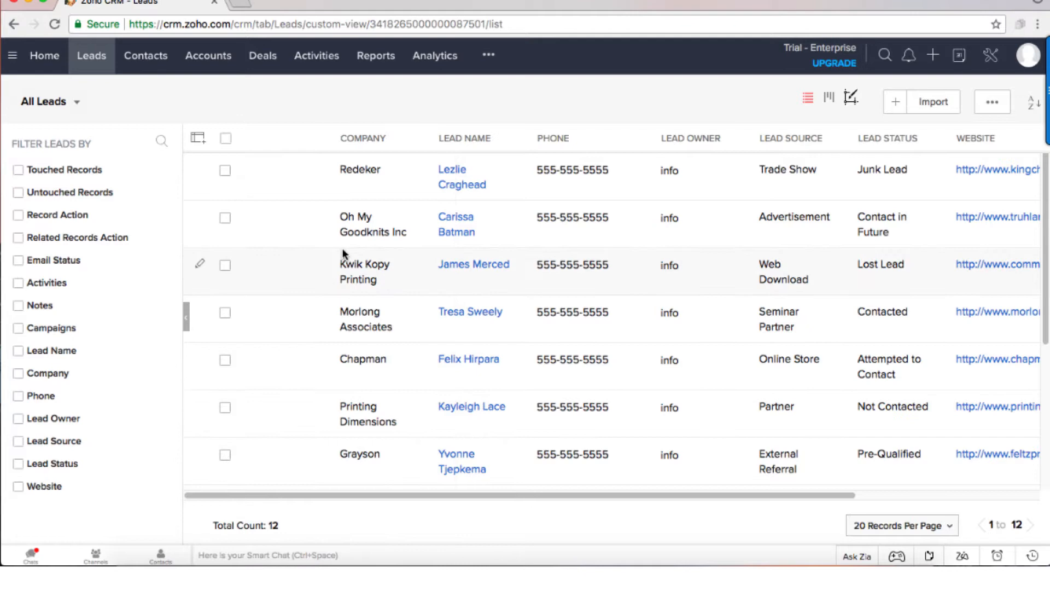
pyautogui.moveTo(370, 153)
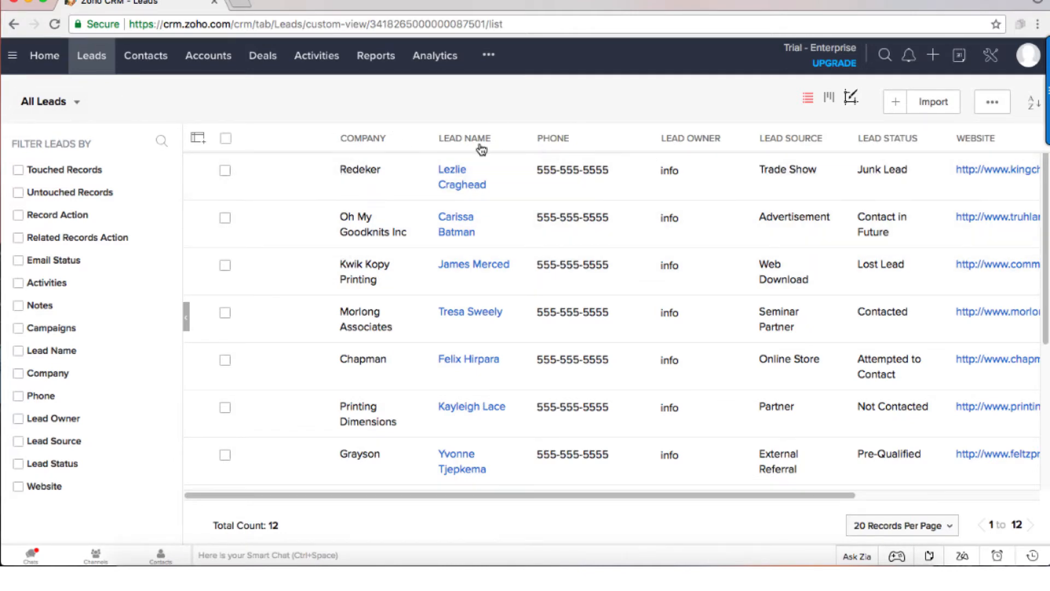
pyautogui.moveTo(360, 169)
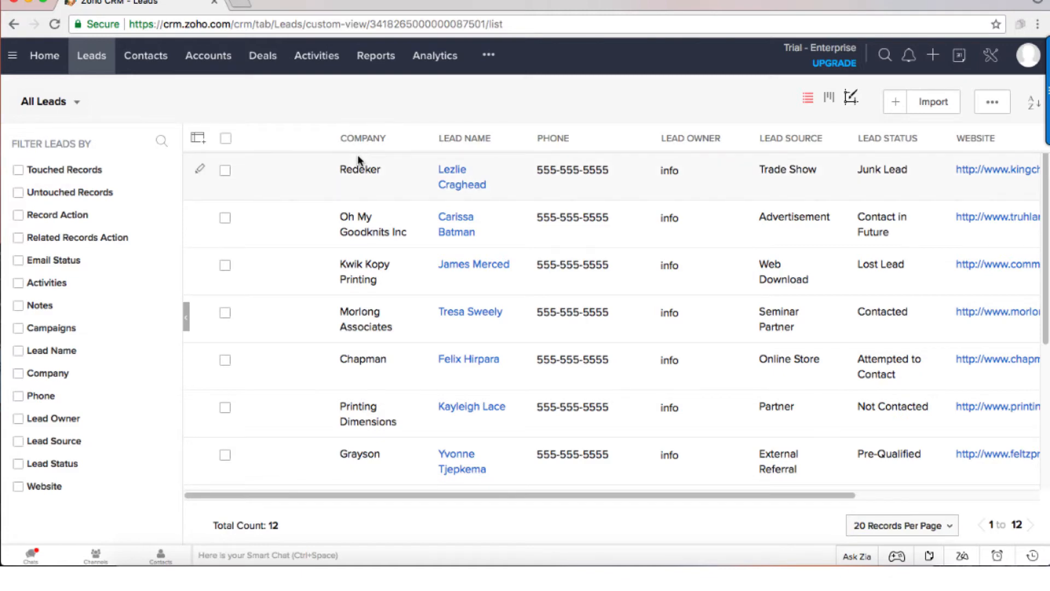
pyautogui.moveTo(360, 169)
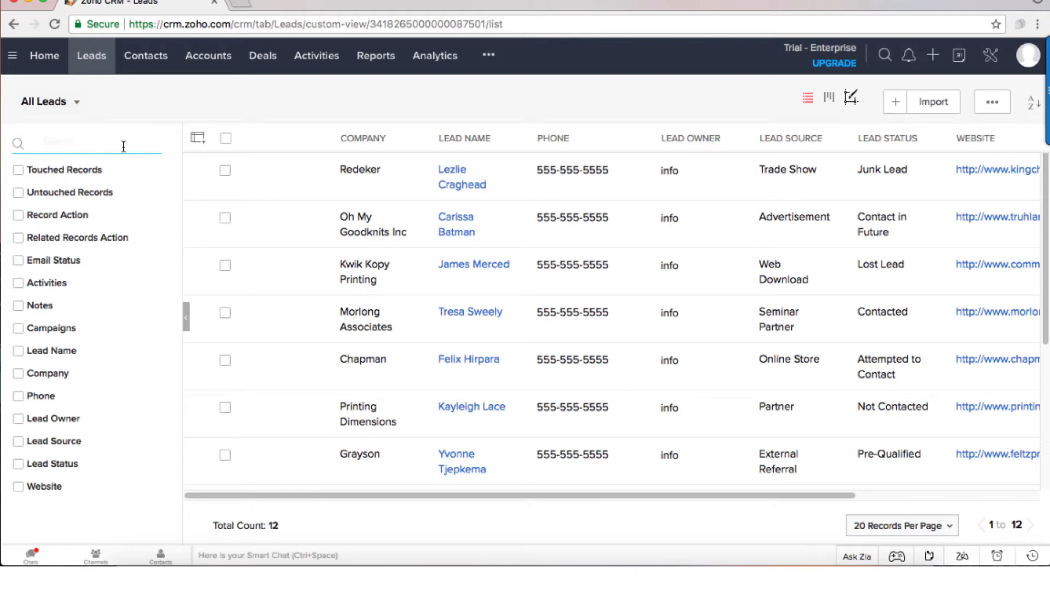
pyautogui.write('stat')
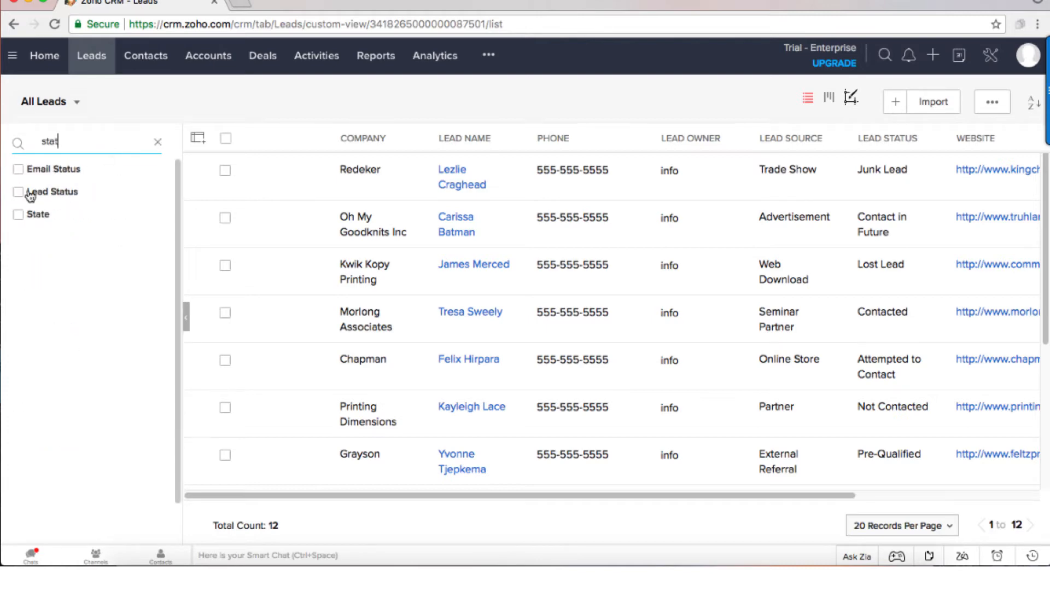
pyautogui.click(18, 192)
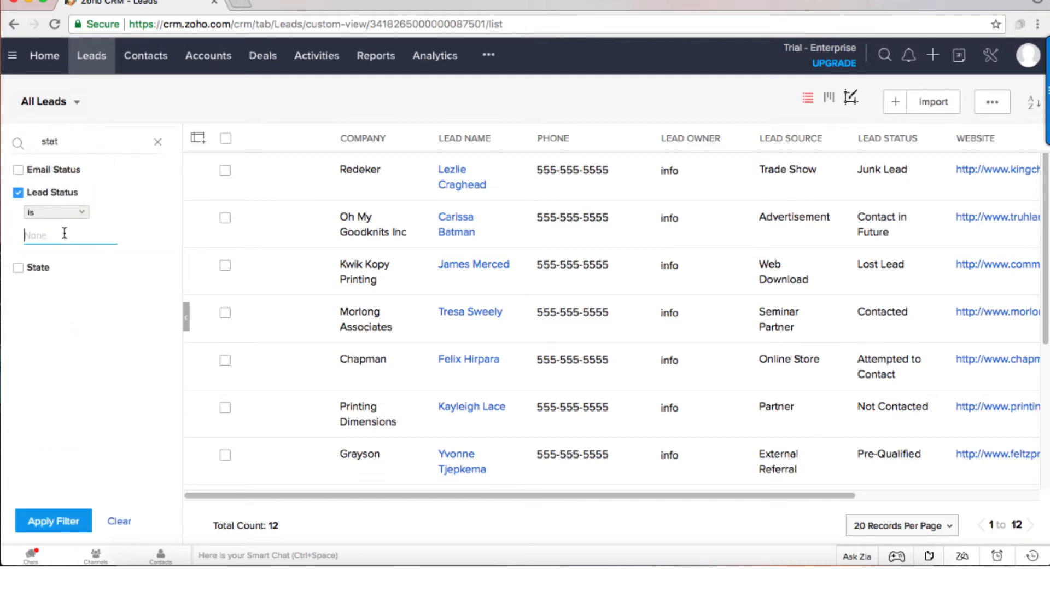
pyautogui.write('co')
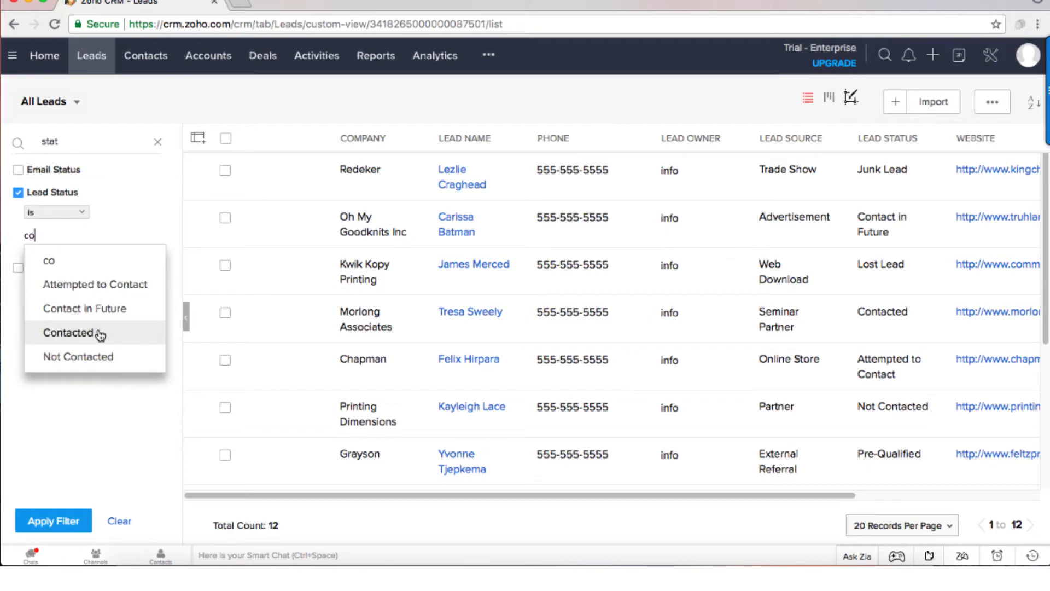
pyautogui.click(68, 334)
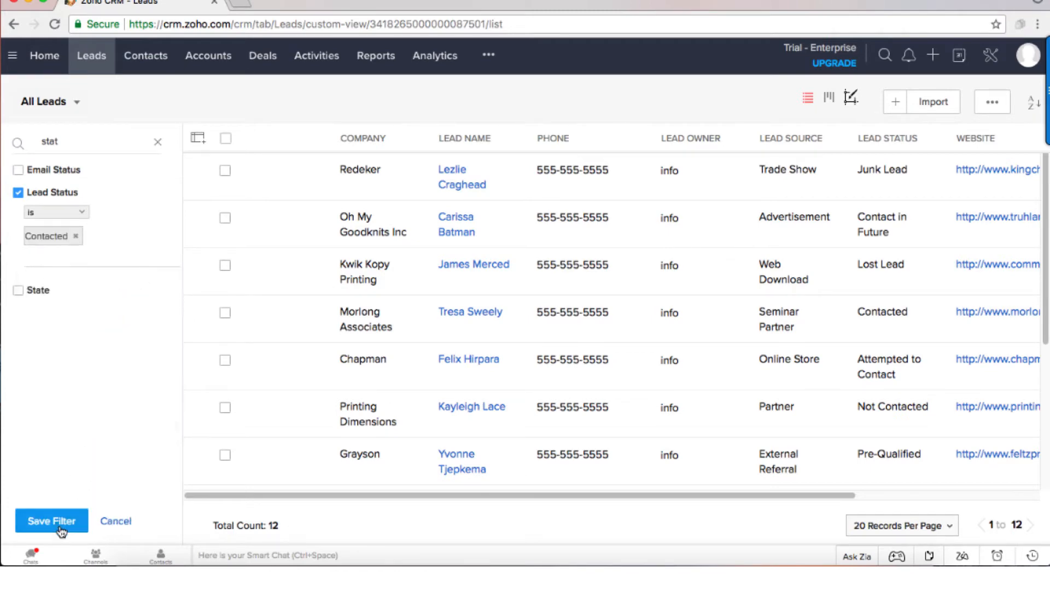
pyautogui.click(51, 520)
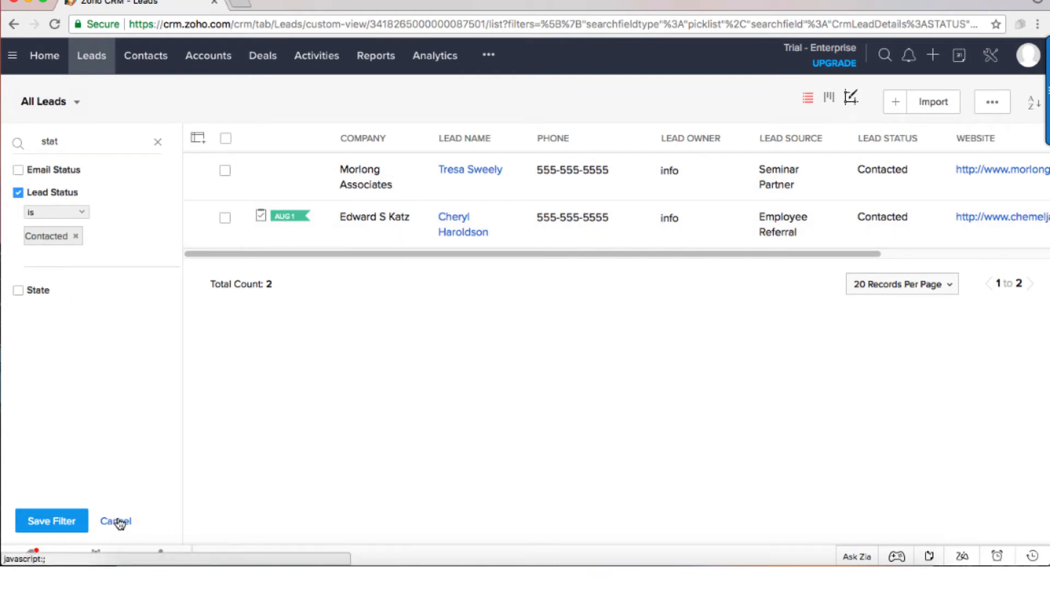
pyautogui.click(116, 520)
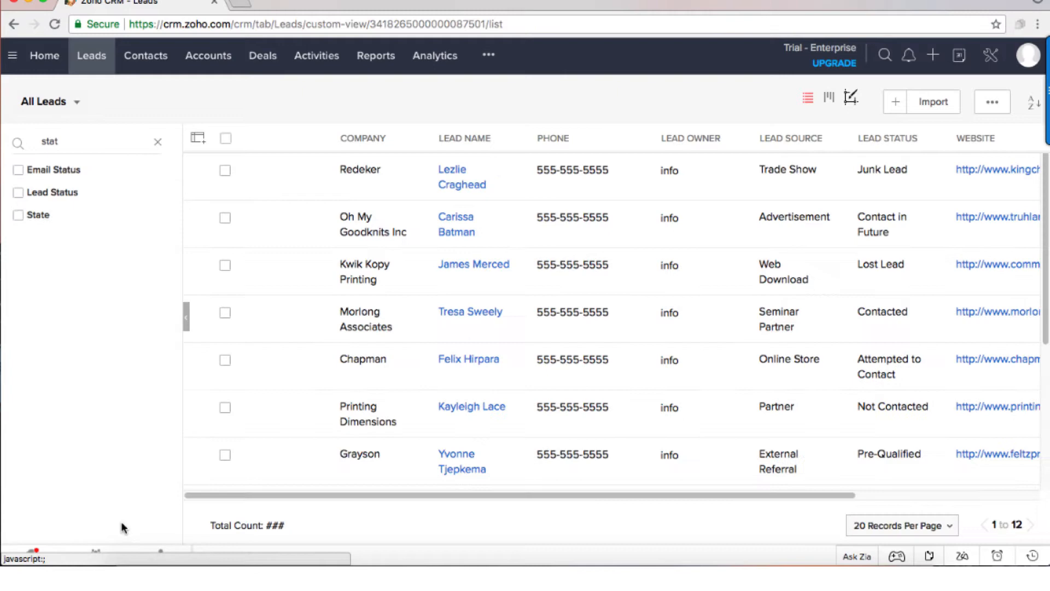
# Clear the filter field search to list every filter field beside the 12 leads
pyautogui.click(158, 141)
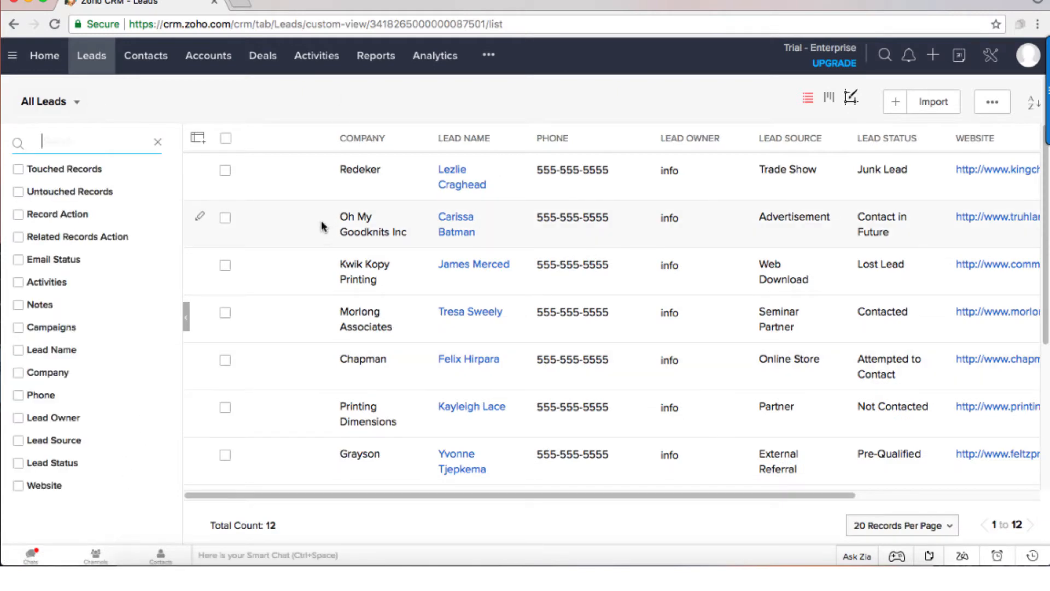
pyautogui.moveTo(641, 202)
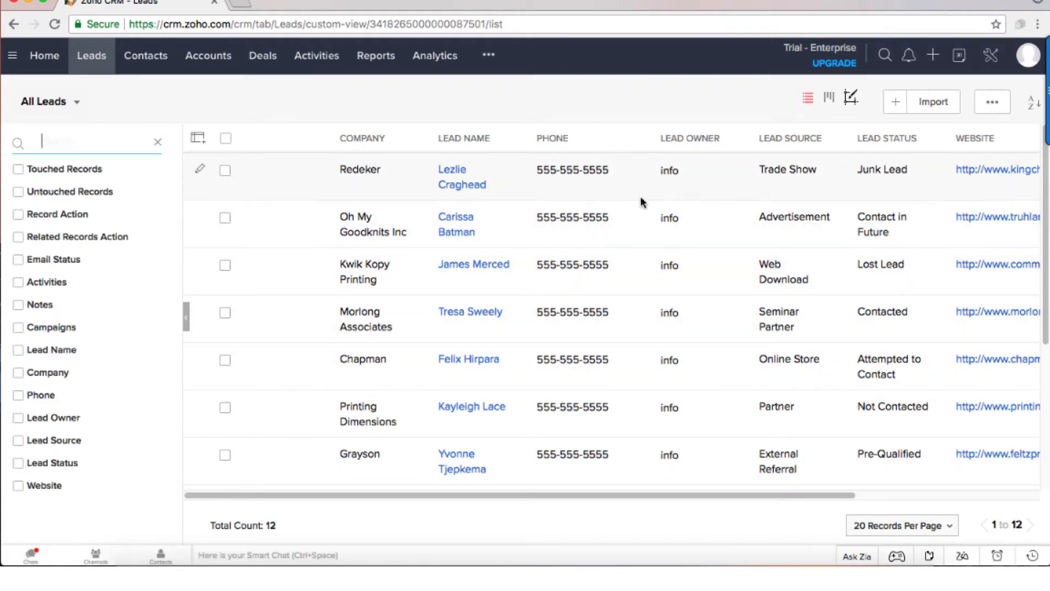
pyautogui.moveTo(776, 151)
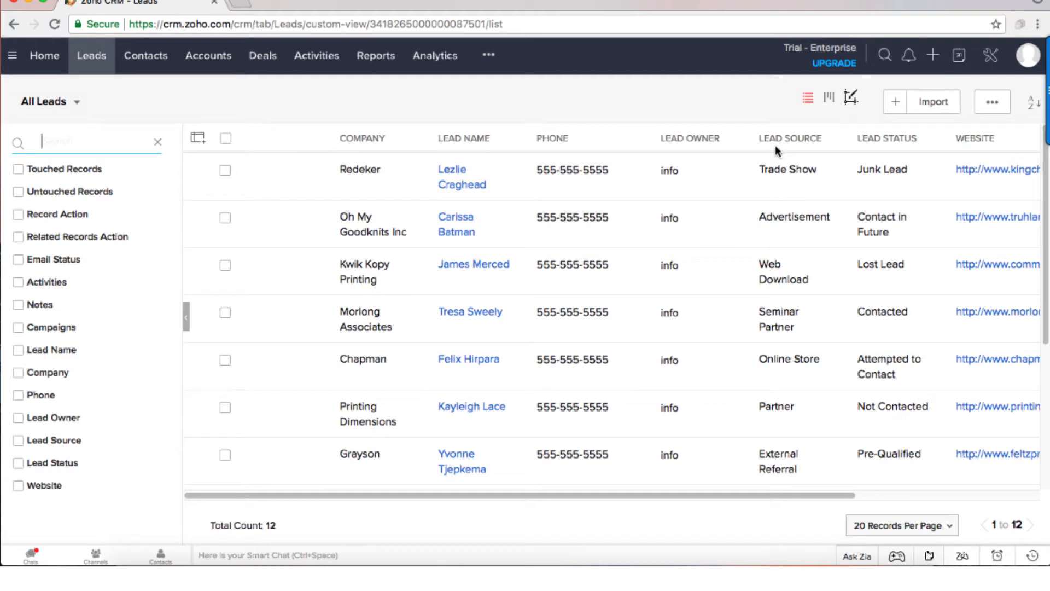
pyautogui.moveTo(907, 146)
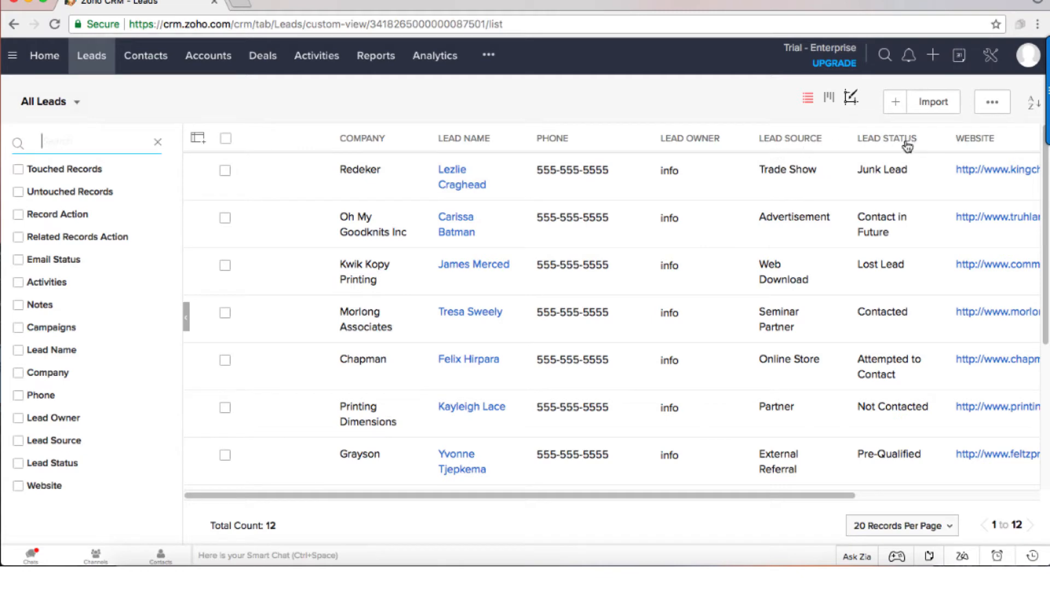
pyautogui.moveTo(779, 152)
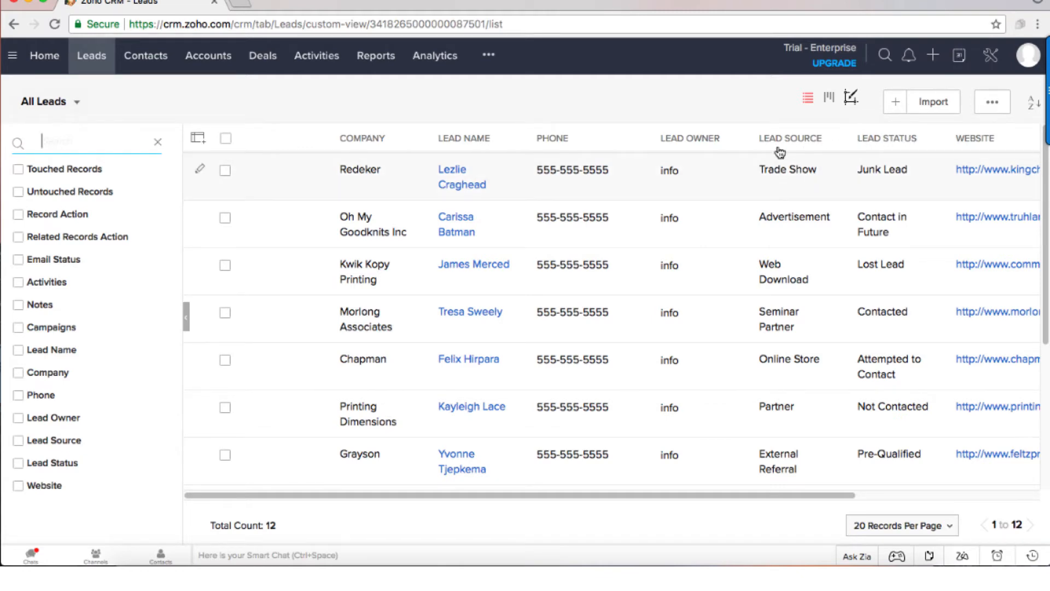
pyautogui.moveTo(49, 256)
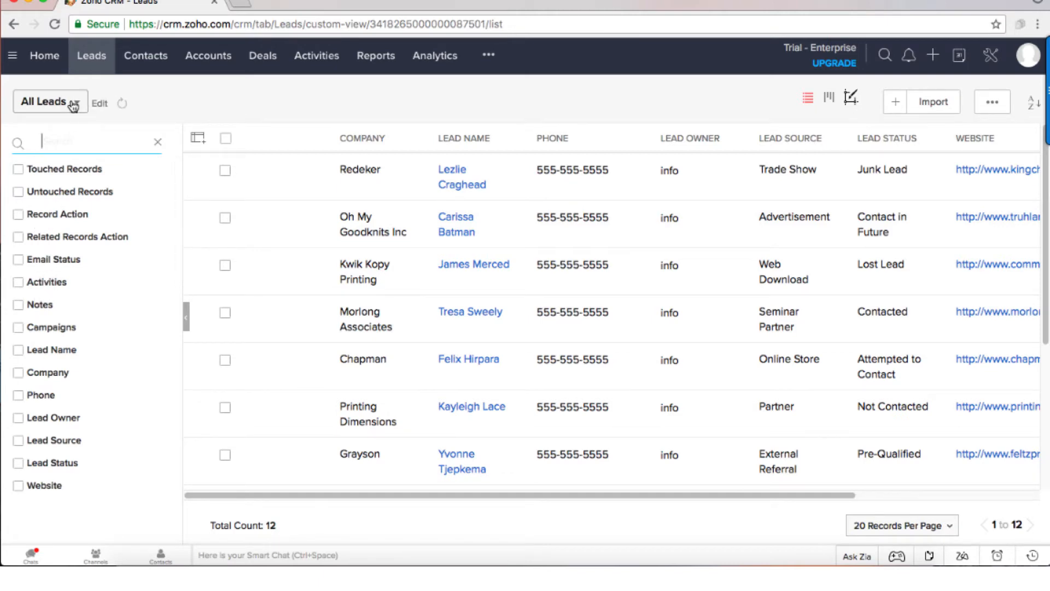
# Browse the Converted Leads, Junk Leads and My Leads views
pyautogui.click(51, 102)
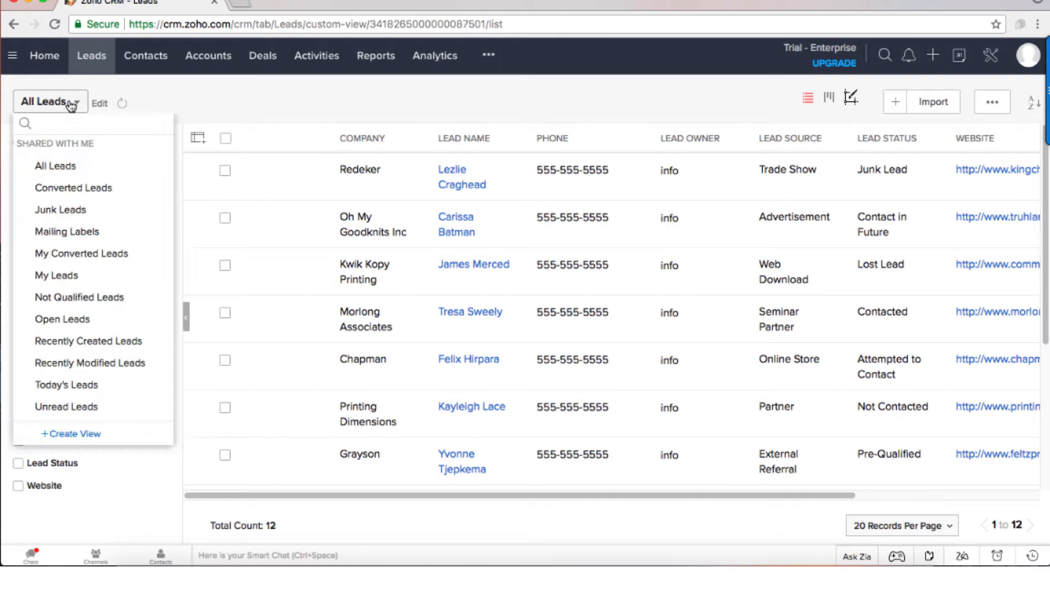
pyautogui.moveTo(72, 187)
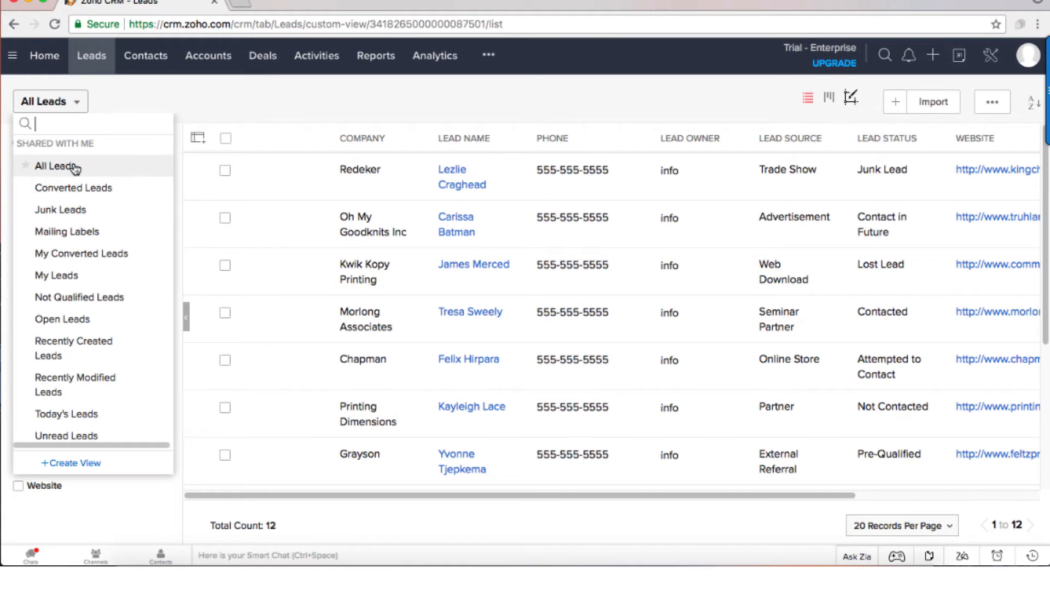
pyautogui.moveTo(74, 188)
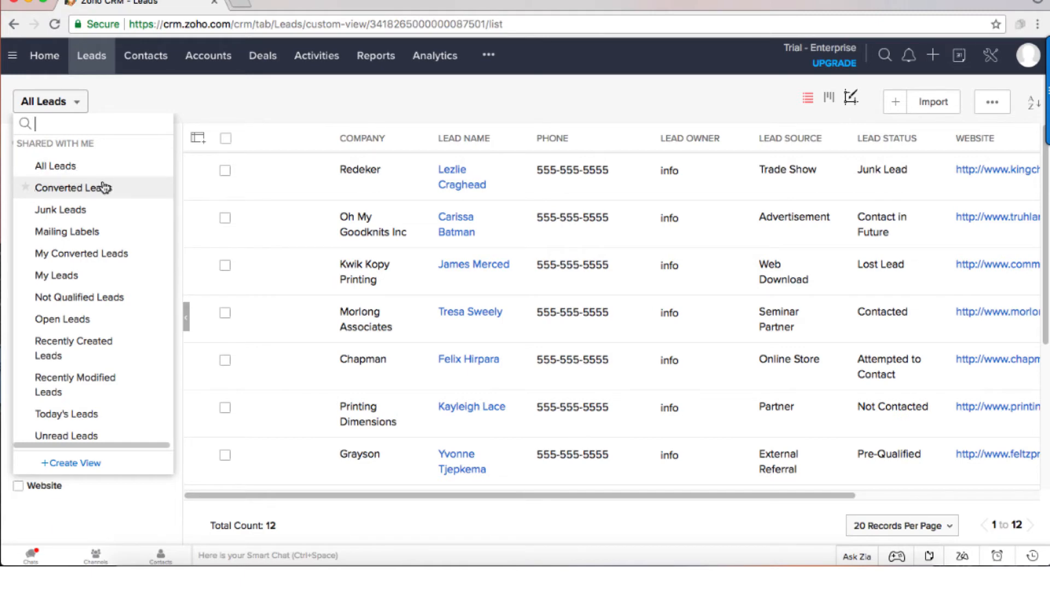
pyautogui.click(72, 188)
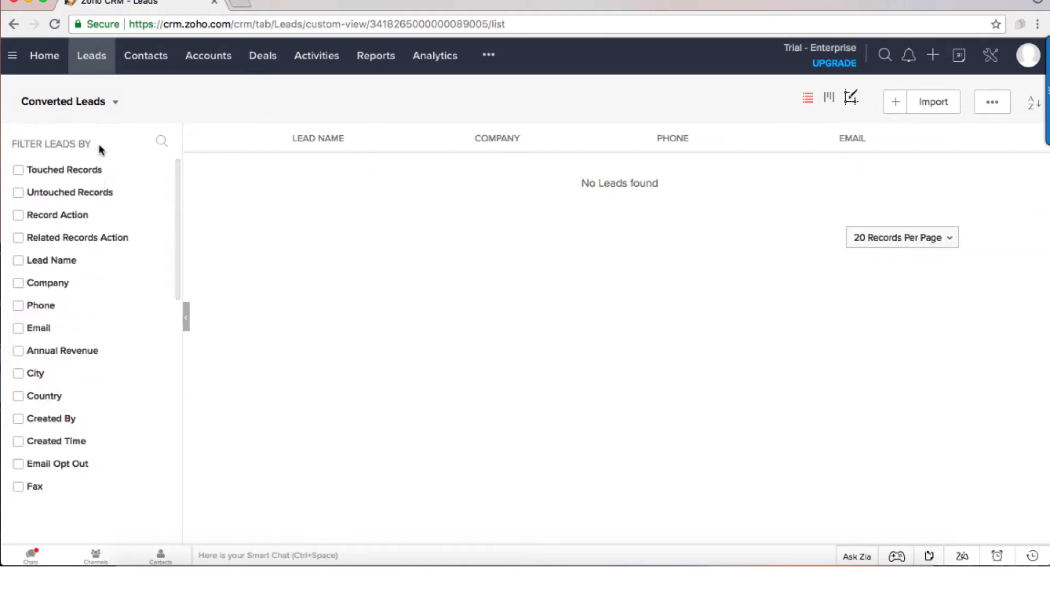
pyautogui.click(66, 101)
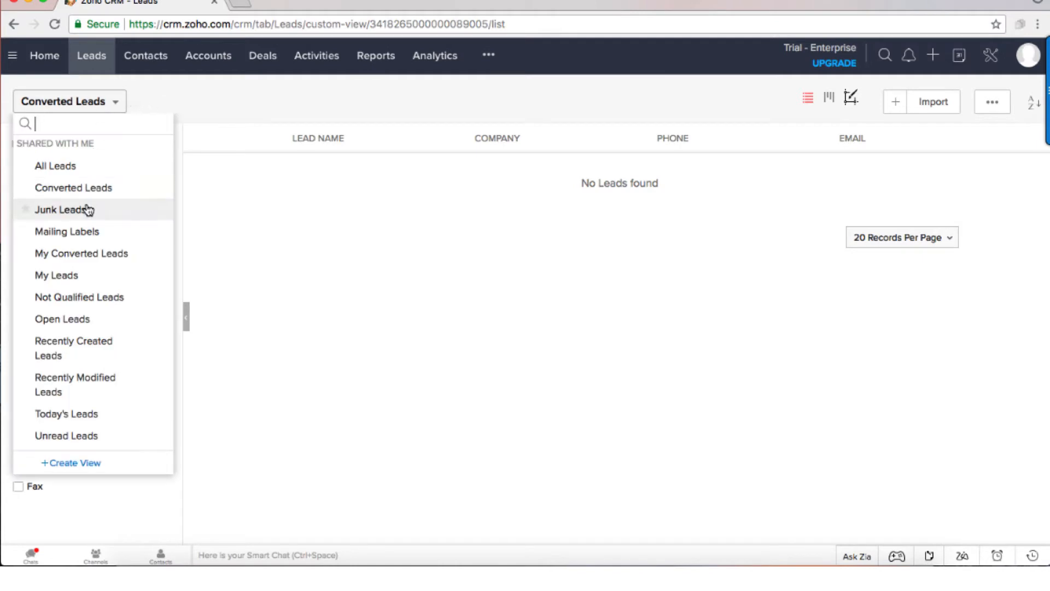
pyautogui.click(65, 209)
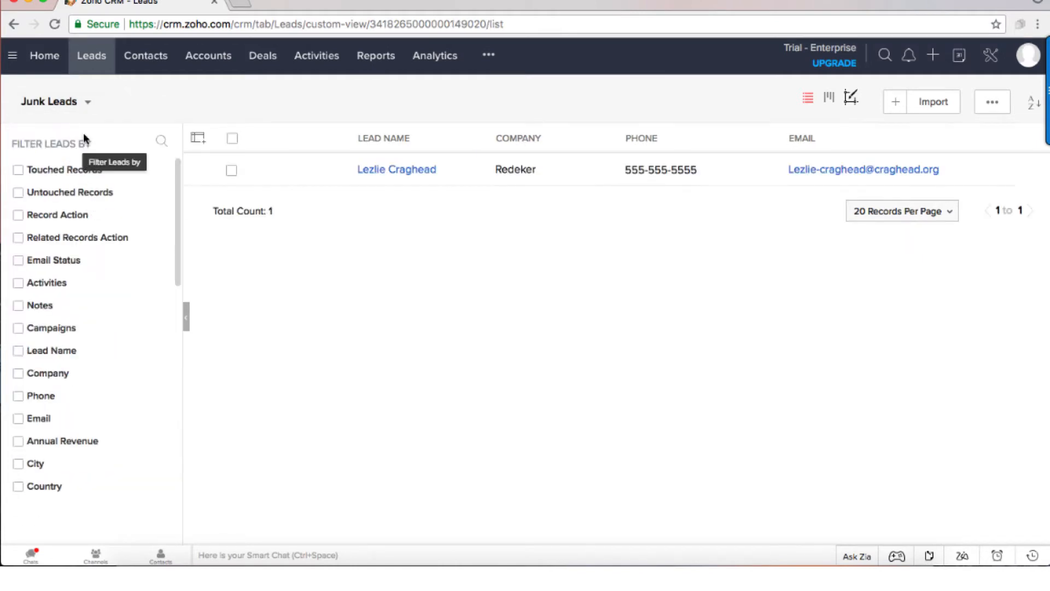
pyautogui.click(56, 102)
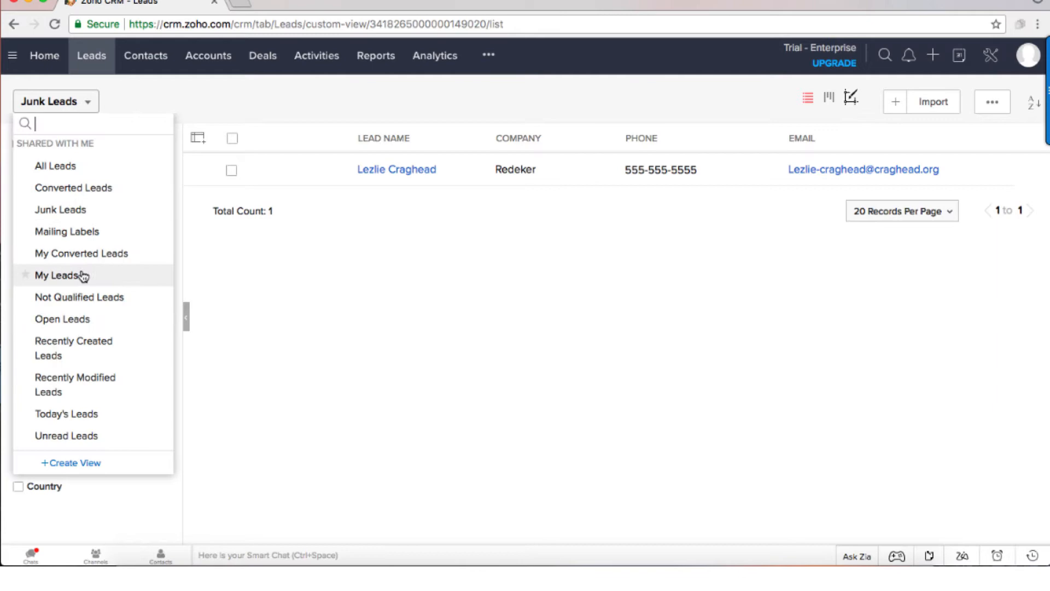
pyautogui.click(61, 275)
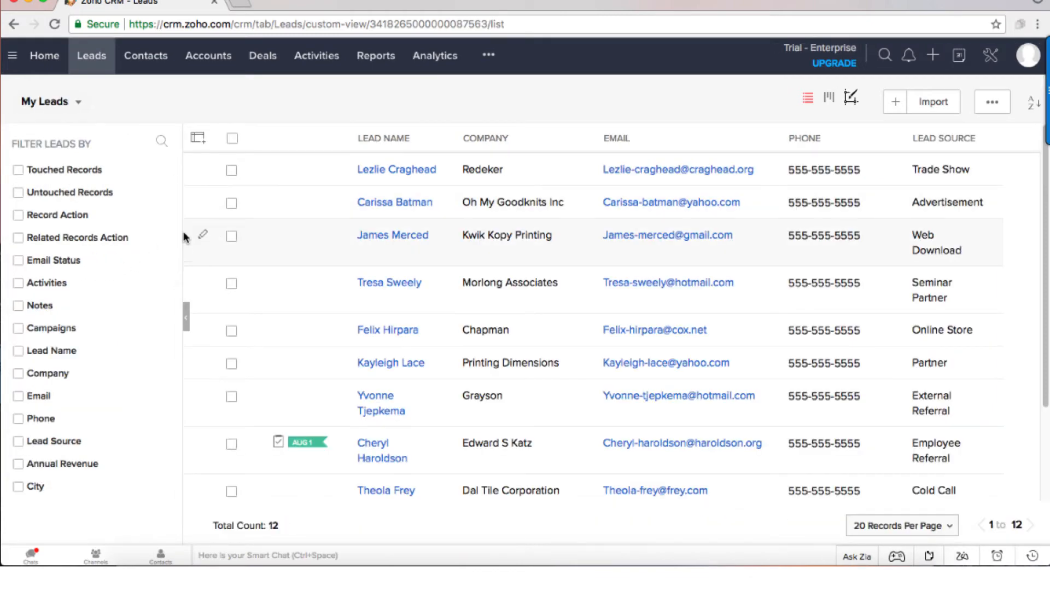
# Switch to the Today's Leads view and close the views list
pyautogui.click(51, 101)
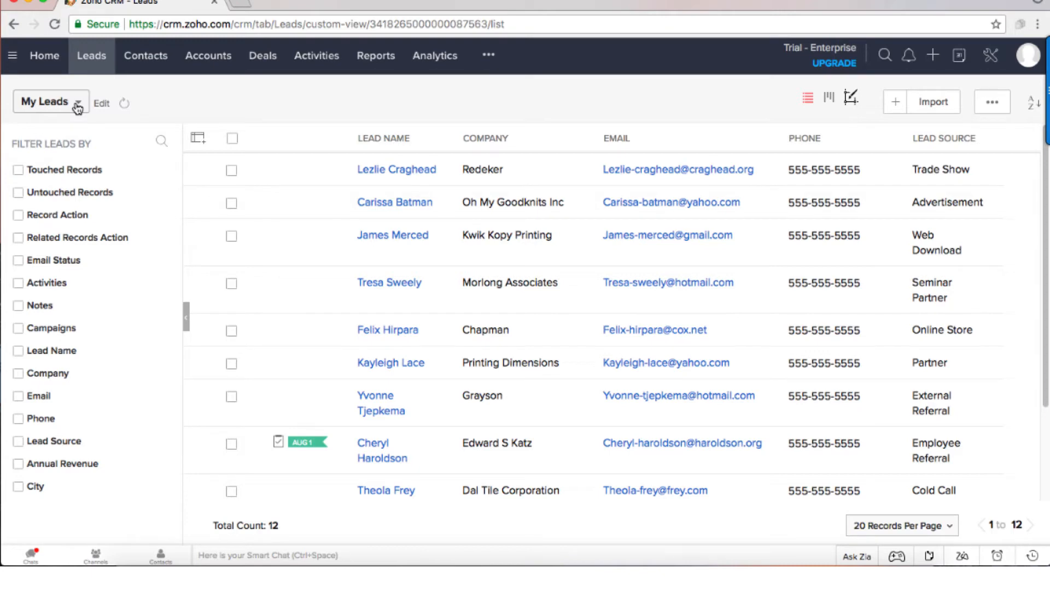
pyautogui.click(47, 101)
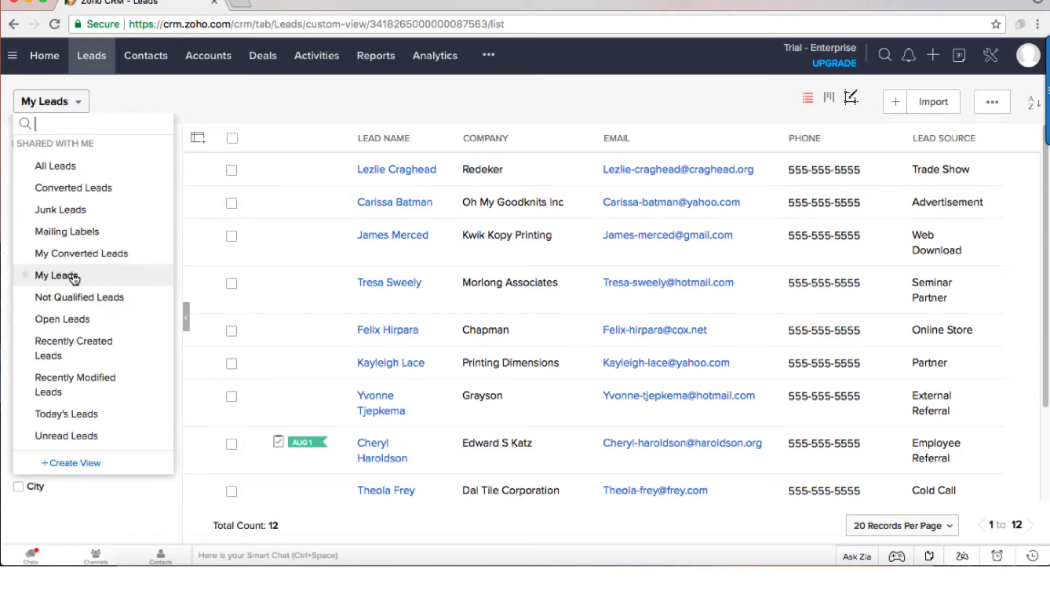
pyautogui.moveTo(66, 413)
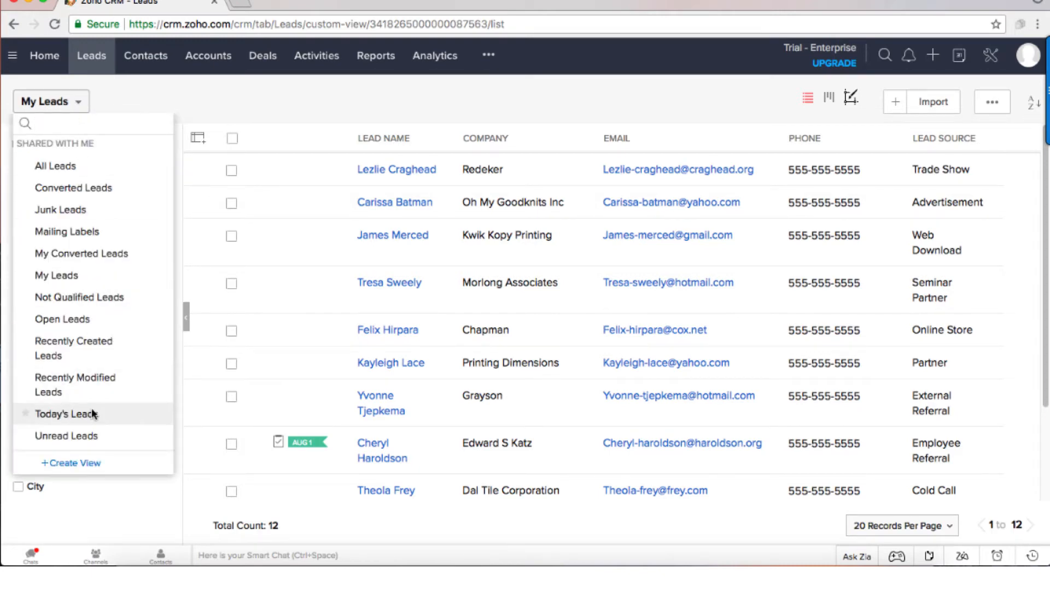
pyautogui.click(66, 413)
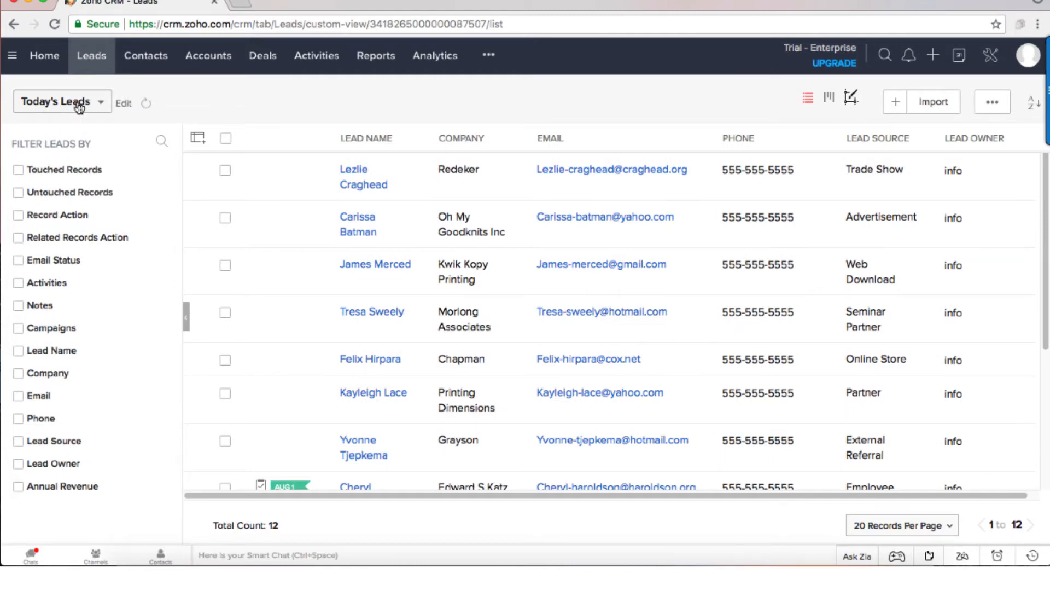
pyautogui.click(59, 101)
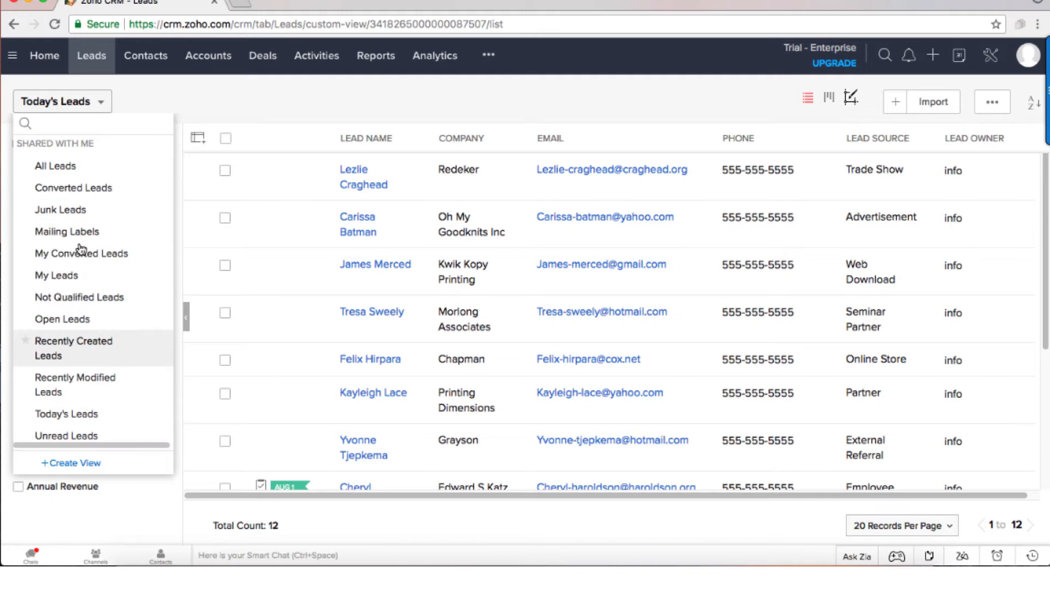
pyautogui.moveTo(55, 165)
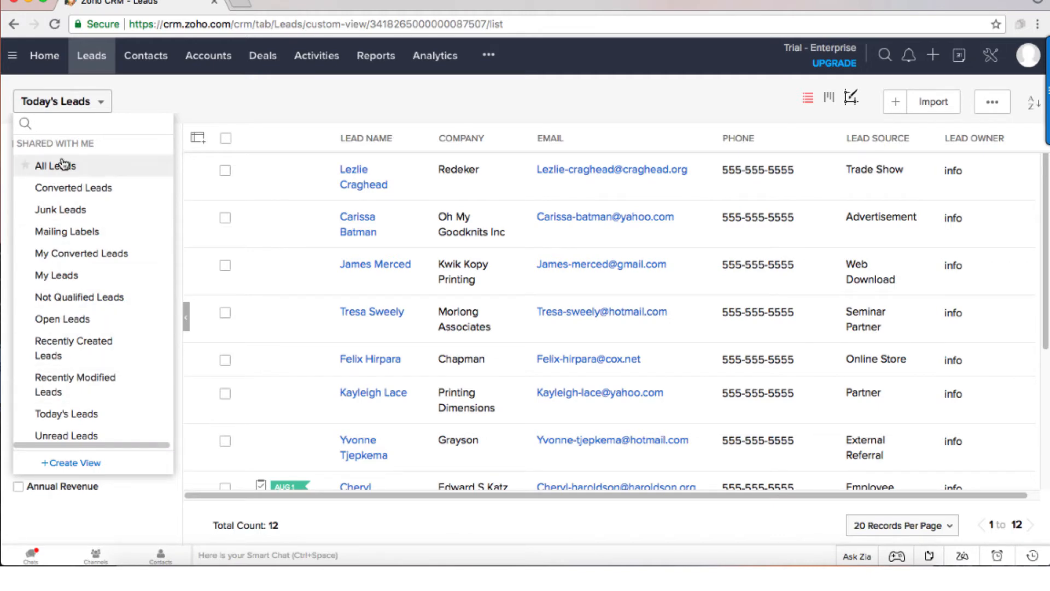
pyautogui.moveTo(66, 231)
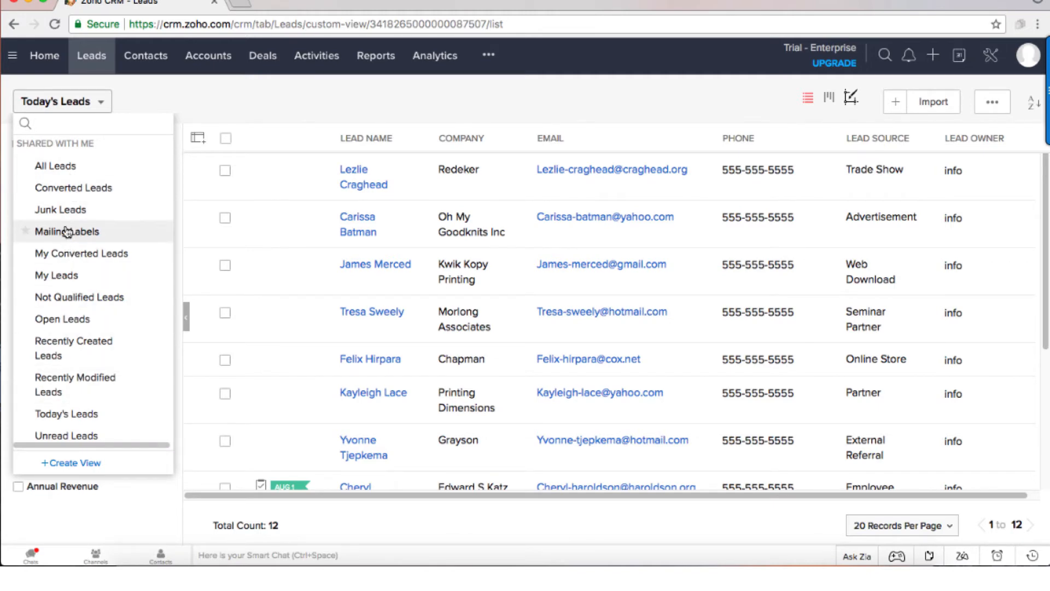
pyautogui.moveTo(79, 297)
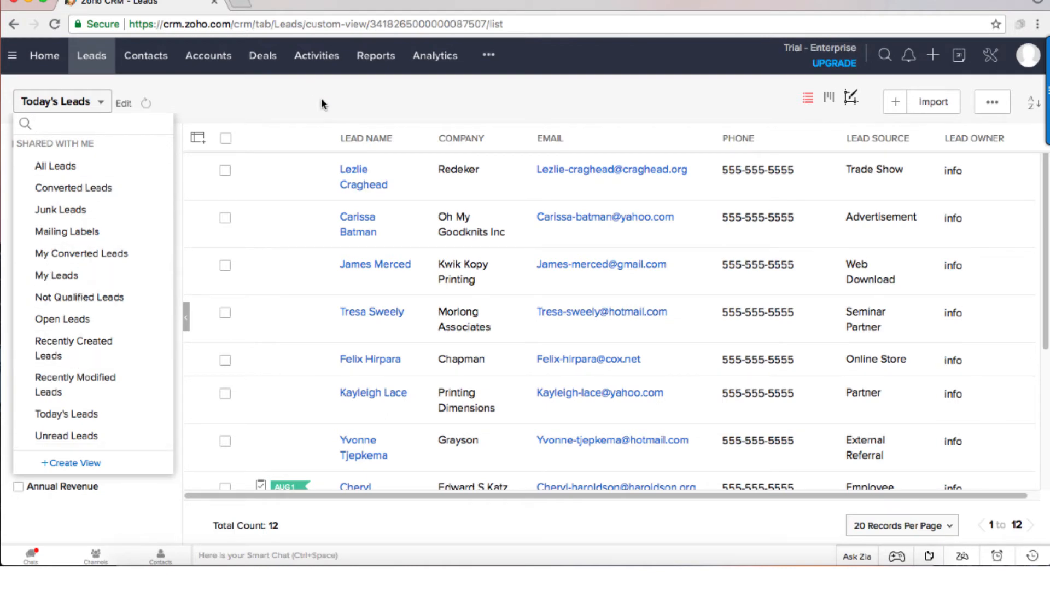
pyautogui.click(363, 176)
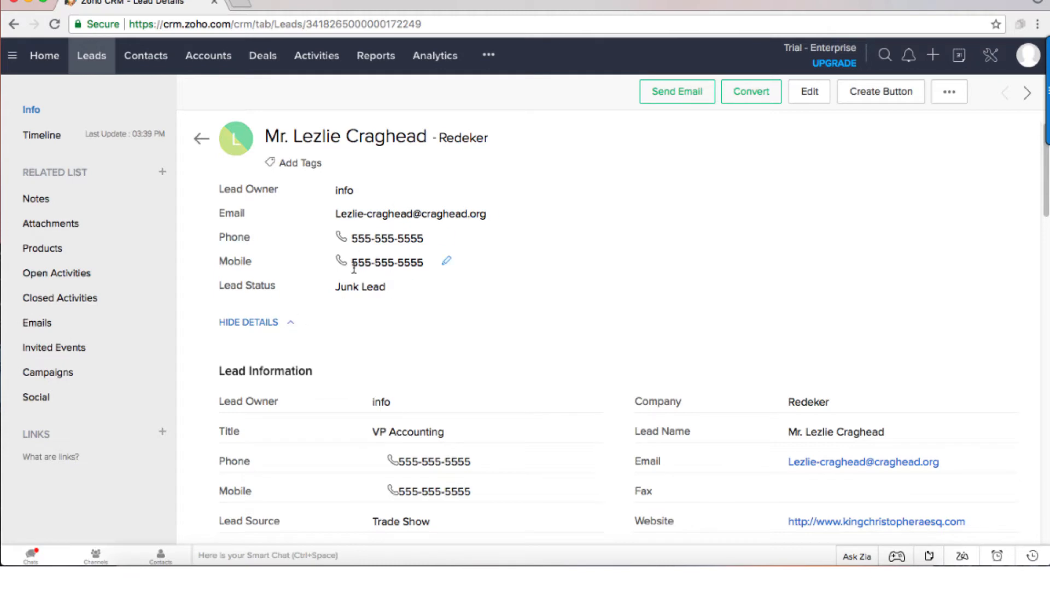
pyautogui.moveTo(364, 307)
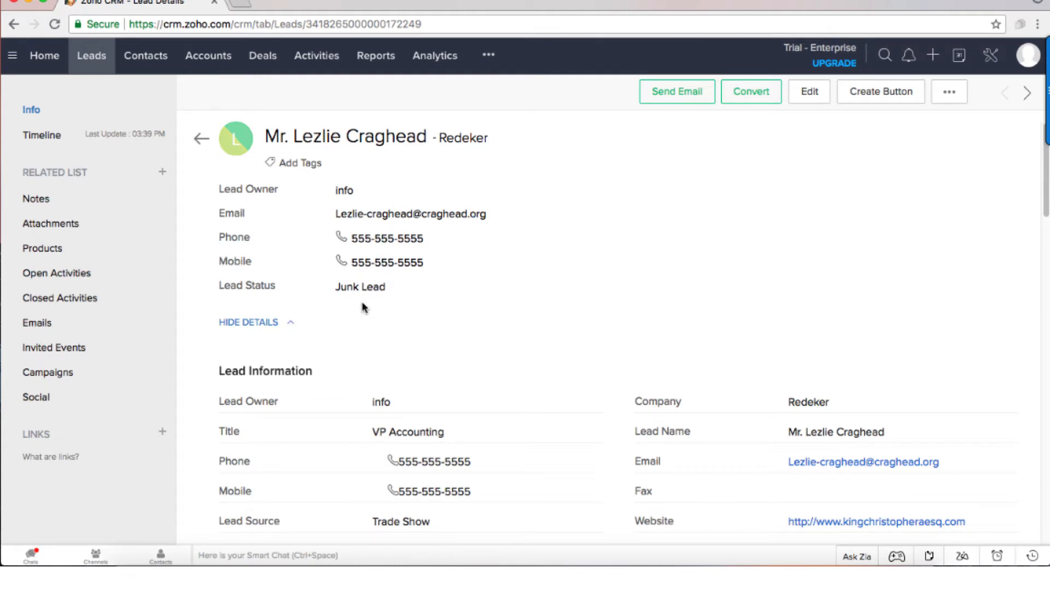
pyautogui.moveTo(439, 237)
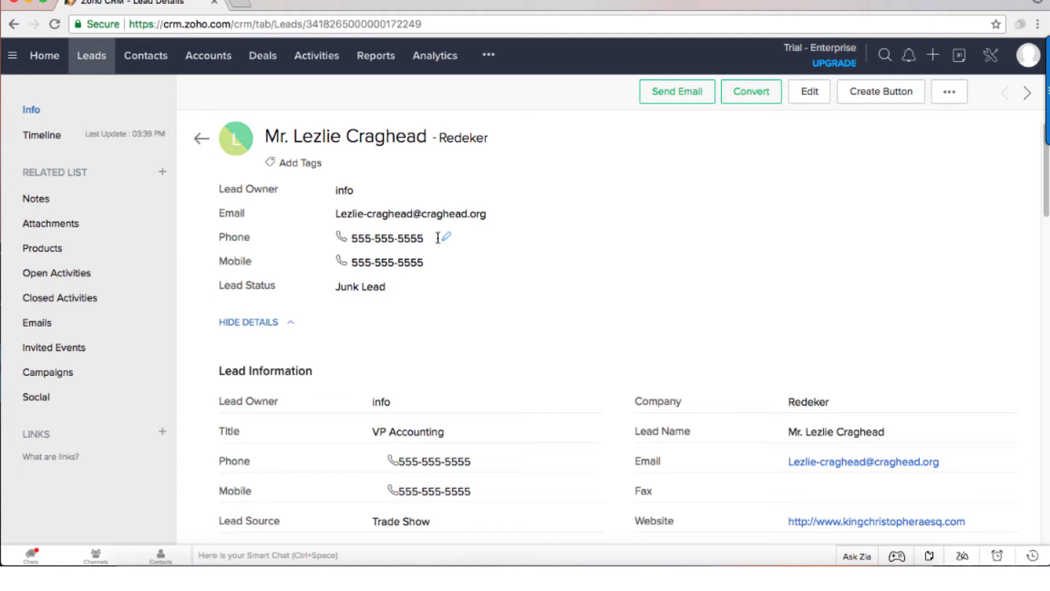
pyautogui.moveTo(476, 262)
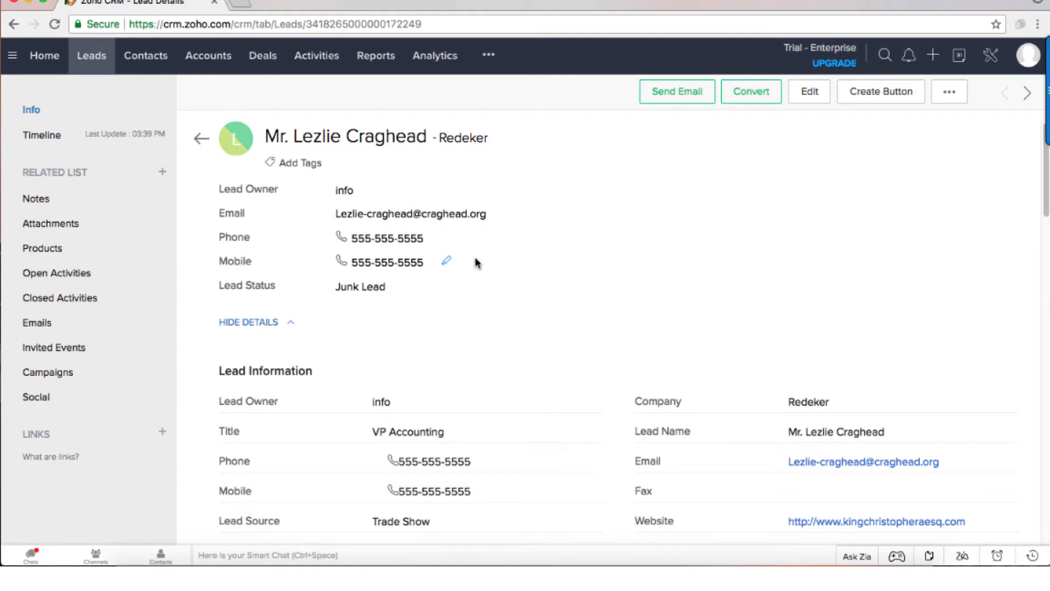
pyautogui.moveTo(991, 67)
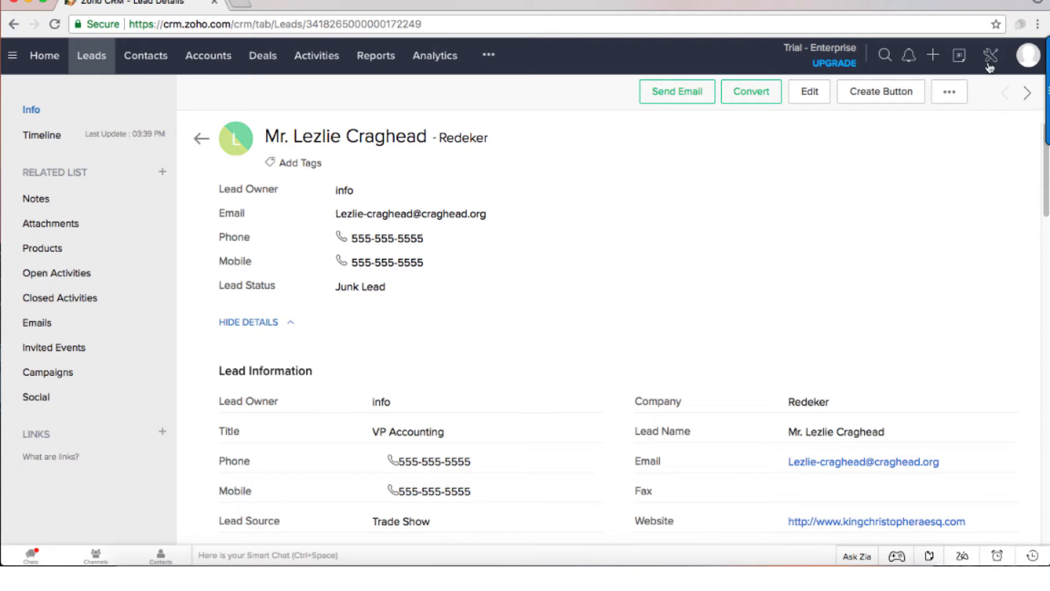
pyautogui.moveTo(990, 55)
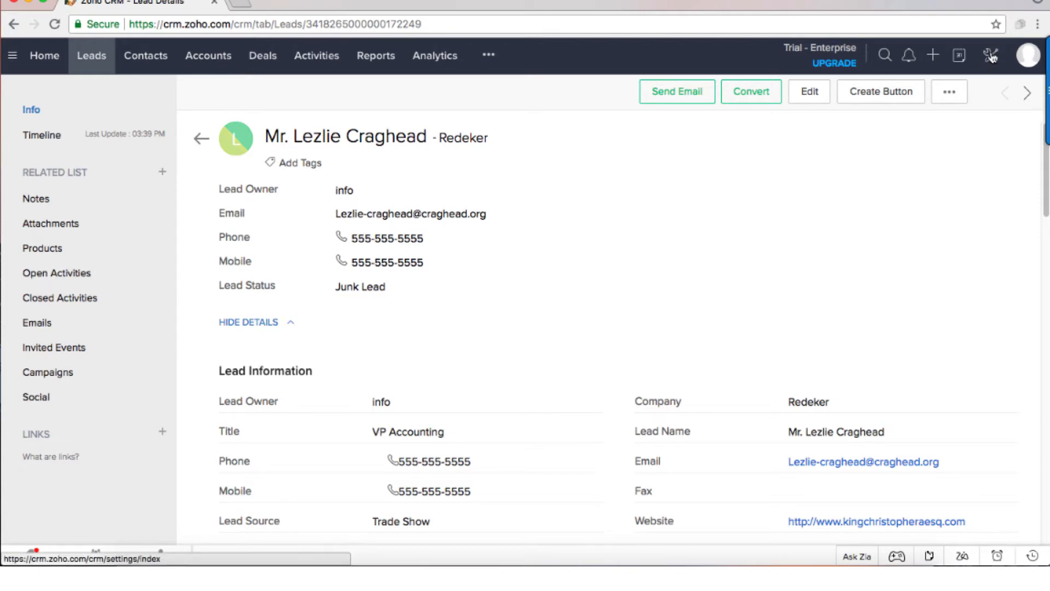
# Open Setup from the wrench icon in the top bar
pyautogui.click(990, 54)
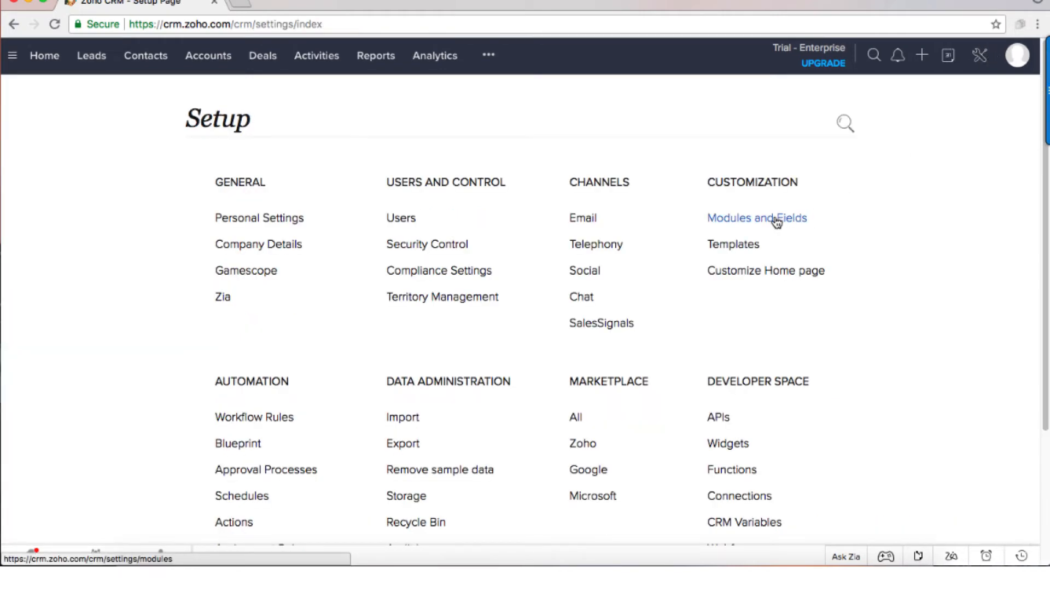
# Open the Leads module's Standard layout from Modules and Fields
pyautogui.click(756, 218)
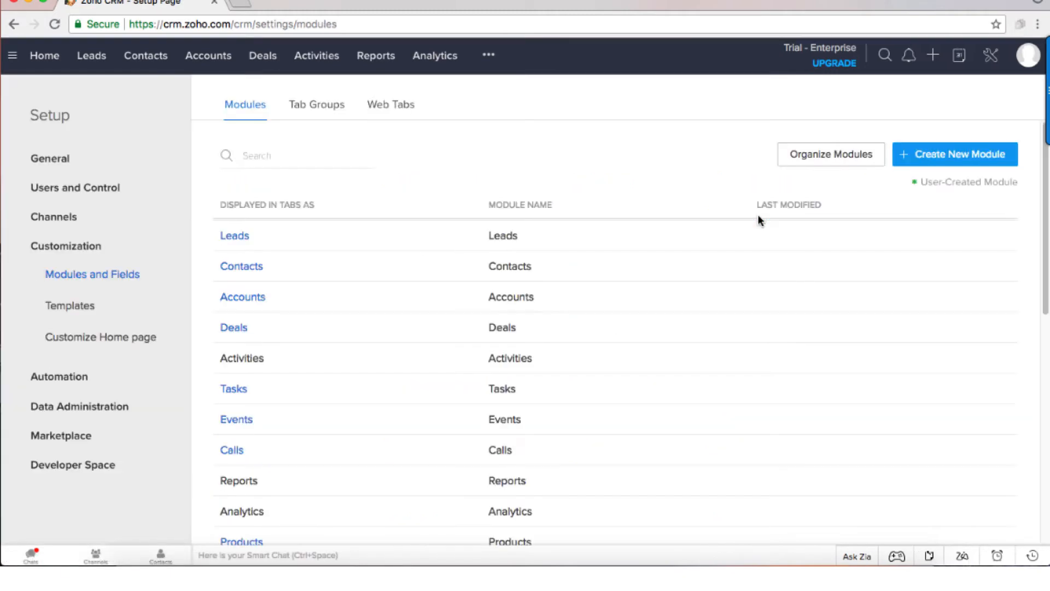
pyautogui.click(269, 235)
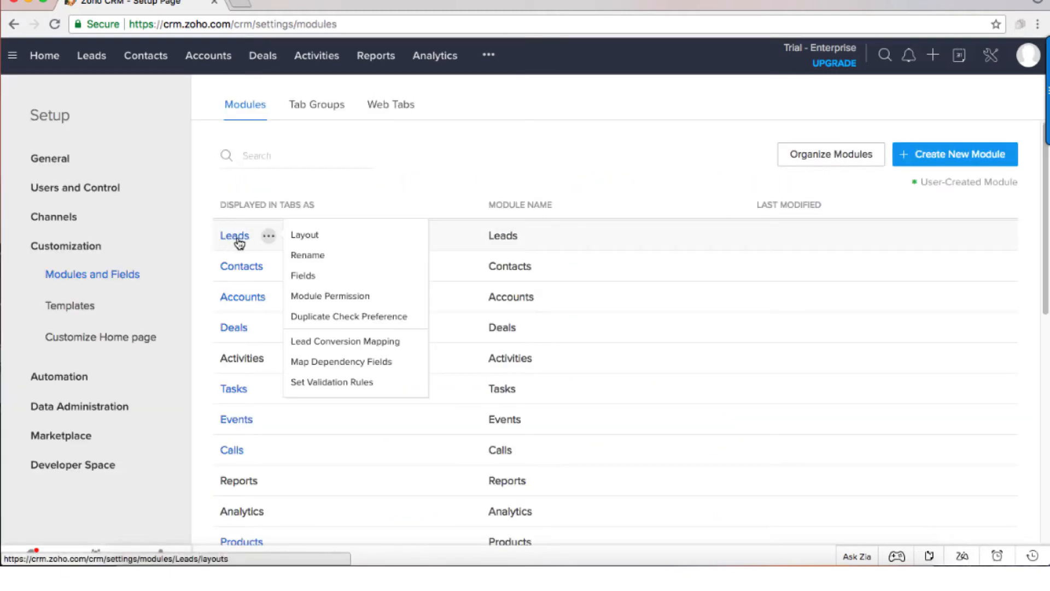
pyautogui.click(304, 234)
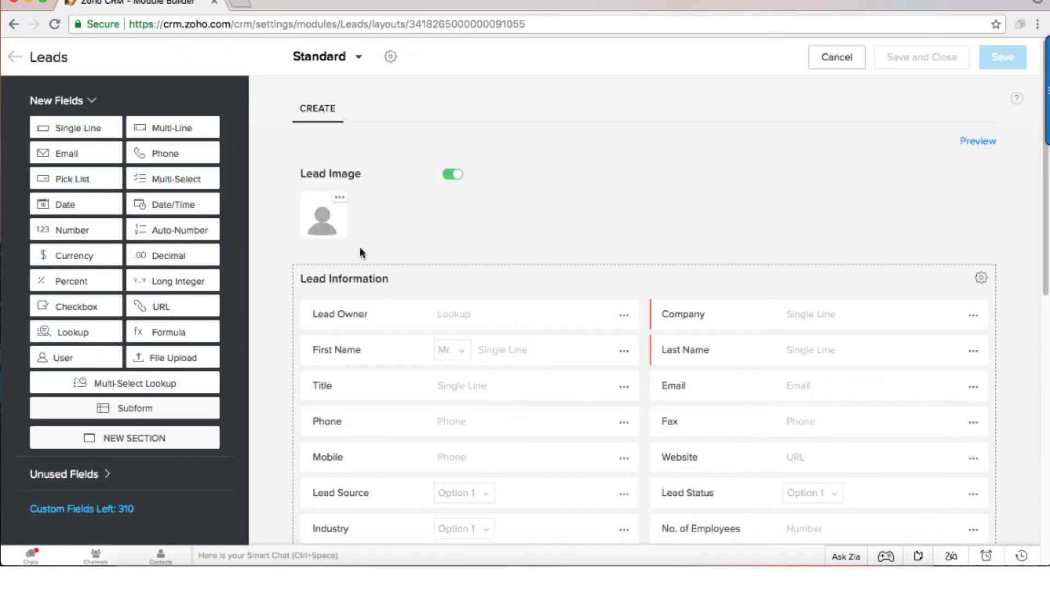
pyautogui.moveTo(461, 248)
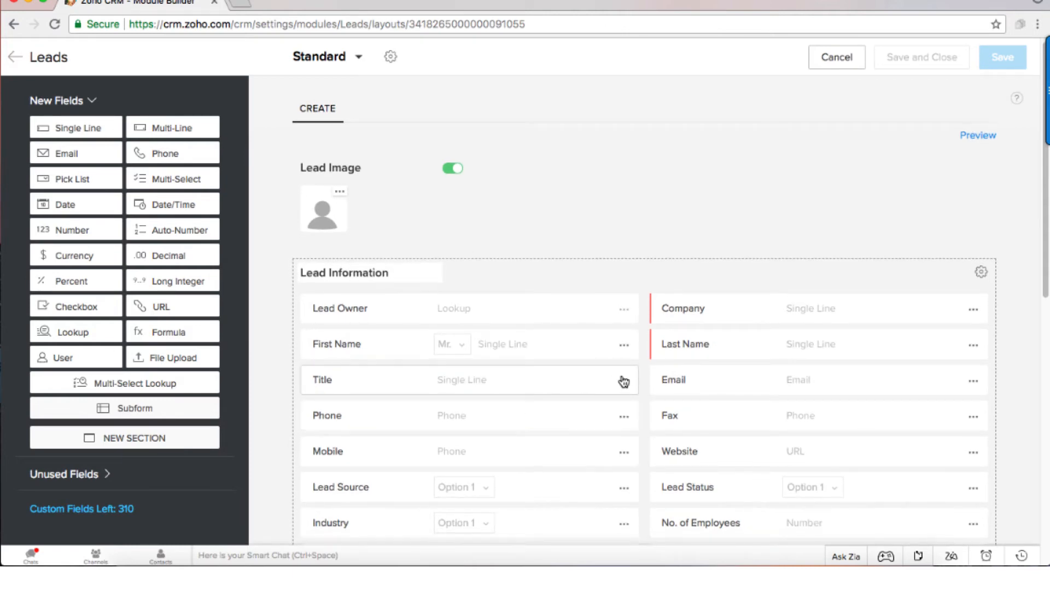
# Remove the Title and Fax fields from the Standard Leads layout
pyautogui.click(622, 380)
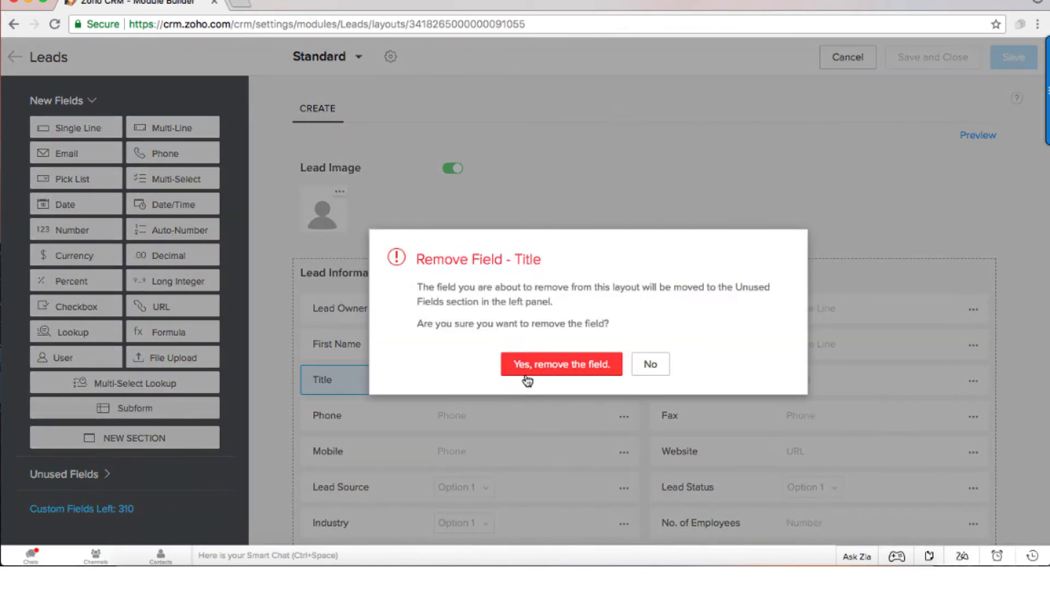
pyautogui.click(561, 364)
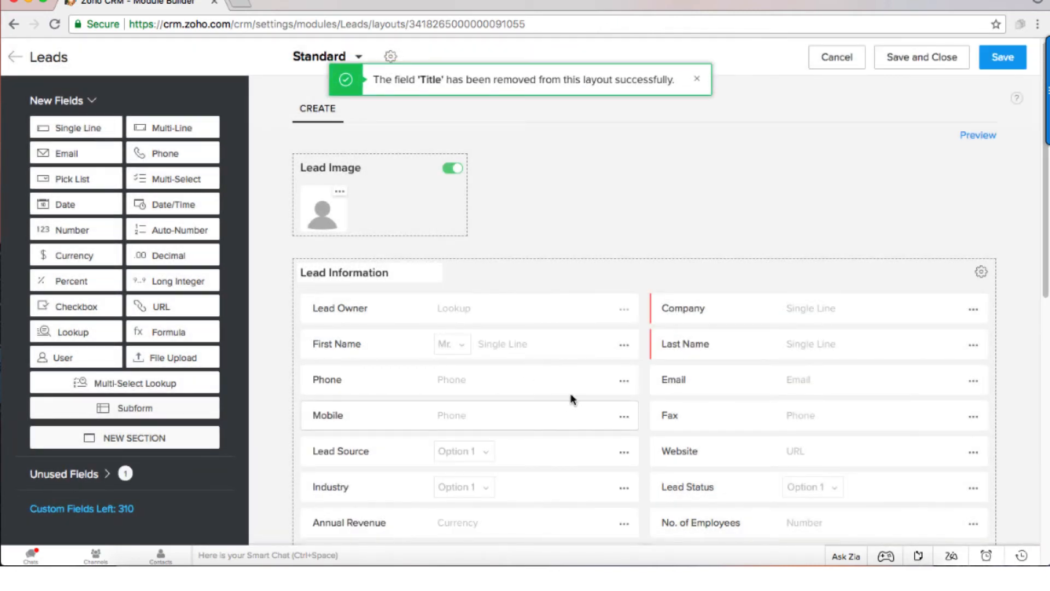
pyautogui.moveTo(588, 410)
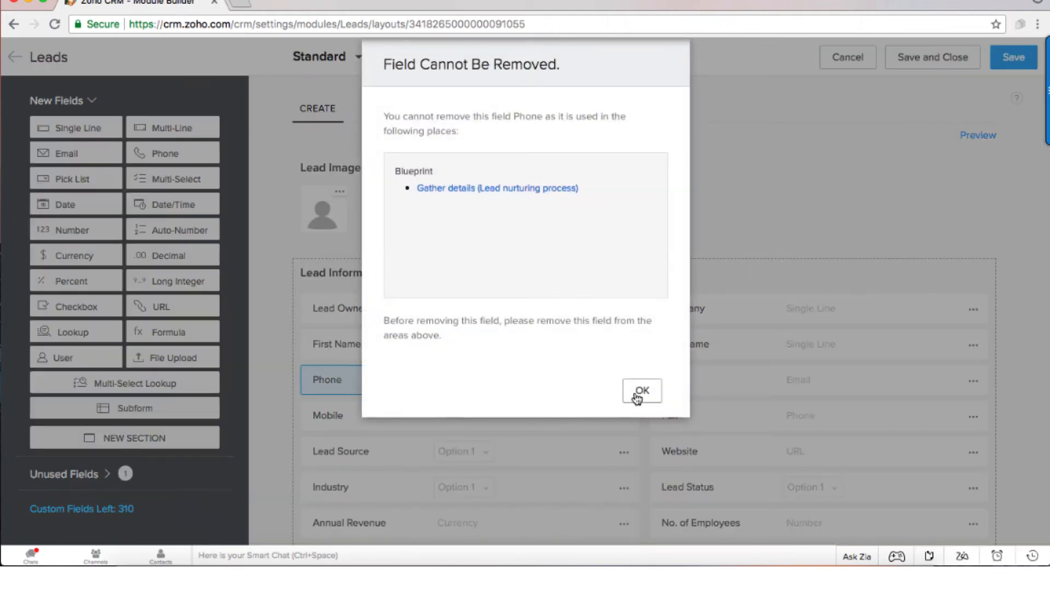
pyautogui.click(642, 391)
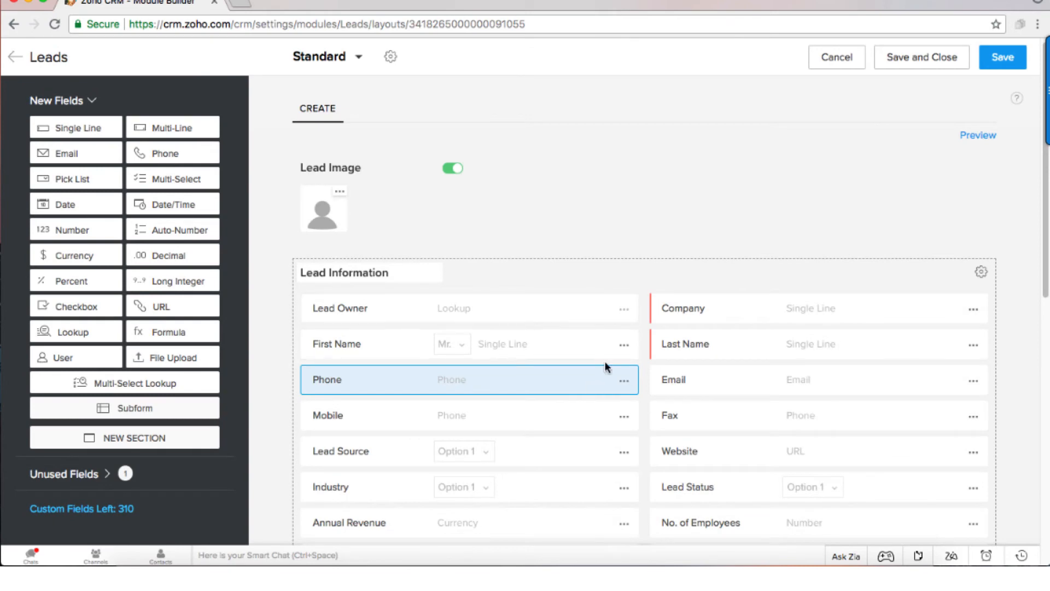
pyautogui.click(973, 412)
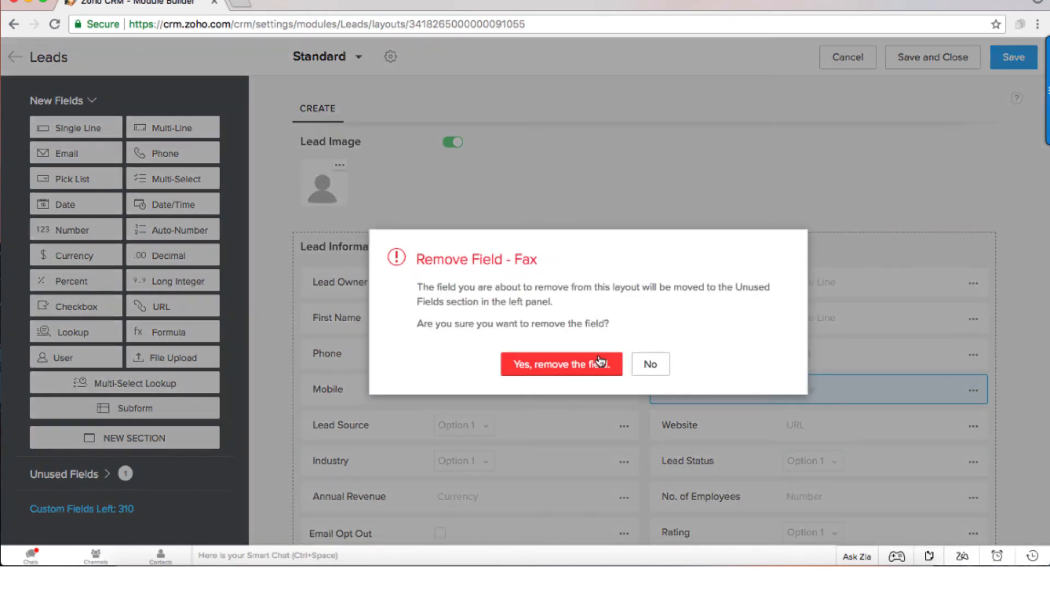
pyautogui.click(562, 364)
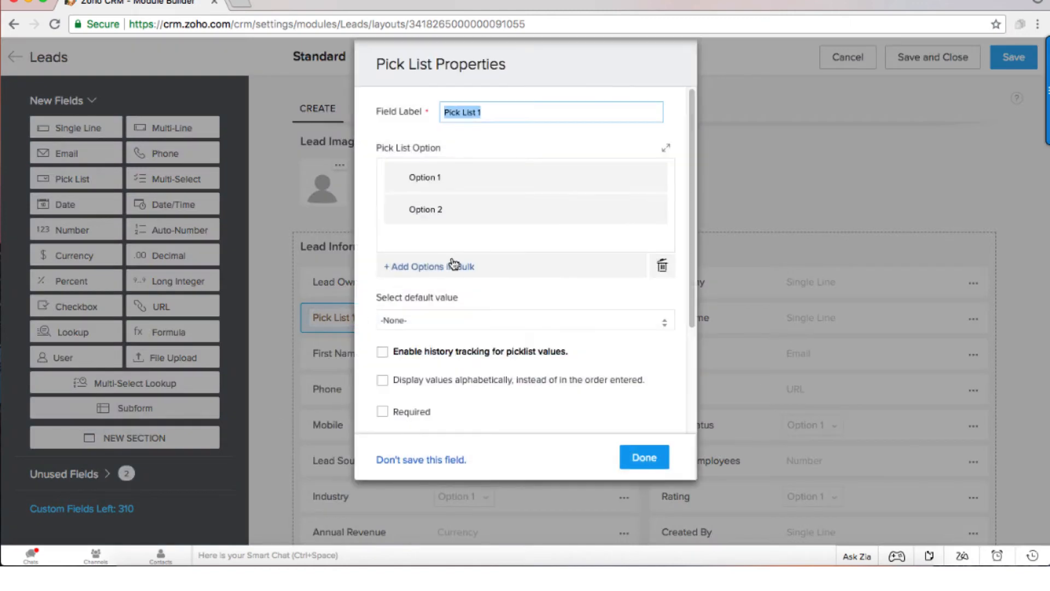
# Create a 'Gender' pick list with options Male and Female, then save the layout
pyautogui.write('Gen')
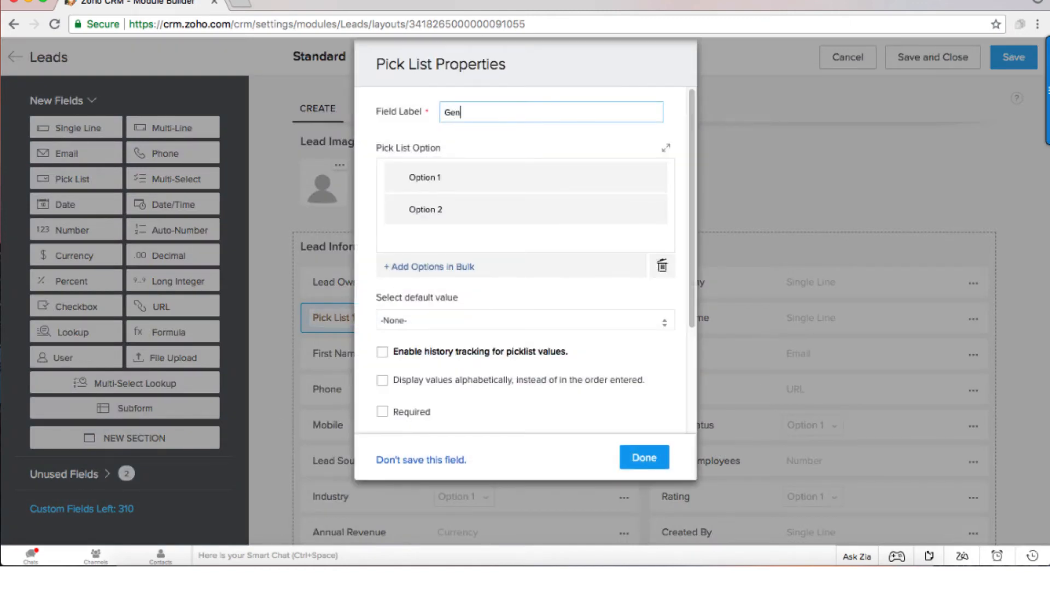
pyautogui.write('der')
pyautogui.click(481, 178)
pyautogui.write('M')
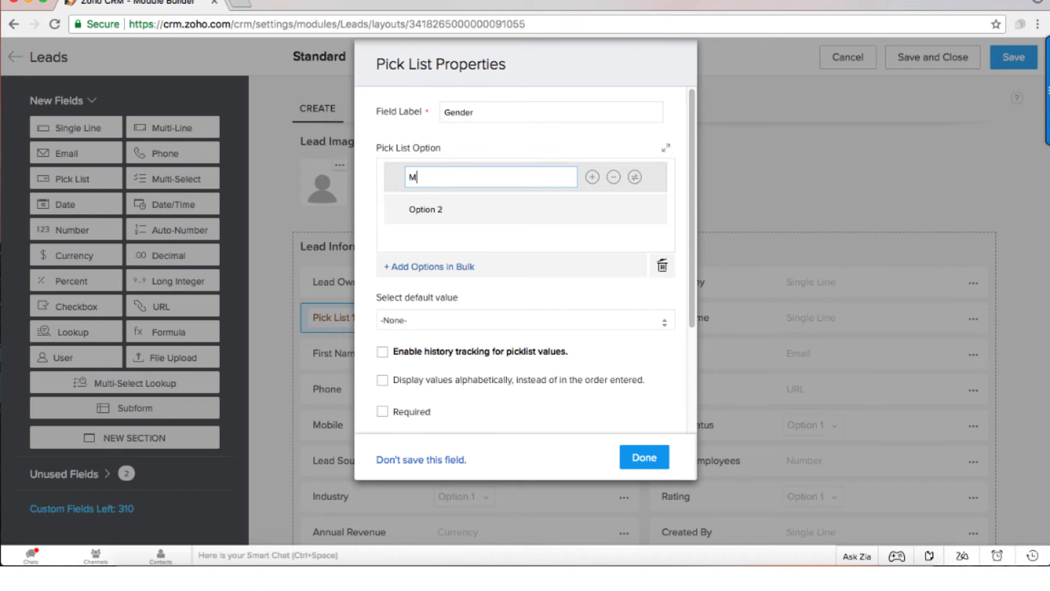
pyautogui.write('ale')
pyautogui.click(526, 210)
pyautogui.write('F')
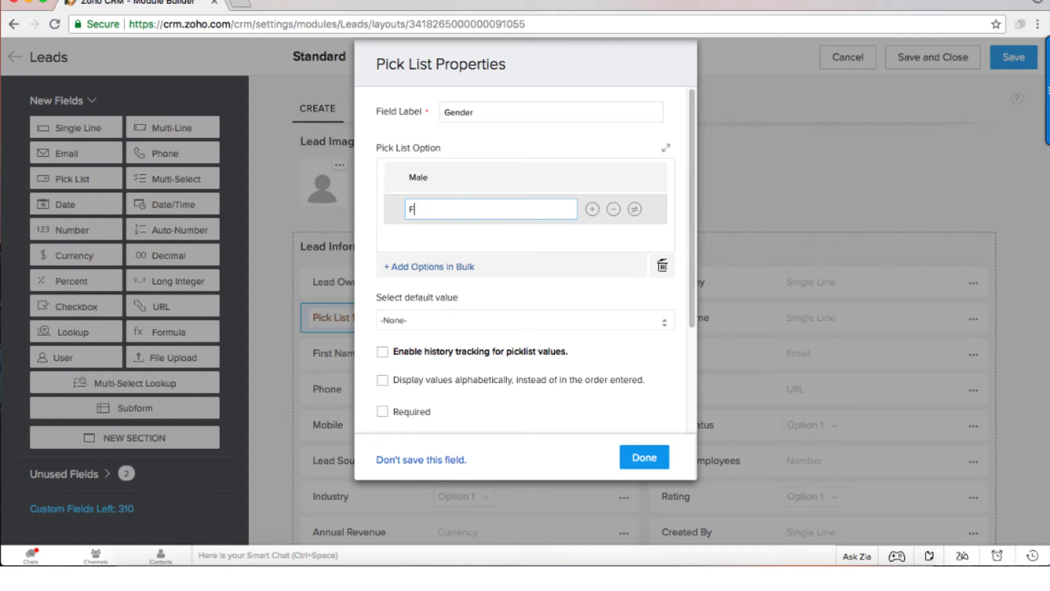
pyautogui.write('emale')
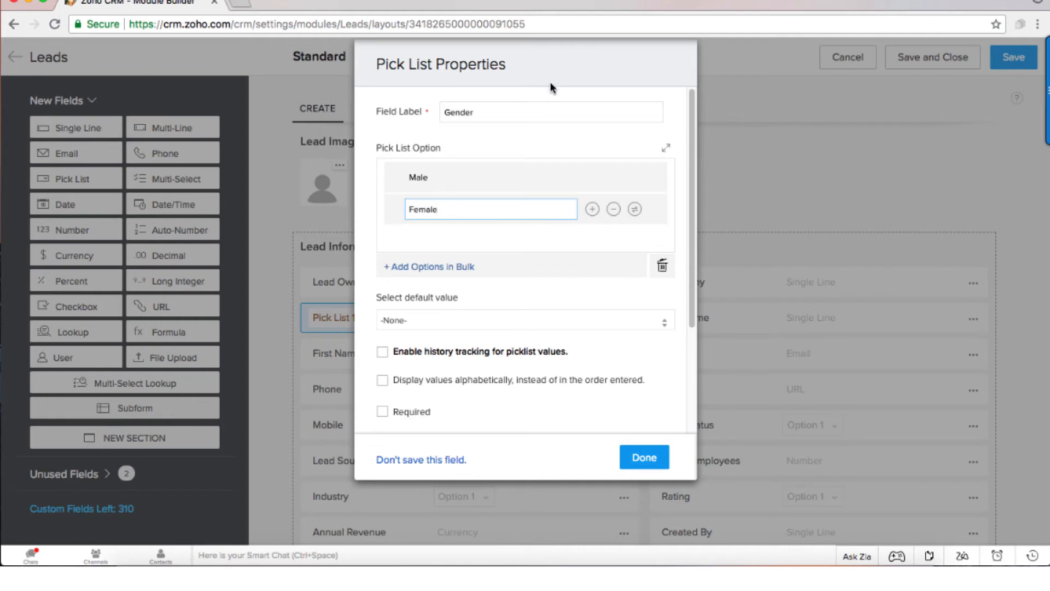
pyautogui.click(644, 457)
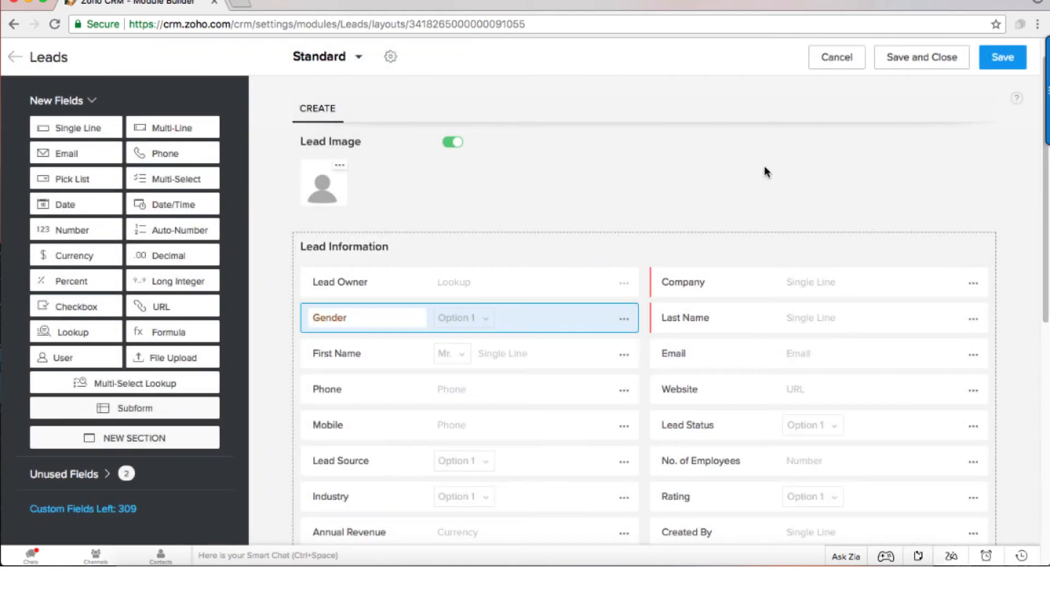
pyautogui.click(1002, 57)
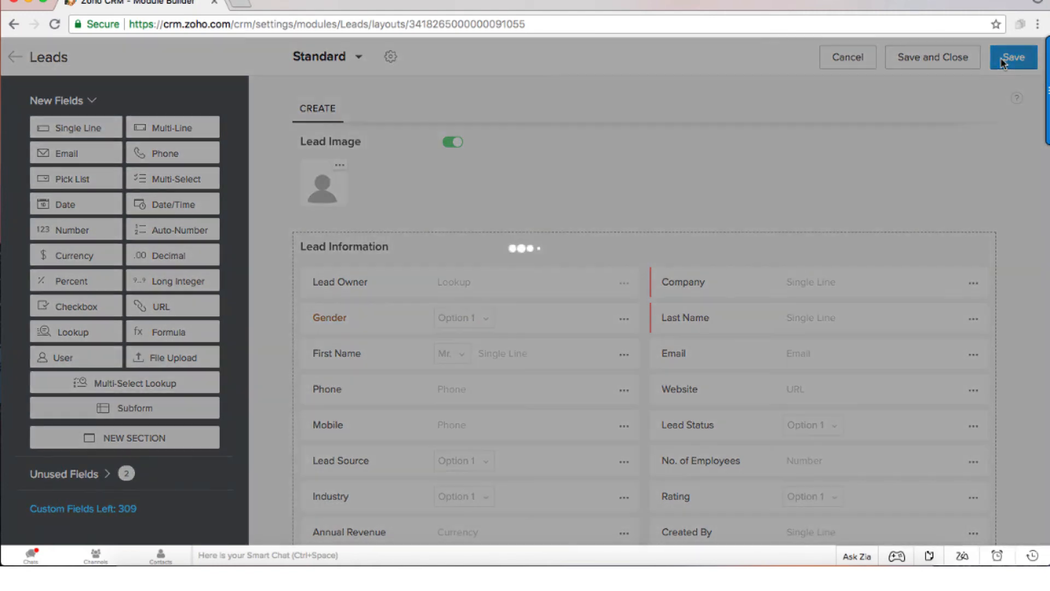
pyautogui.click(1012, 57)
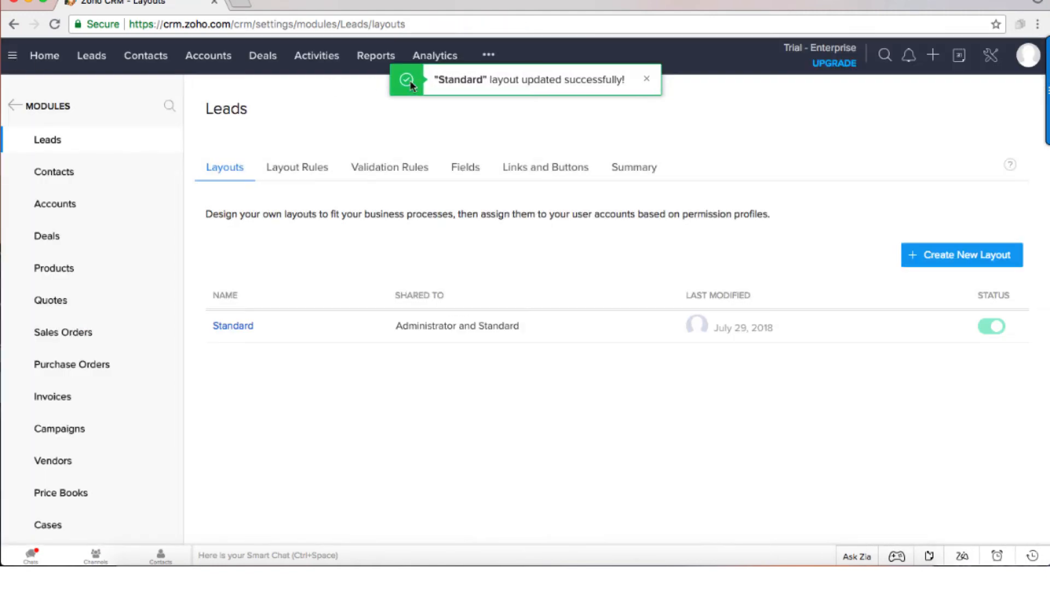
pyautogui.click(92, 56)
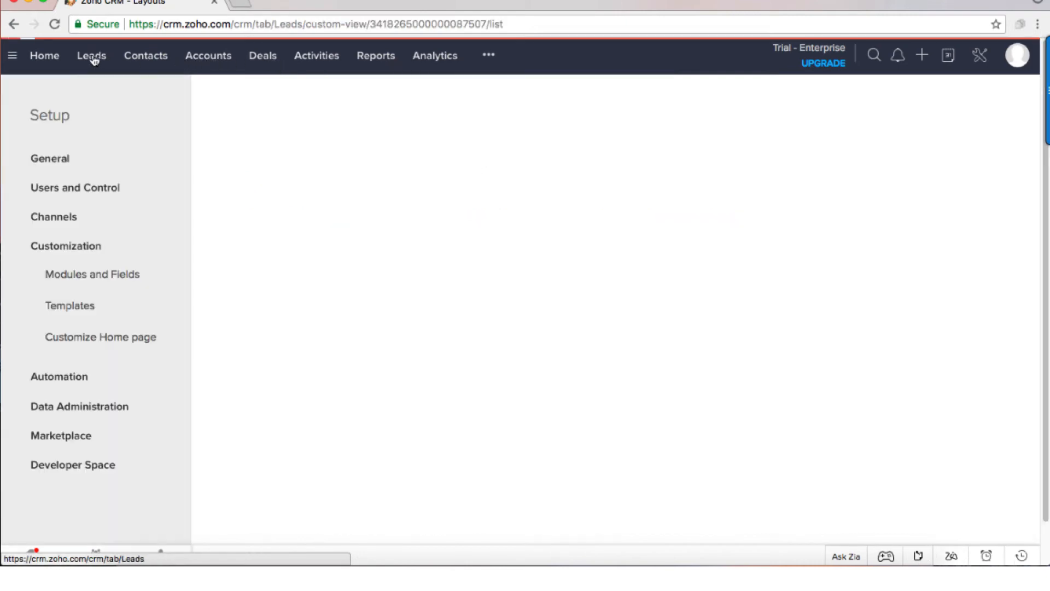
pyautogui.click(91, 56)
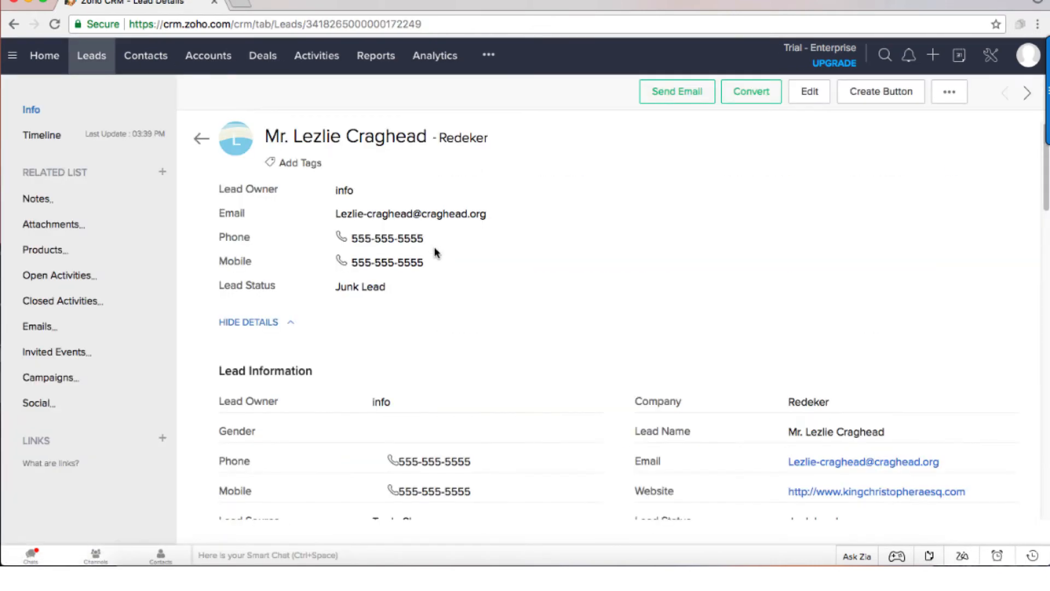
pyautogui.scroll(-3)
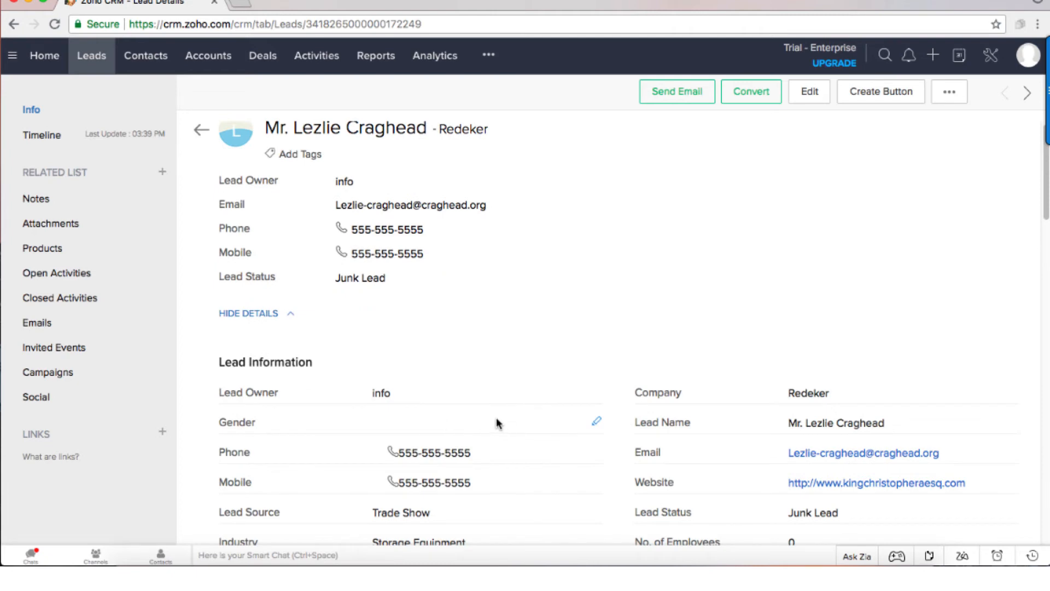
pyautogui.click(596, 422)
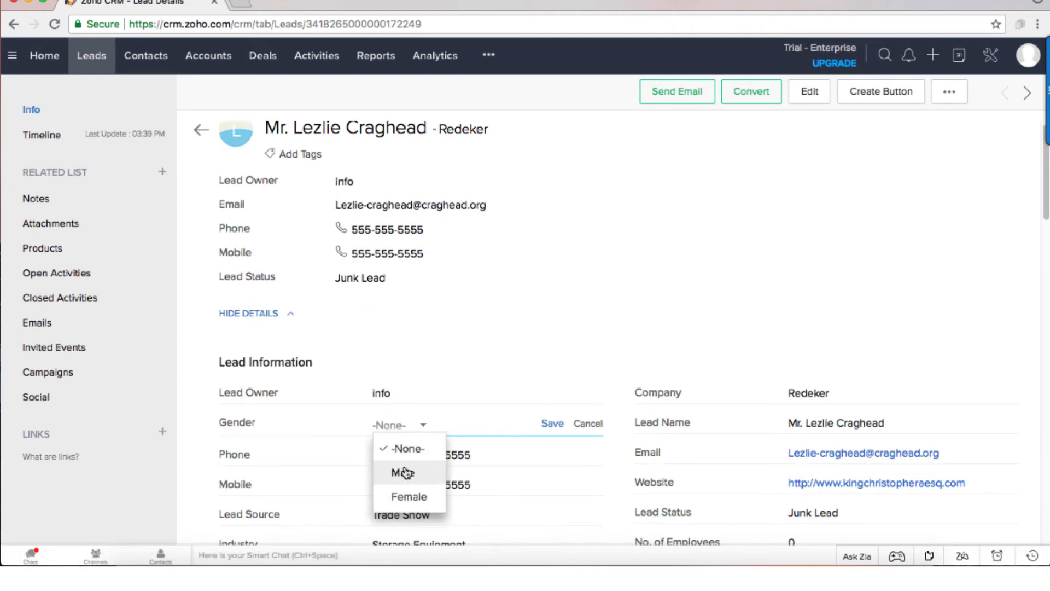
pyautogui.click(402, 472)
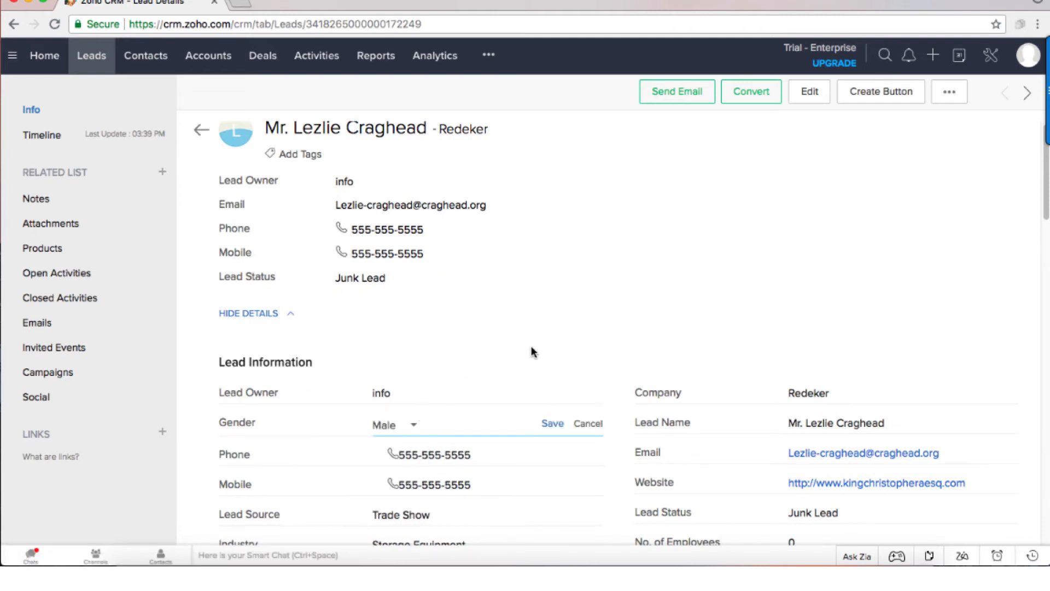
pyautogui.scroll(-3)
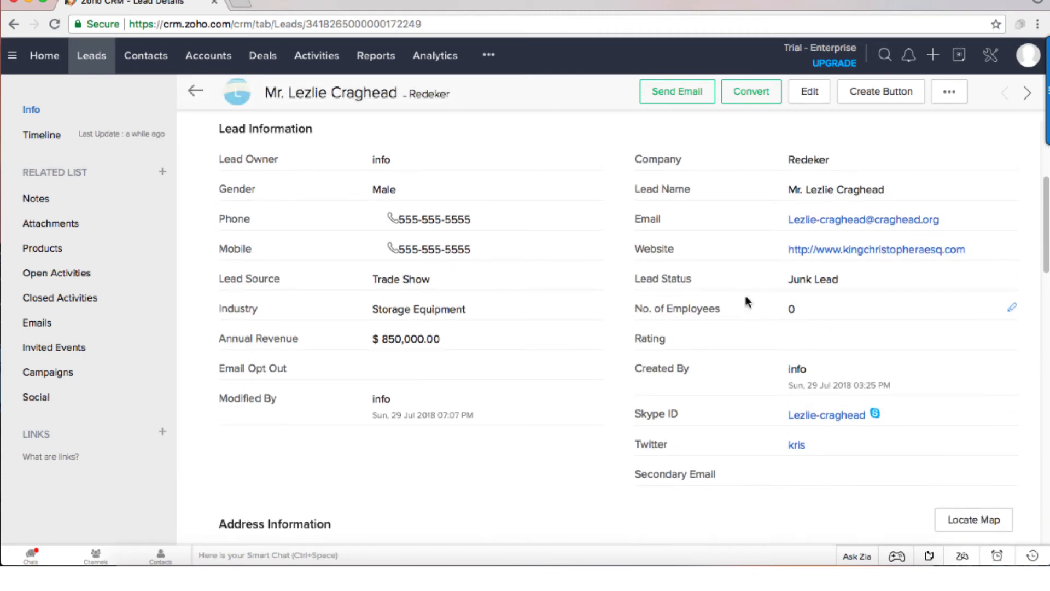
pyautogui.moveTo(766, 290)
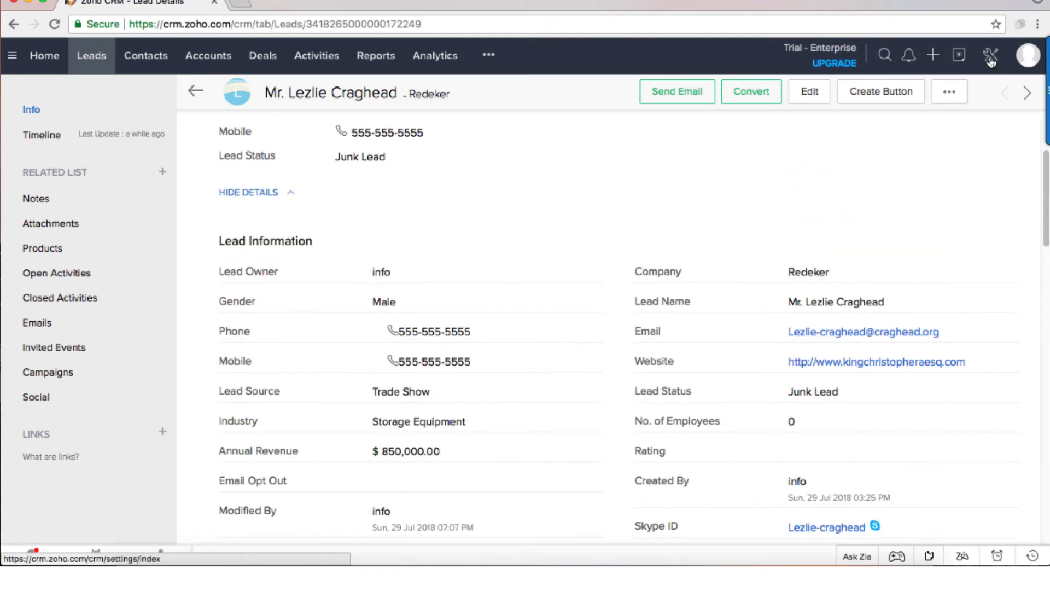
pyautogui.scroll(3)
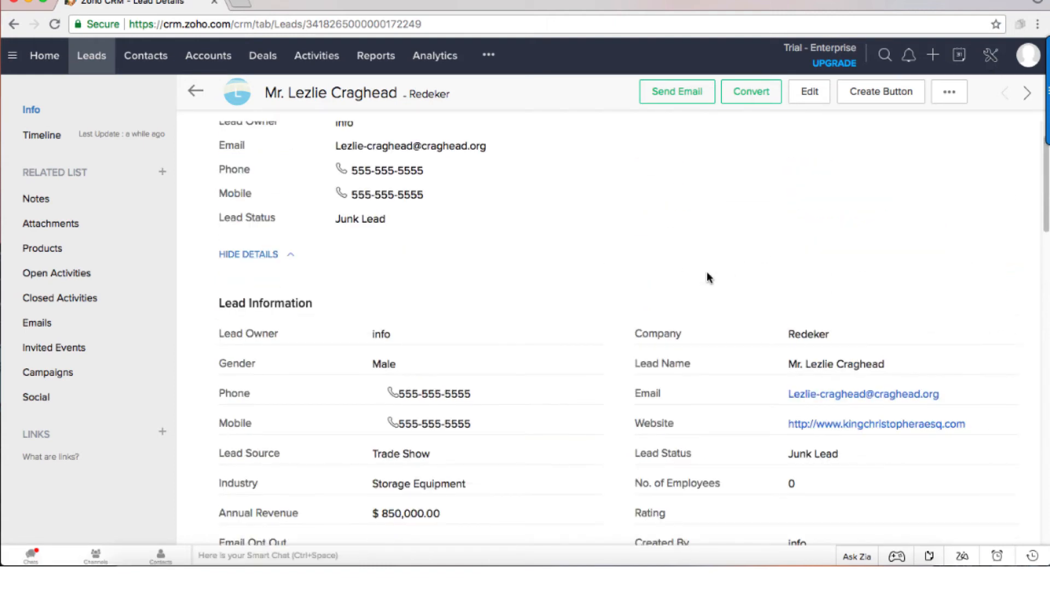
pyautogui.scroll(3)
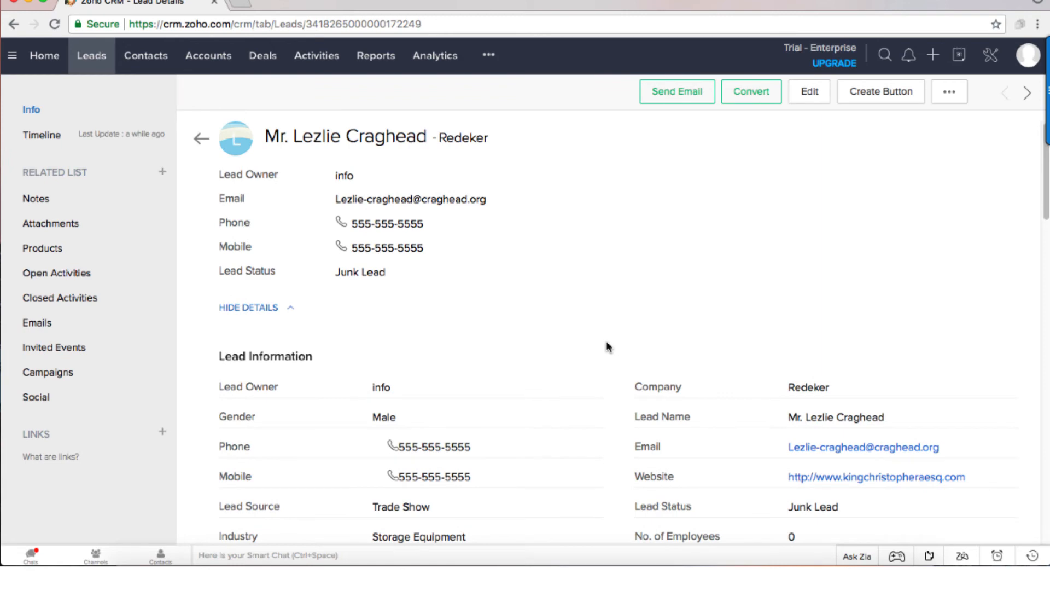
pyautogui.moveTo(598, 326)
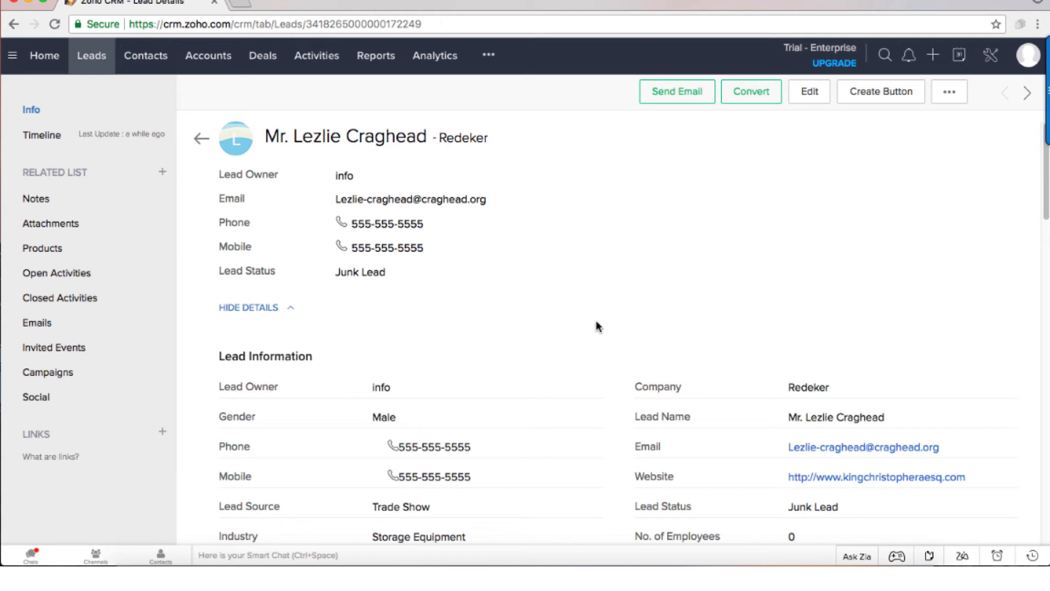
pyautogui.moveTo(607, 306)
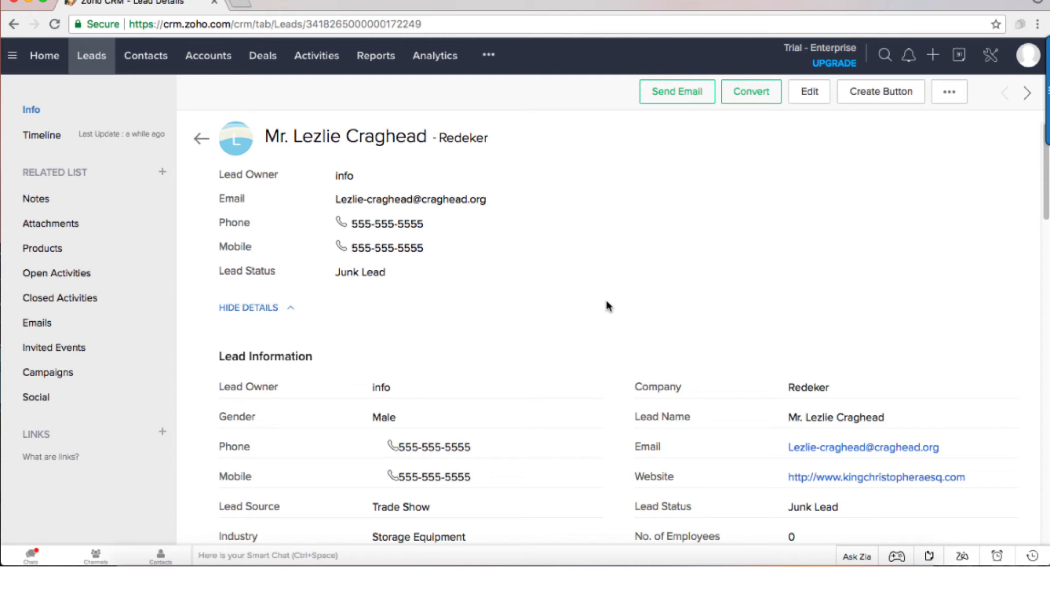
pyautogui.moveTo(471, 353)
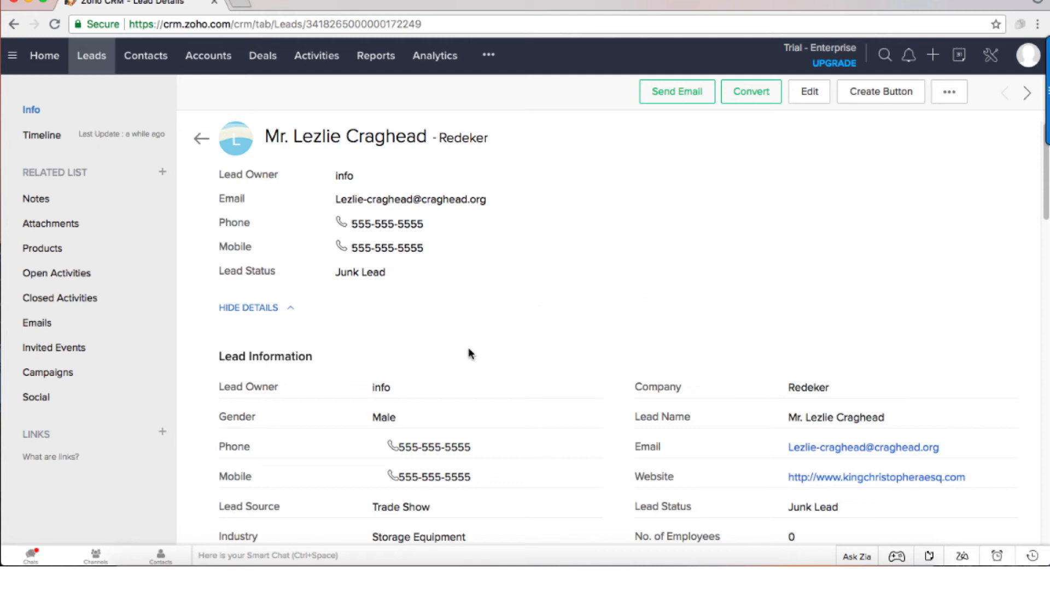
pyautogui.moveTo(543, 259)
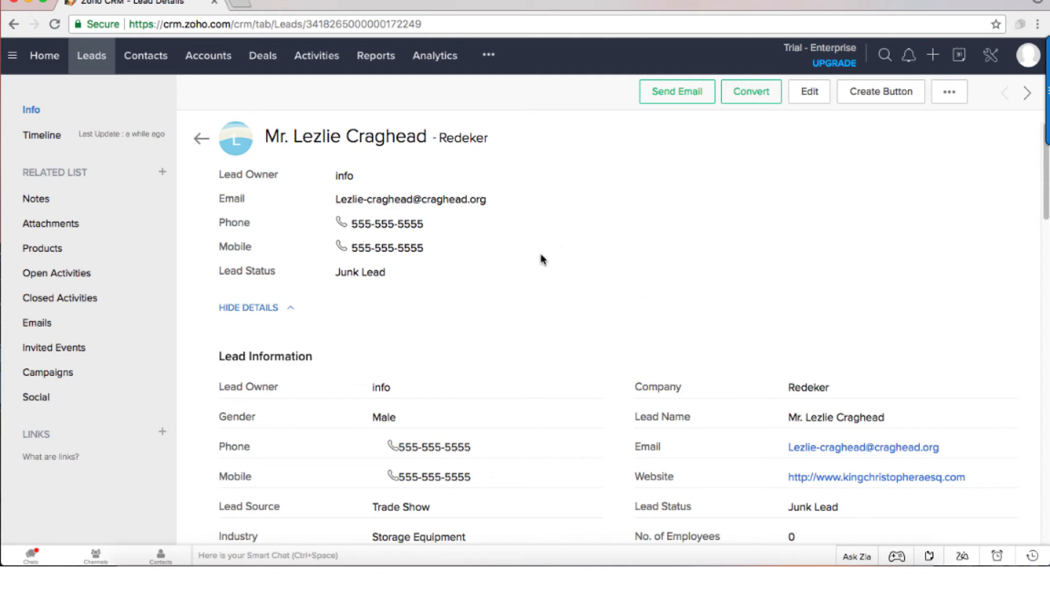
pyautogui.moveTo(759, 226)
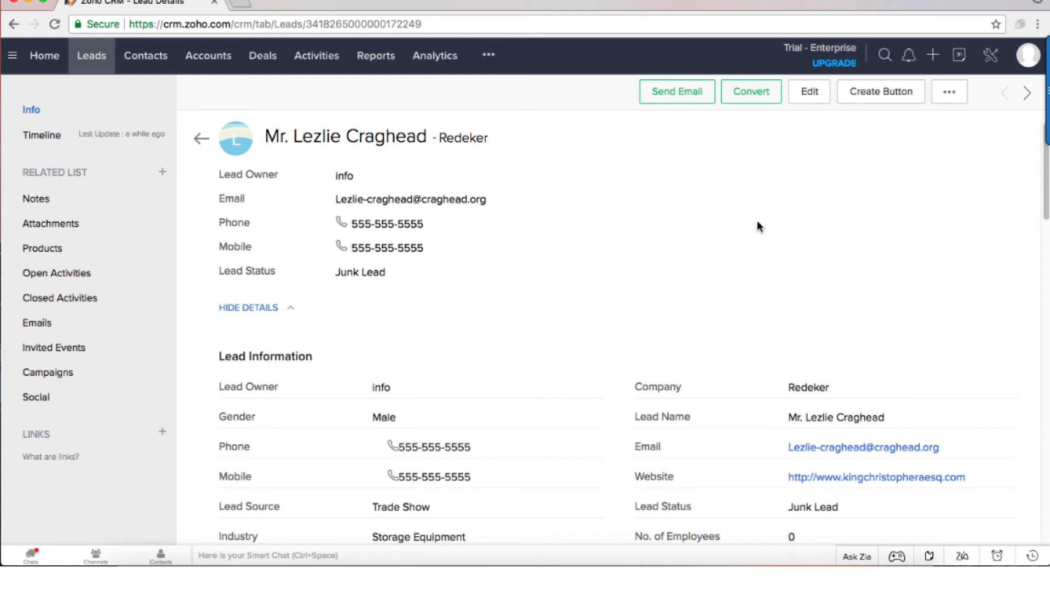
pyautogui.moveTo(740, 218)
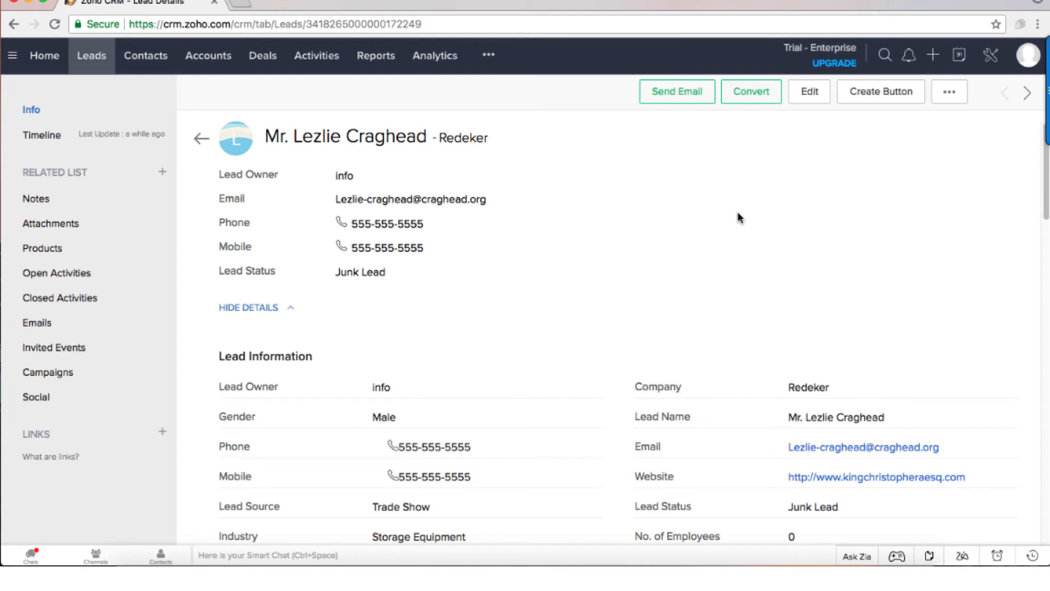
pyautogui.moveTo(737, 196)
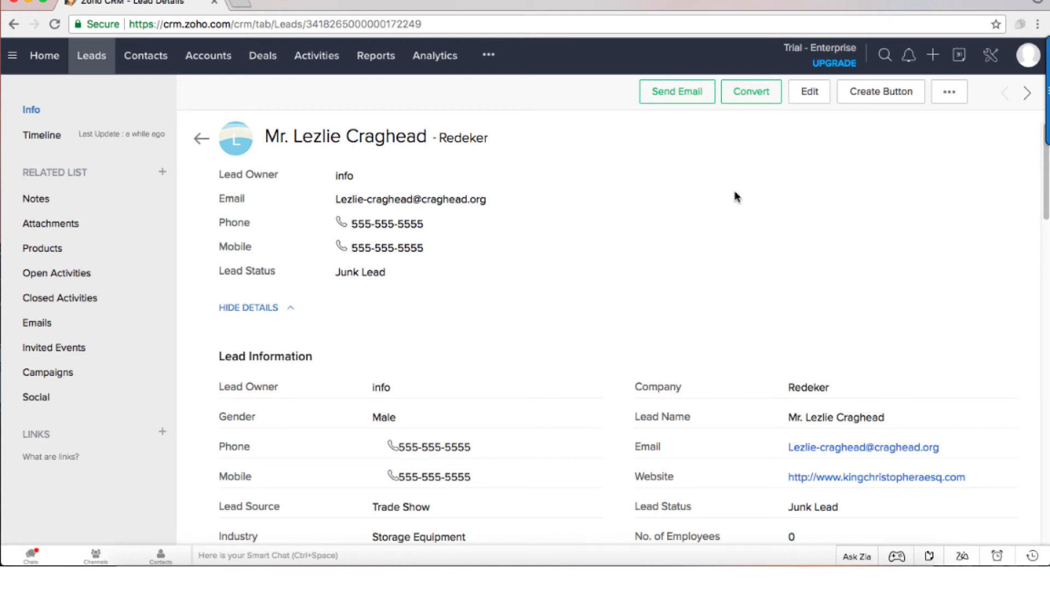
pyautogui.moveTo(980, 78)
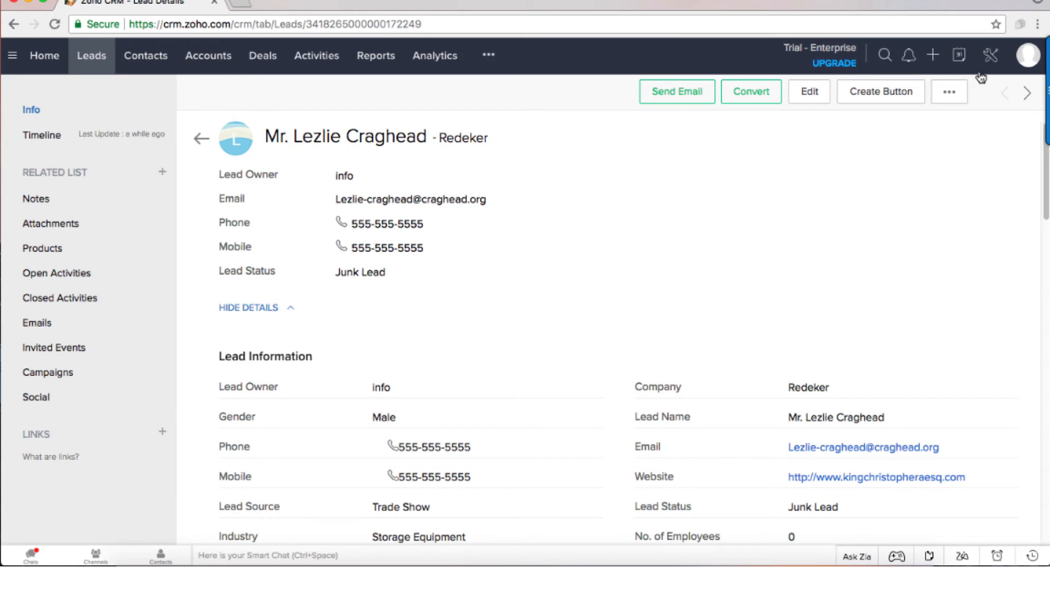
pyautogui.moveTo(900, 186)
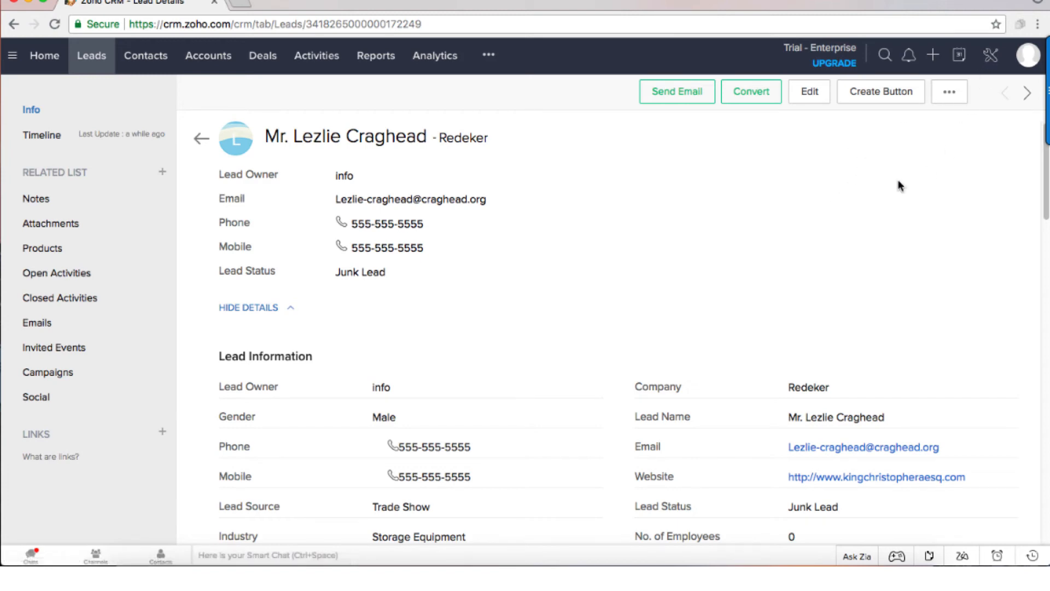
pyautogui.moveTo(561, 291)
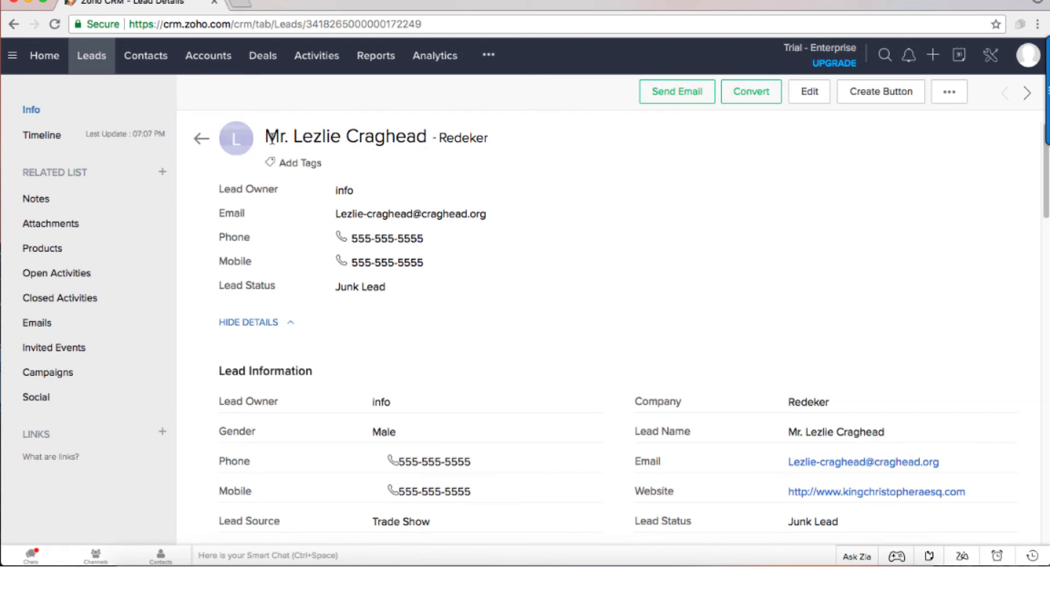
pyautogui.moveTo(585, 267)
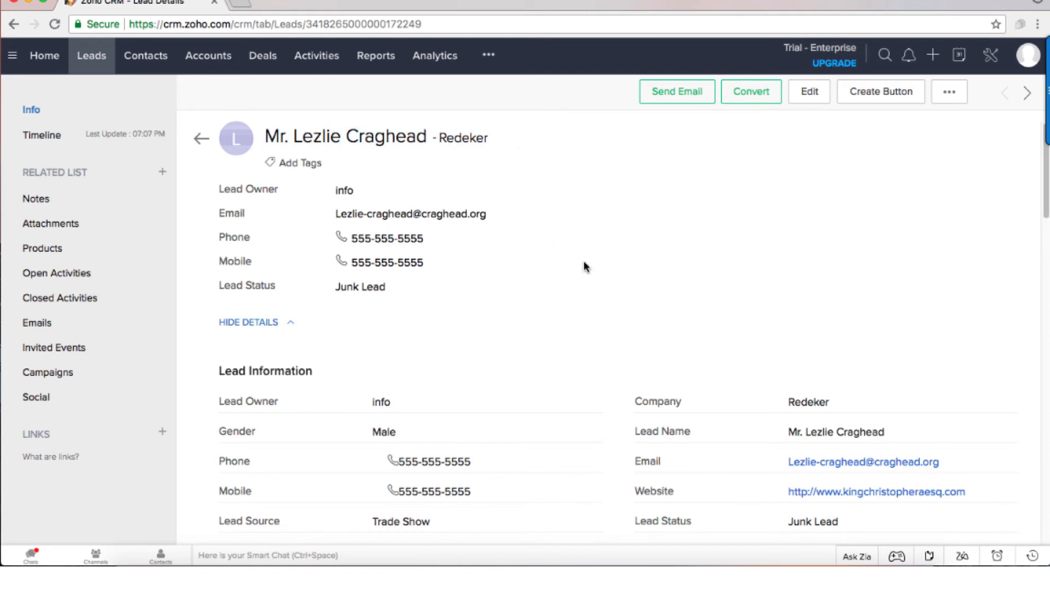
pyautogui.moveTo(943, 116)
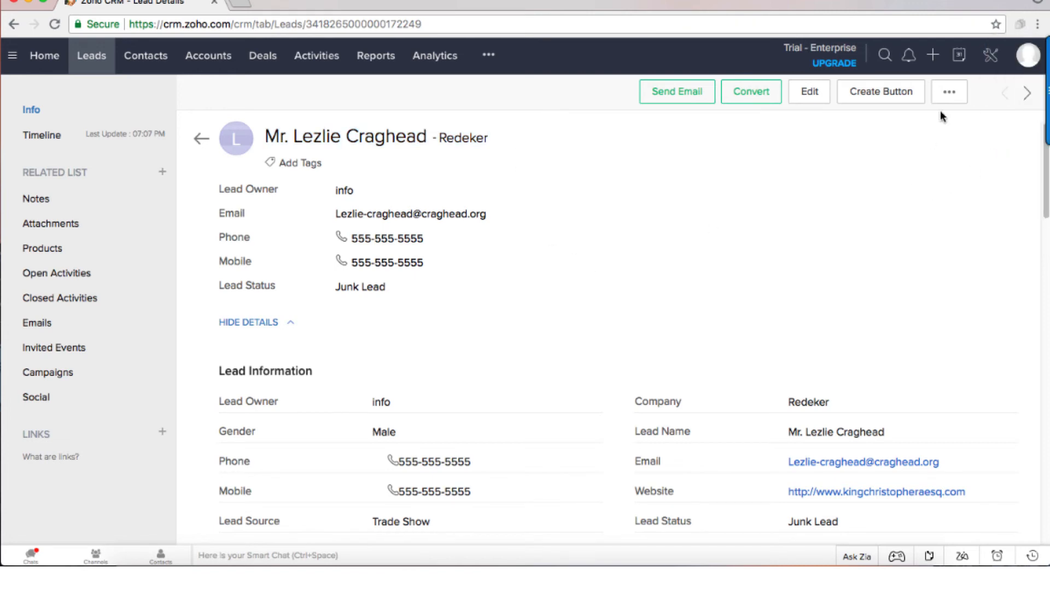
pyautogui.moveTo(667, 257)
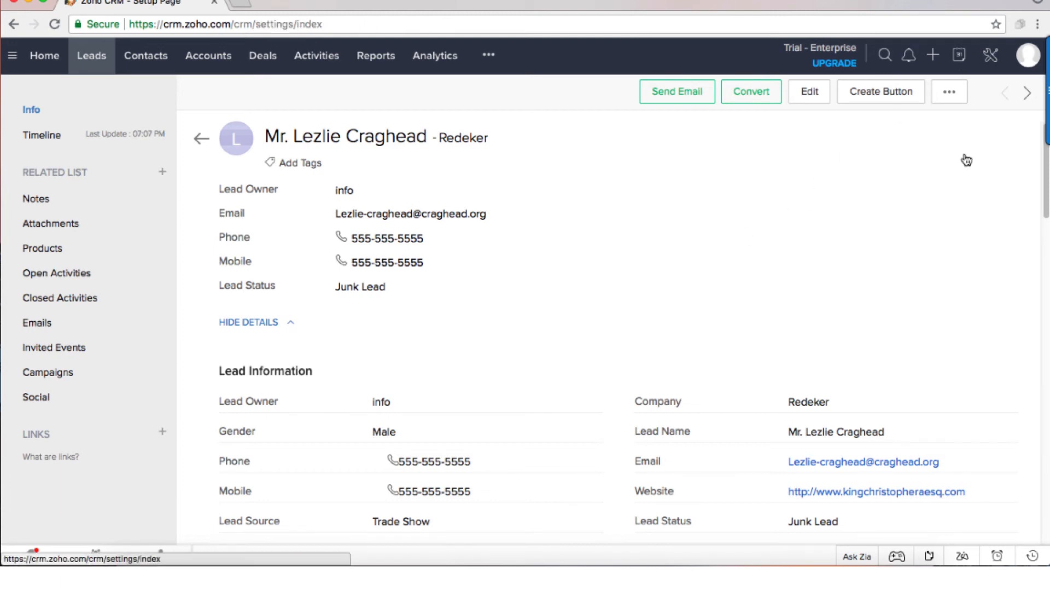
# Create a Leads workflow rule named 'Lead Reminder' under Setup > Workflow Rules
pyautogui.click(990, 54)
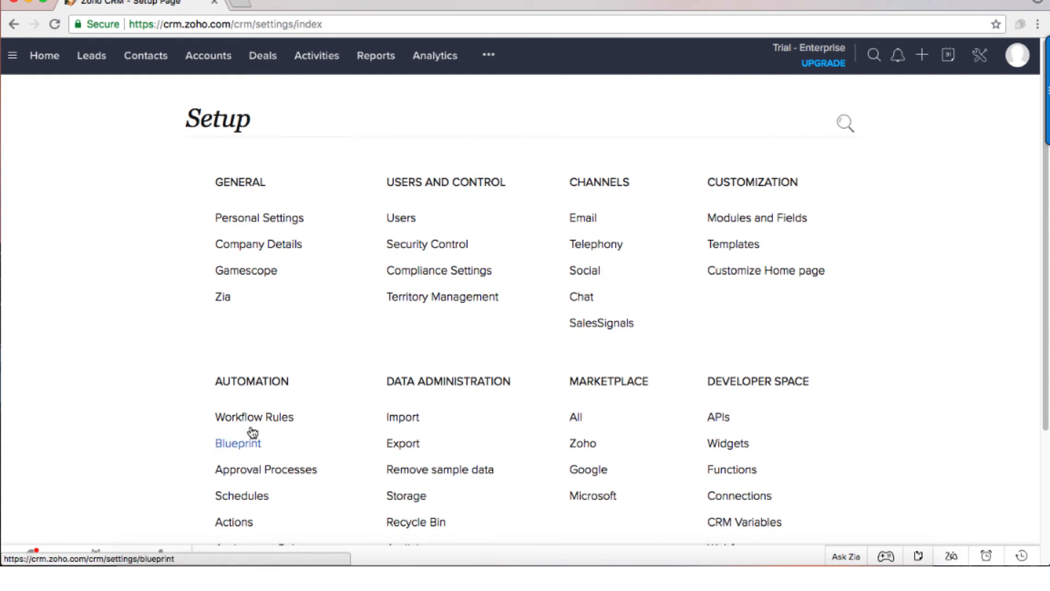
pyautogui.click(254, 416)
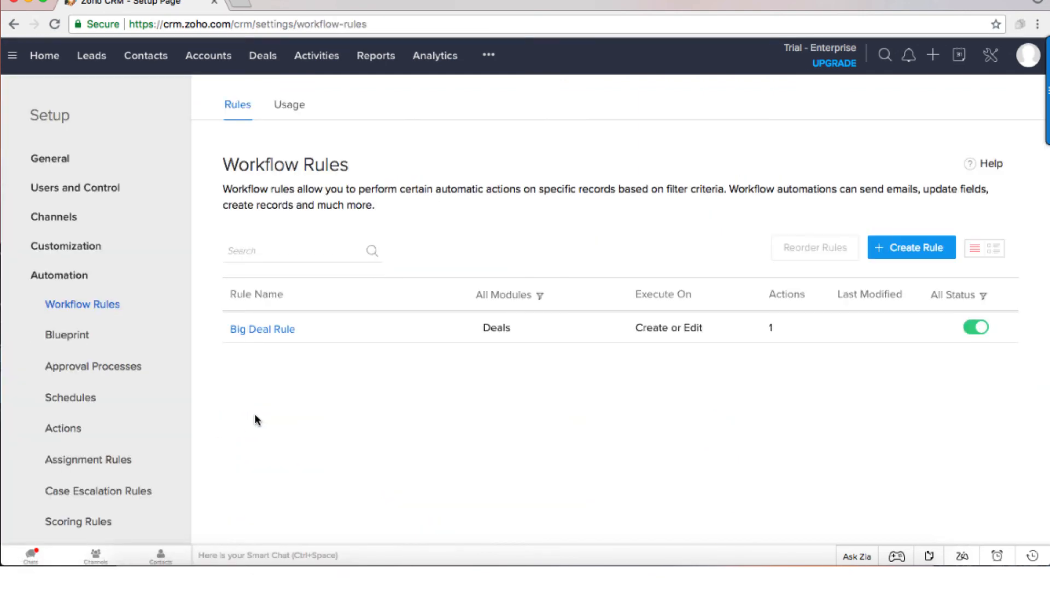
pyautogui.click(911, 247)
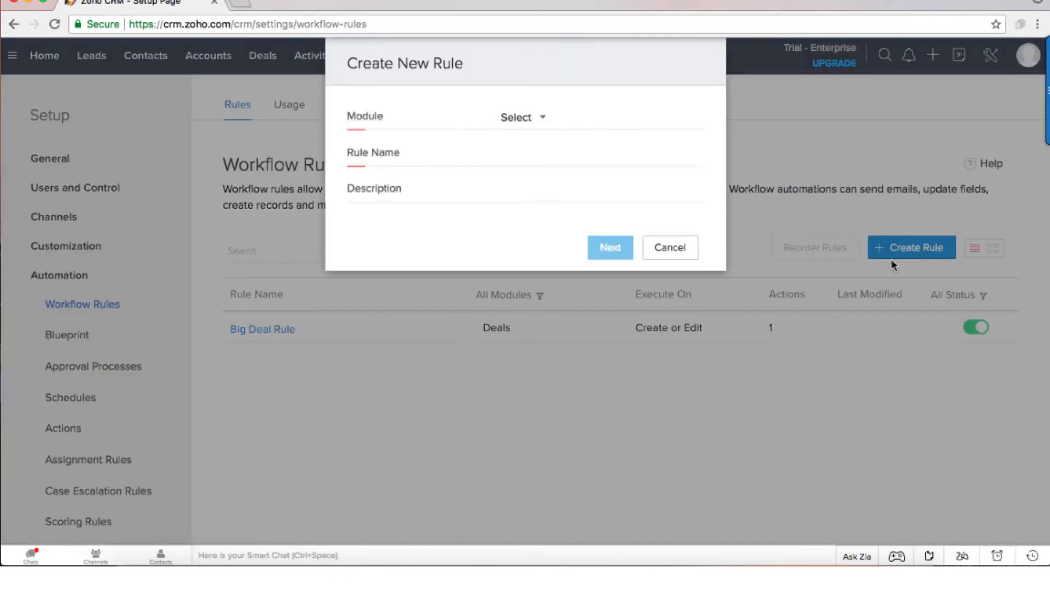
pyautogui.click(522, 118)
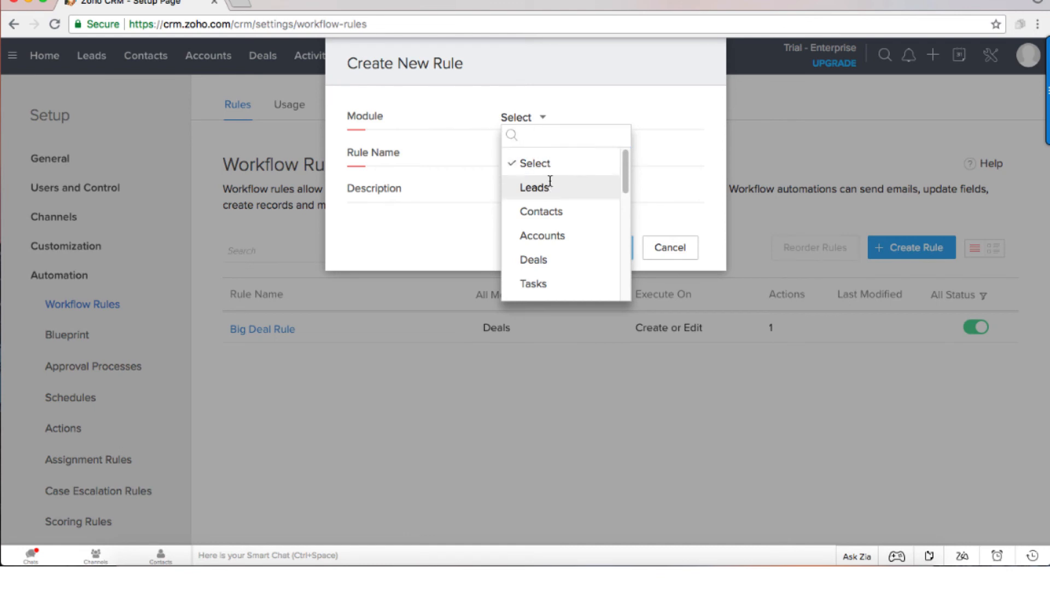
pyautogui.click(534, 187)
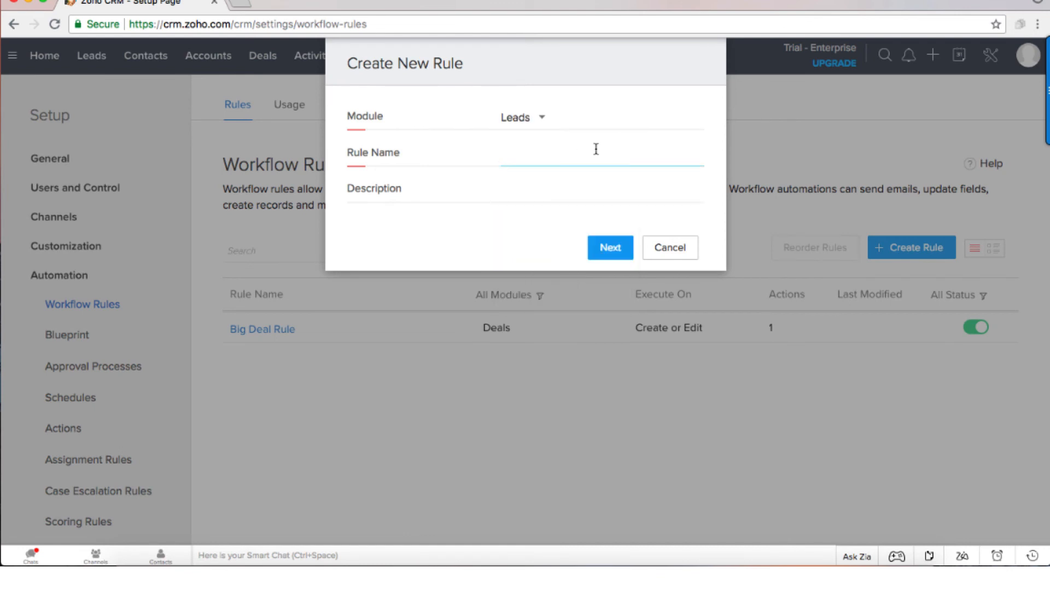
pyautogui.write('Lead')
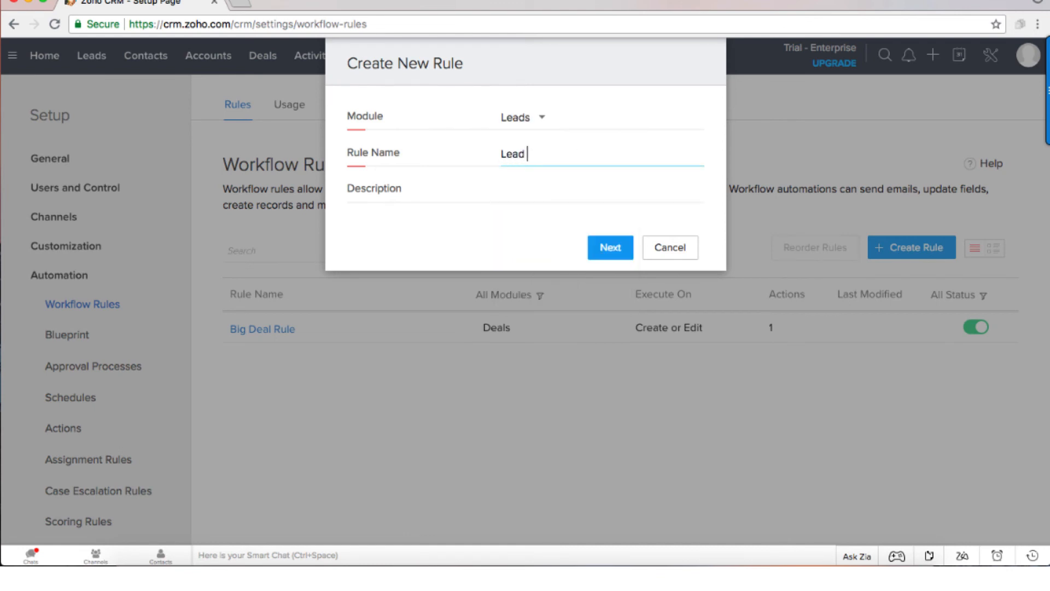
pyautogui.write('Reminder')
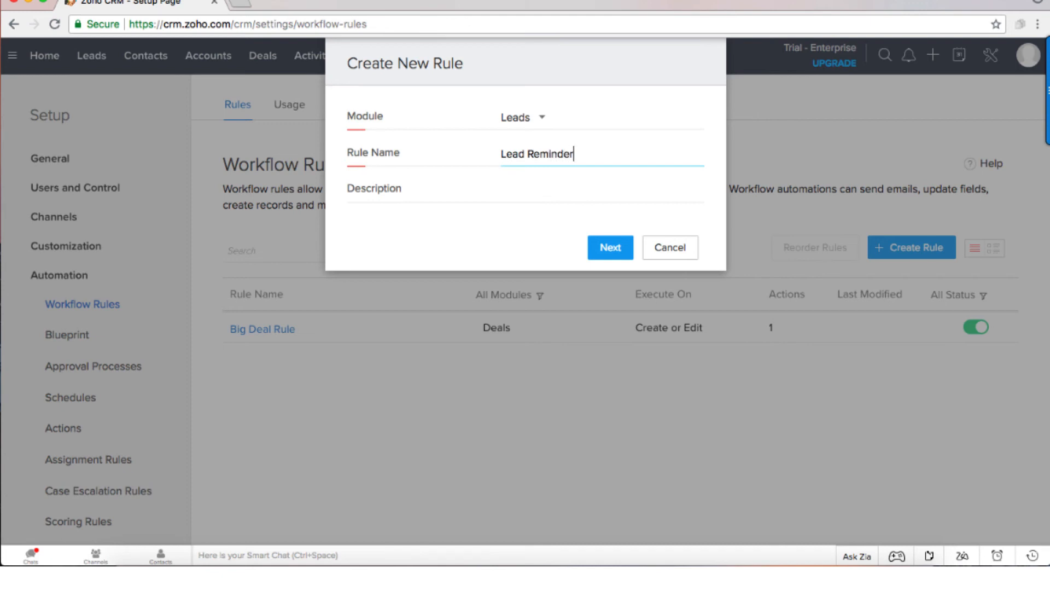
pyautogui.click(609, 248)
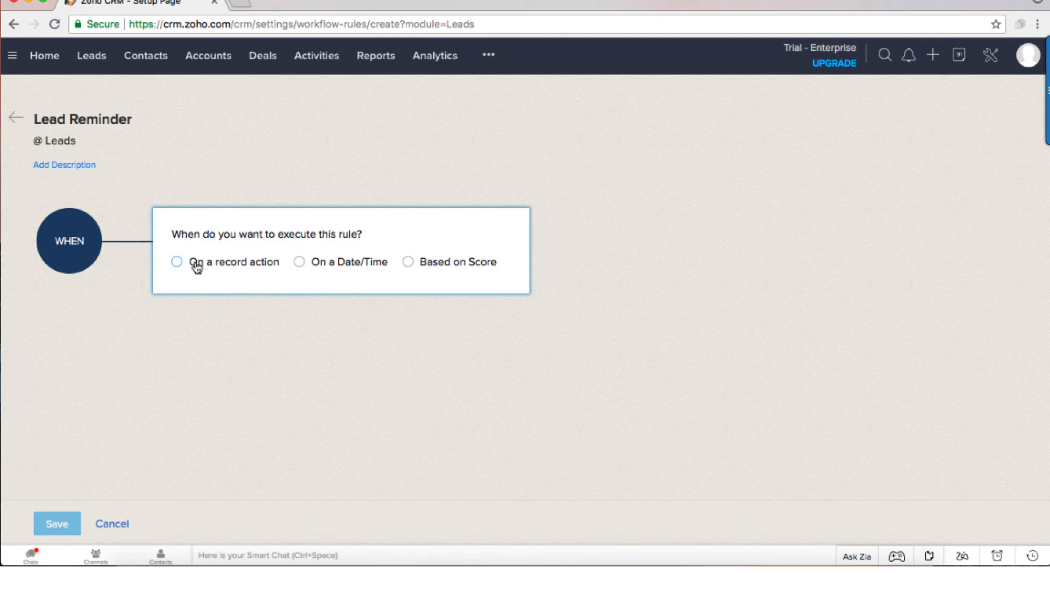
pyautogui.moveTo(217, 249)
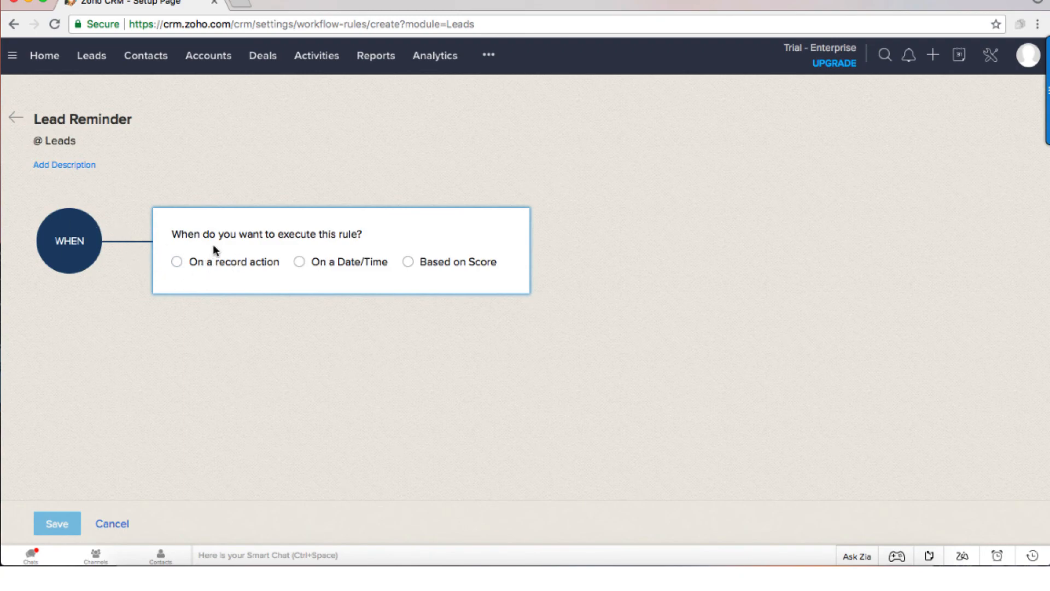
pyautogui.moveTo(129, 273)
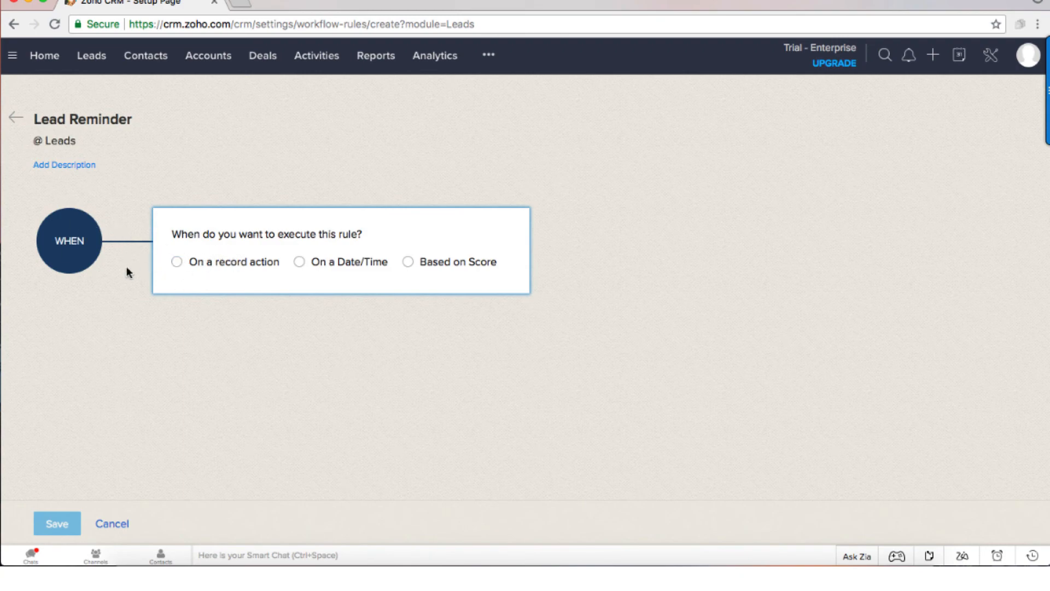
pyautogui.moveTo(188, 221)
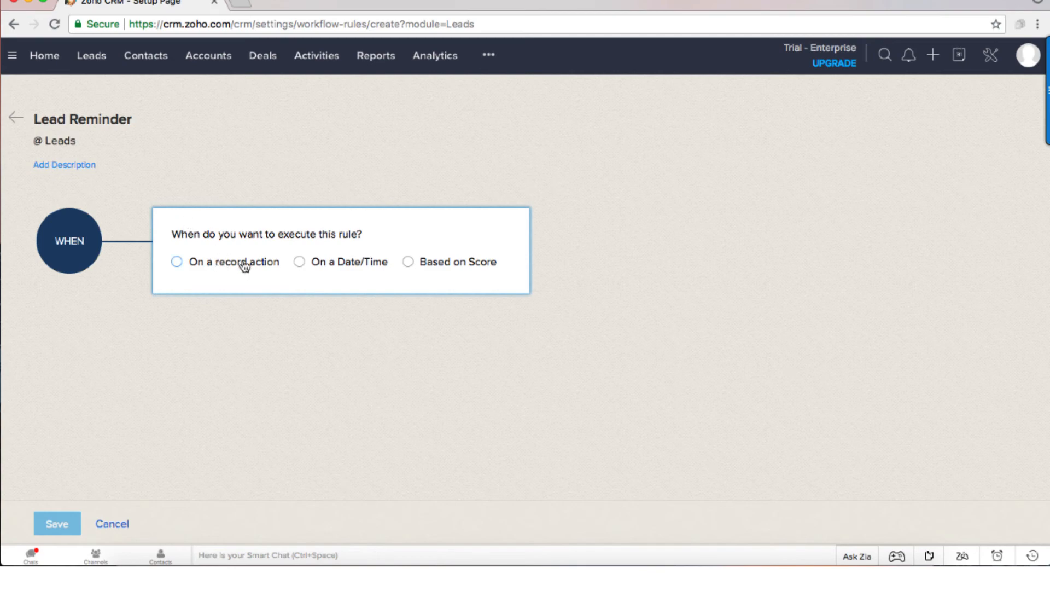
pyautogui.moveTo(204, 265)
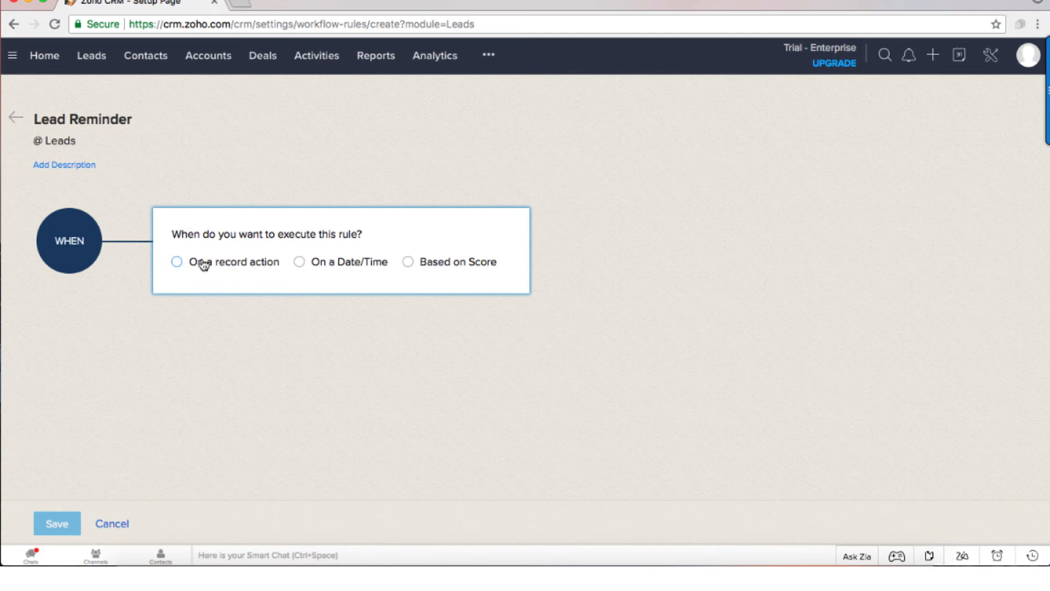
# Trigger the Lead Reminder rule on record creation and apply it to All Leads
pyautogui.click(176, 262)
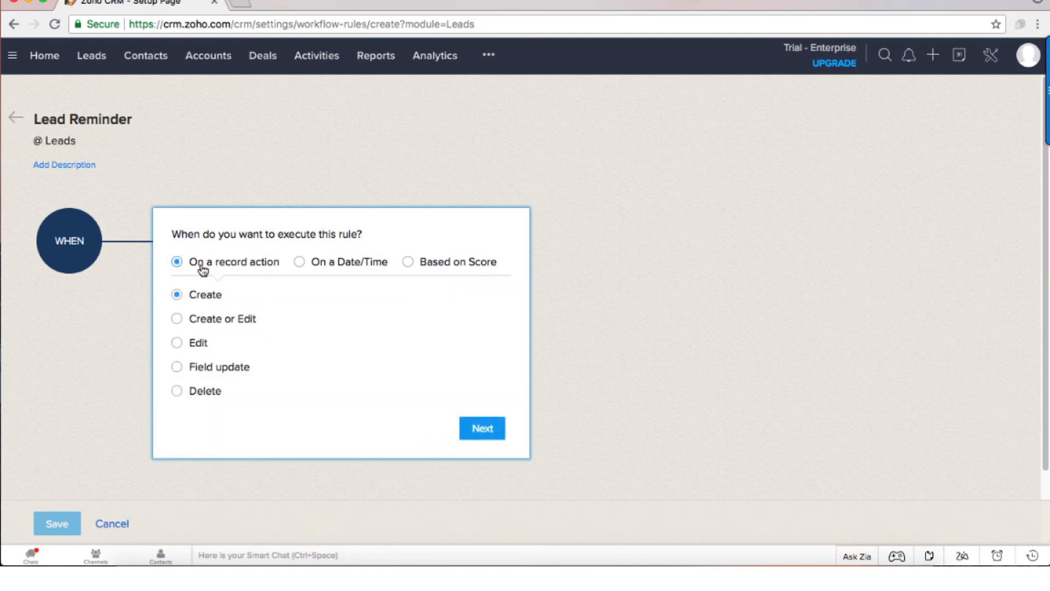
pyautogui.moveTo(197, 300)
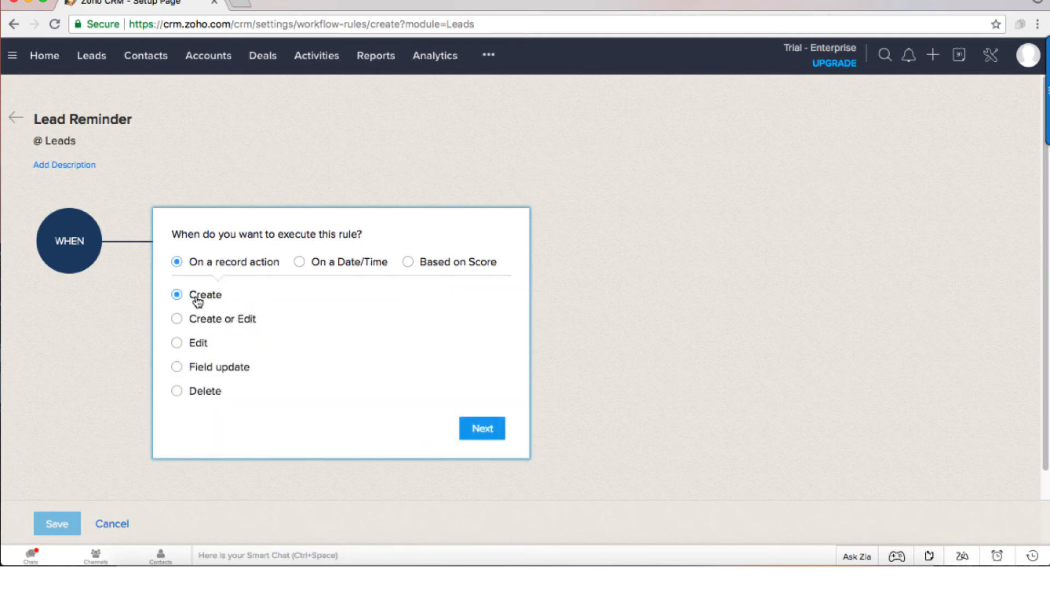
pyautogui.click(481, 428)
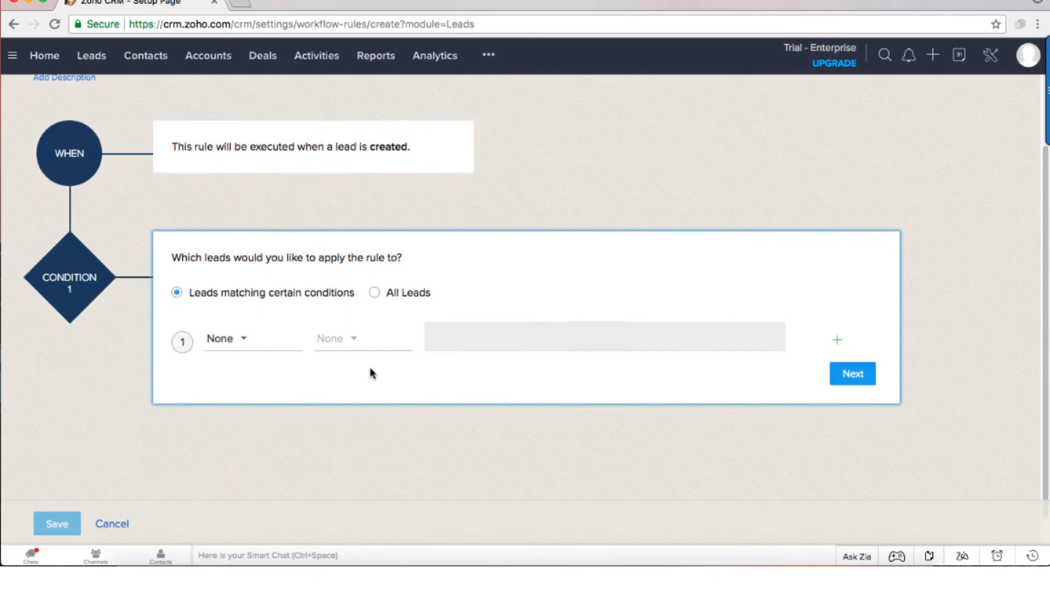
pyautogui.click(374, 293)
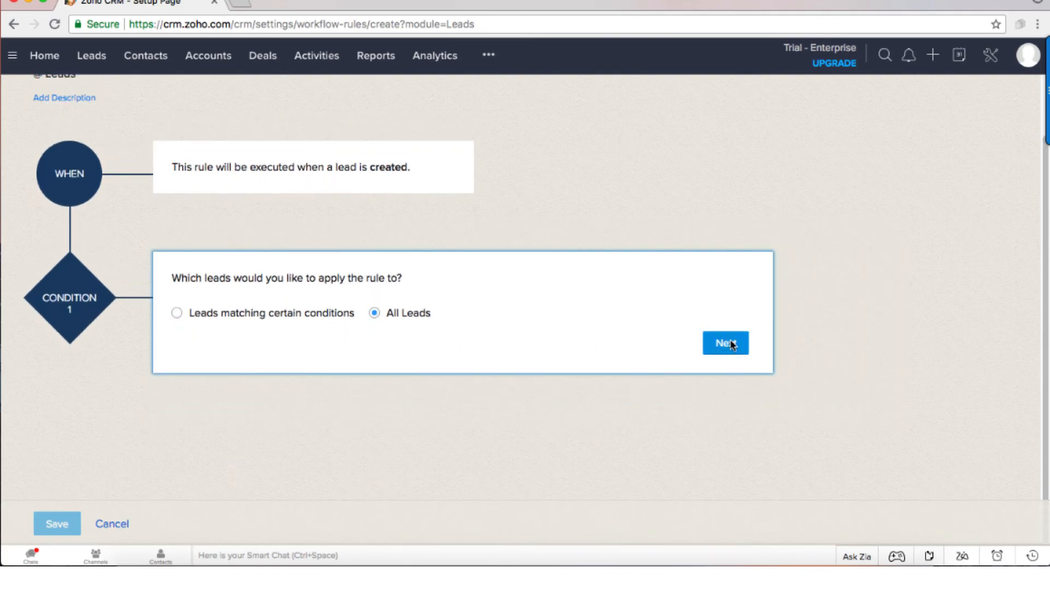
pyautogui.click(725, 343)
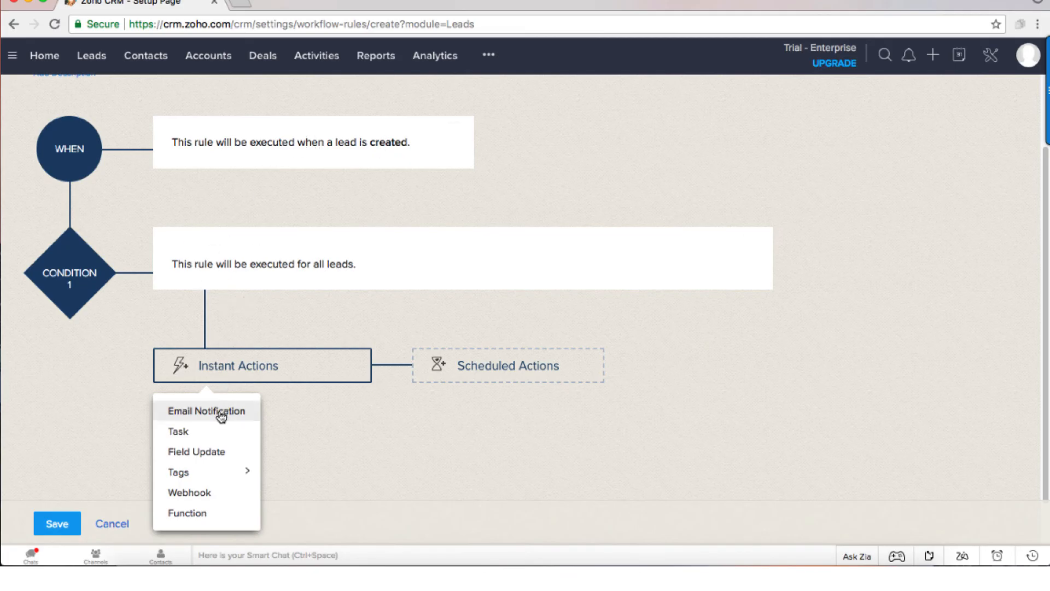
pyautogui.moveTo(201, 417)
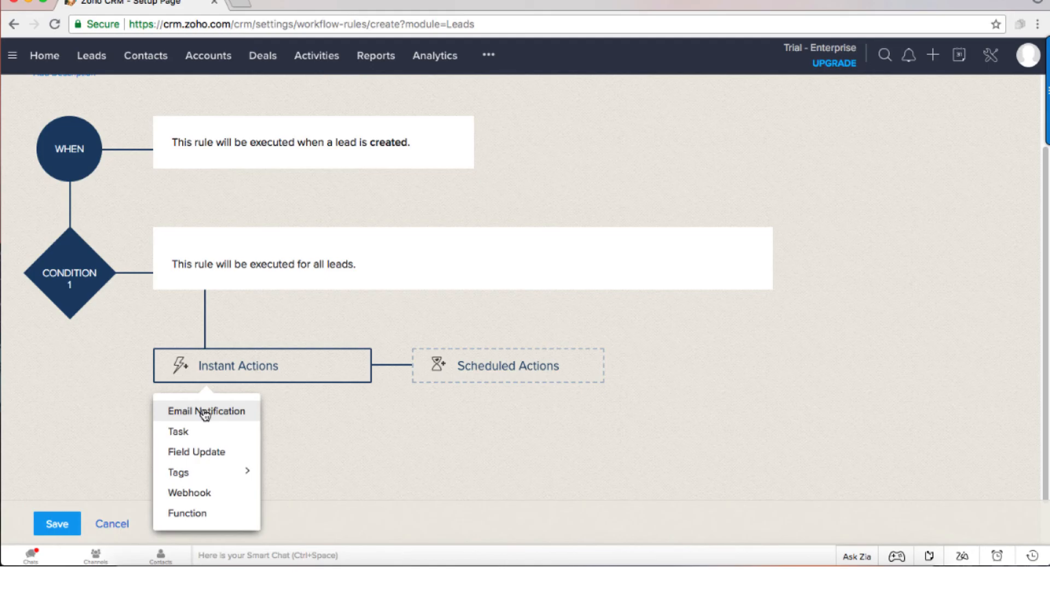
pyautogui.moveTo(190, 433)
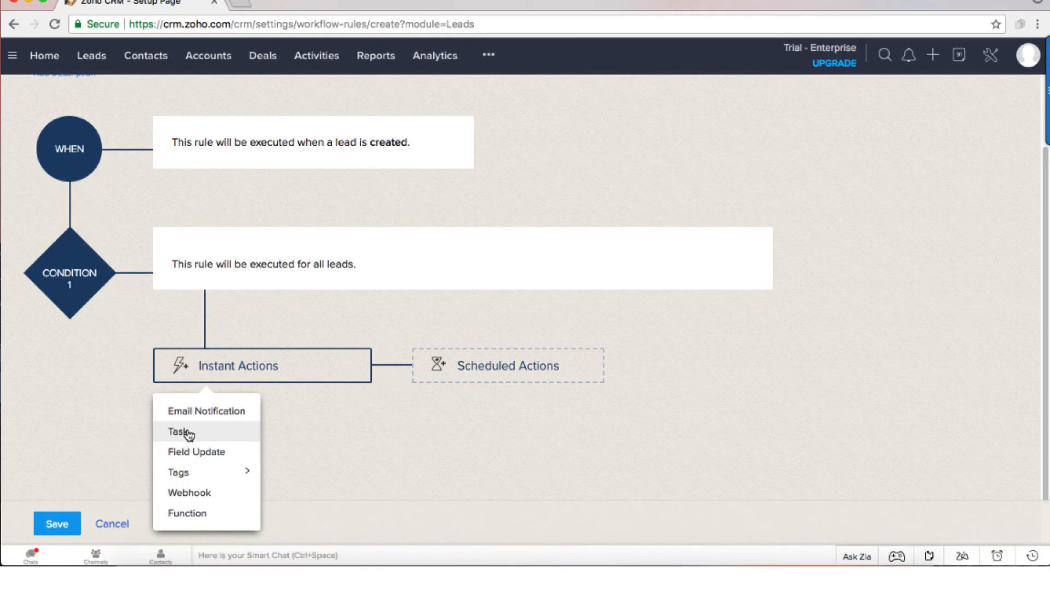
pyautogui.moveTo(519, 236)
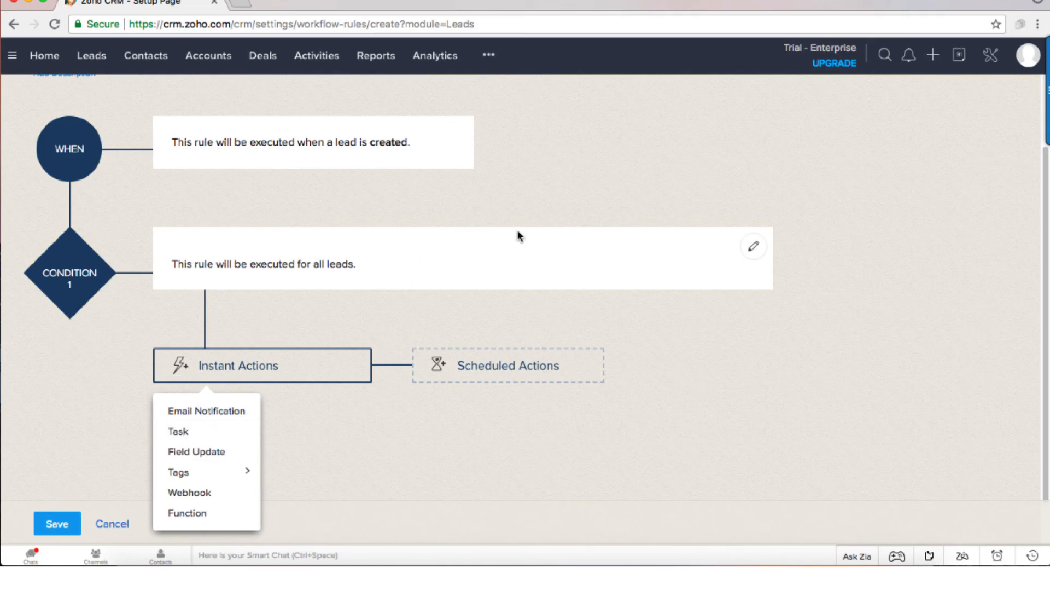
pyautogui.moveTo(517, 236)
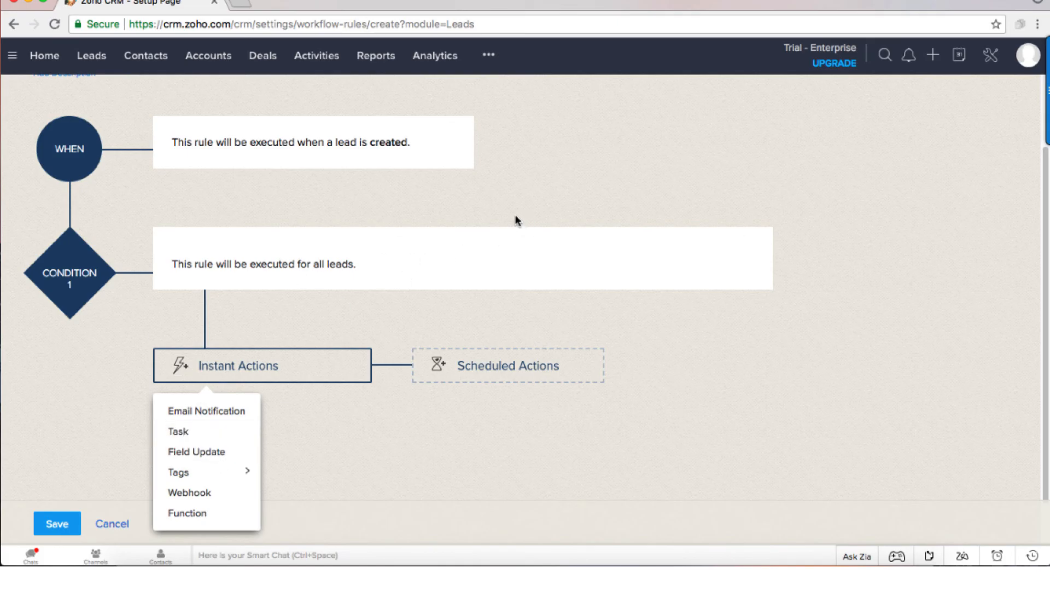
pyautogui.moveTo(487, 185)
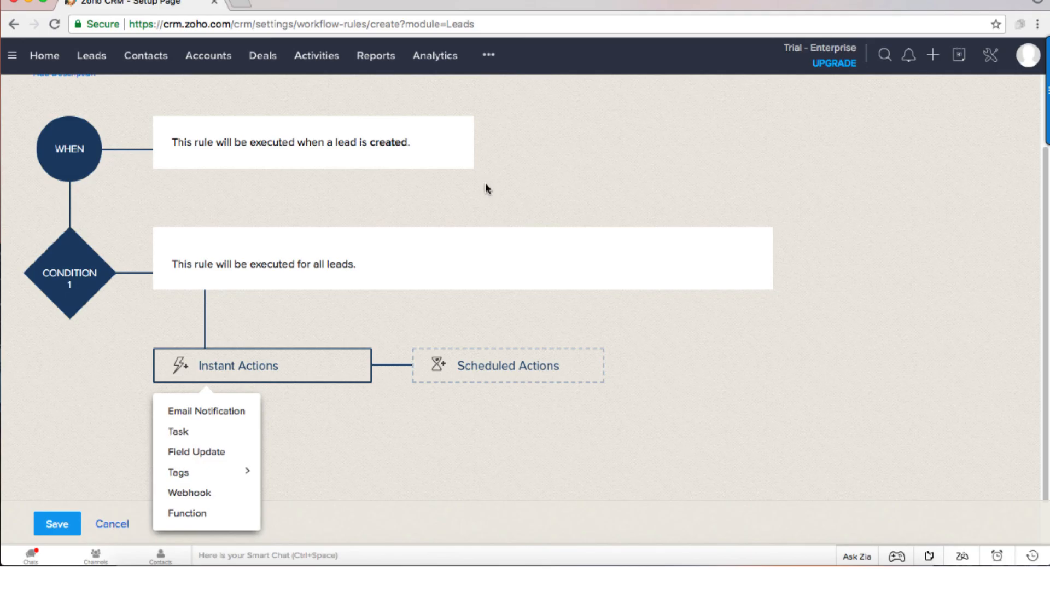
pyautogui.moveTo(486, 202)
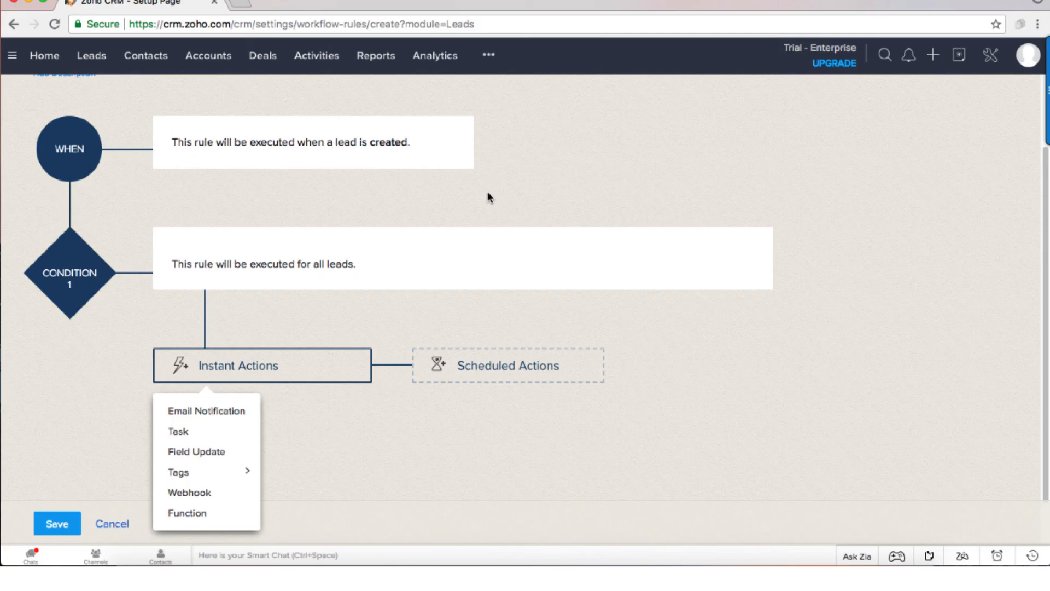
# Leave the unsaved rule by switching to the Leads module
pyautogui.click(92, 56)
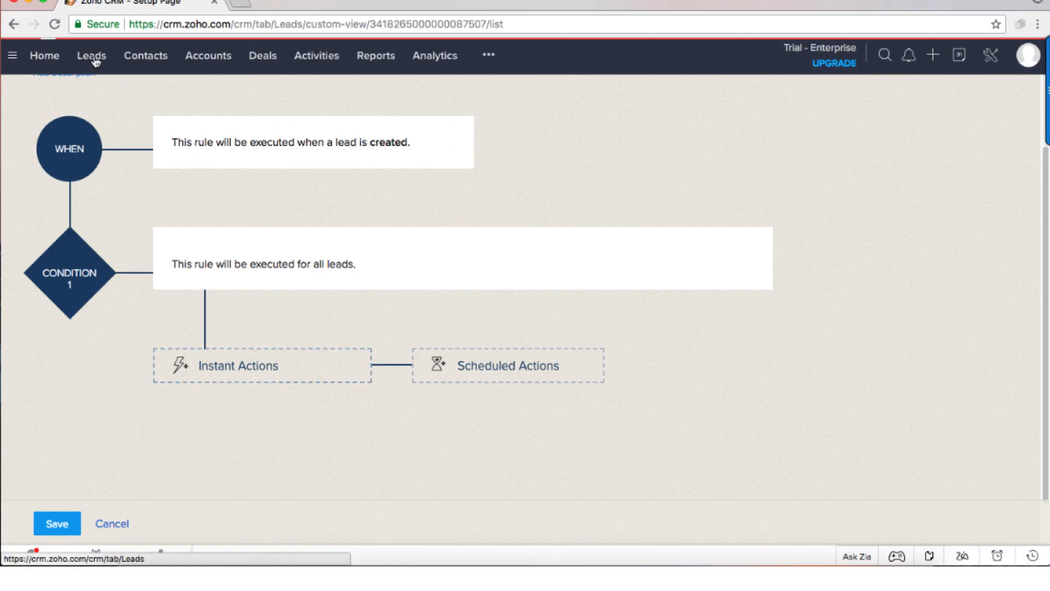
# Open the Today's Leads list showing 12 leads
pyautogui.click(92, 56)
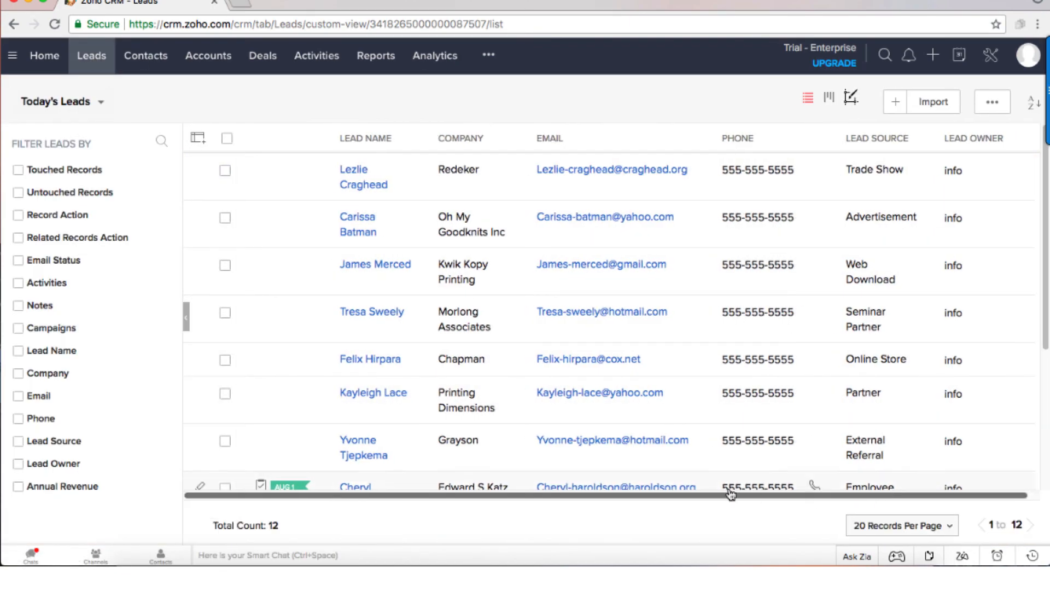
pyautogui.moveTo(402, 247)
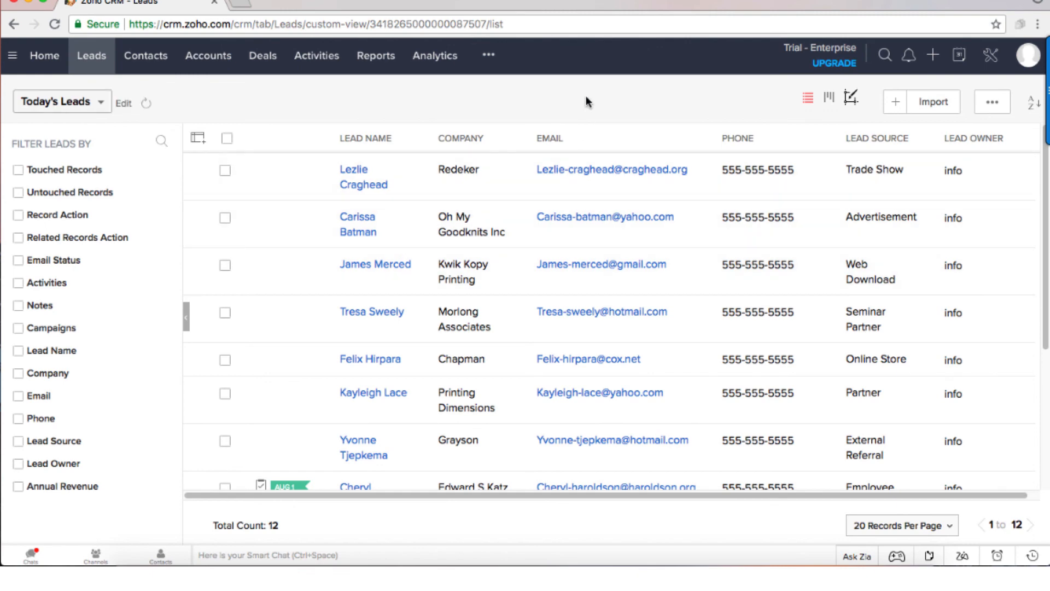
pyautogui.moveTo(603, 94)
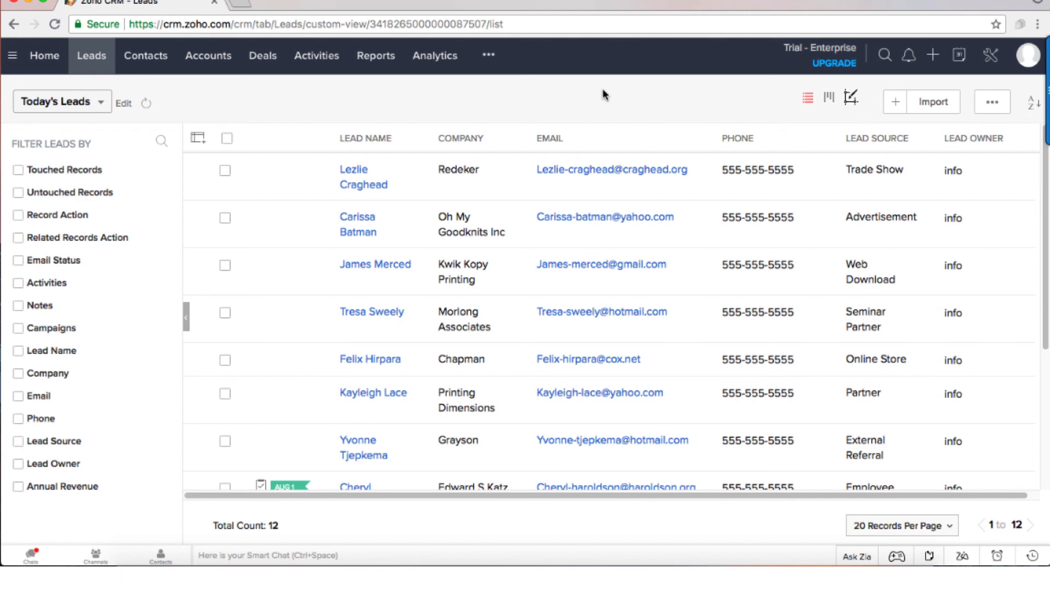